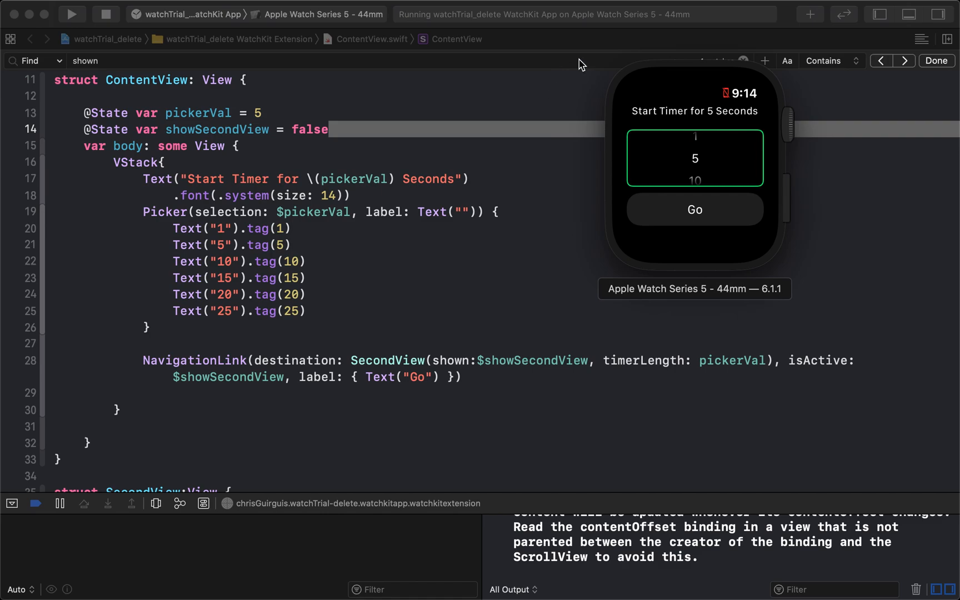
{"action": "mouse_move", "coordinate": [594, 102]}
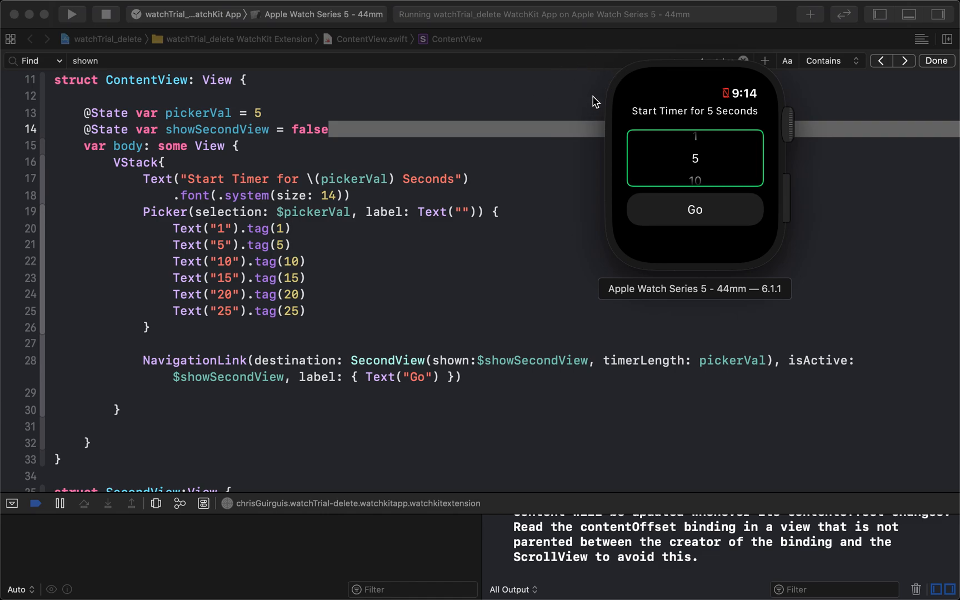
{"action": "mouse_move", "coordinate": [631, 83]}
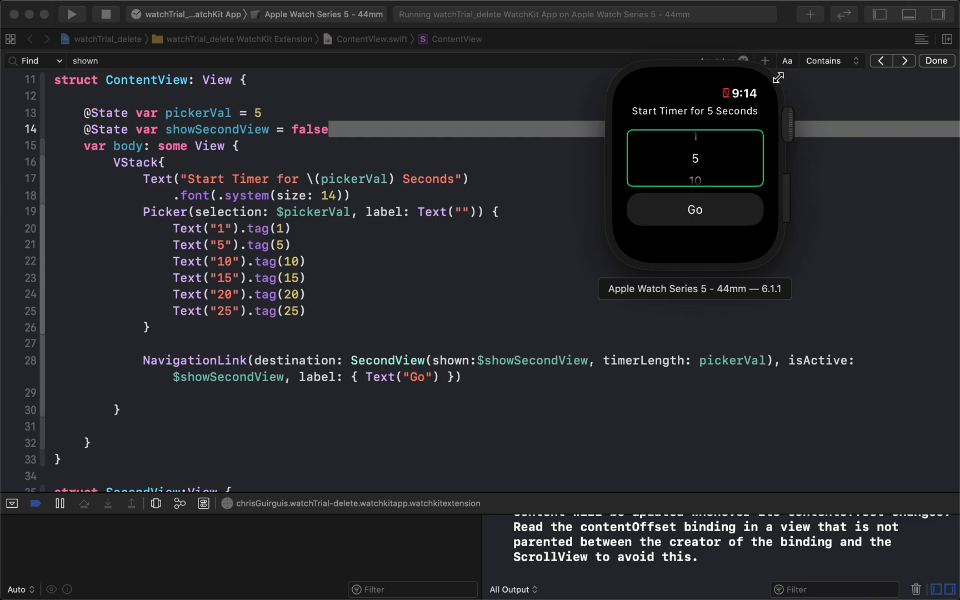
Scroll the watch picker to 10 seconds and tap Go to start the timer
{"action": "scroll", "scroll_direction": "down", "scroll_amount": 3}
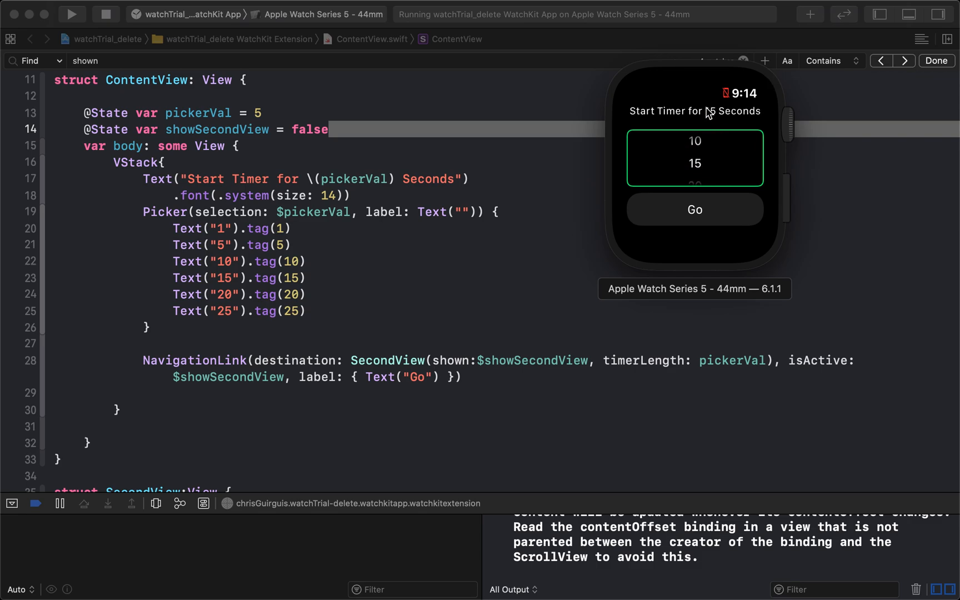
{"action": "scroll", "scroll_direction": "down", "scroll_amount": 3}
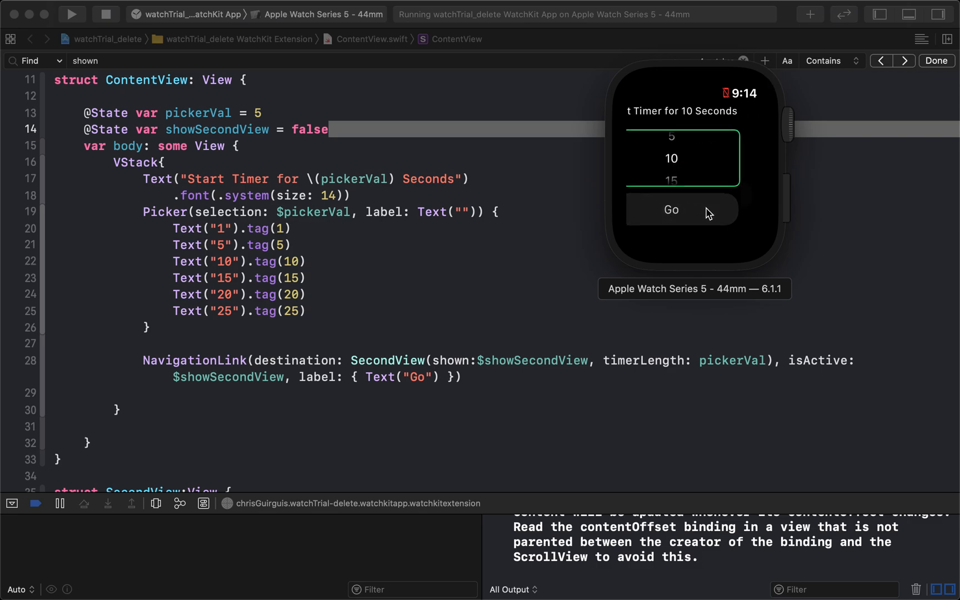
{"action": "left_click", "coordinate": [671, 210]}
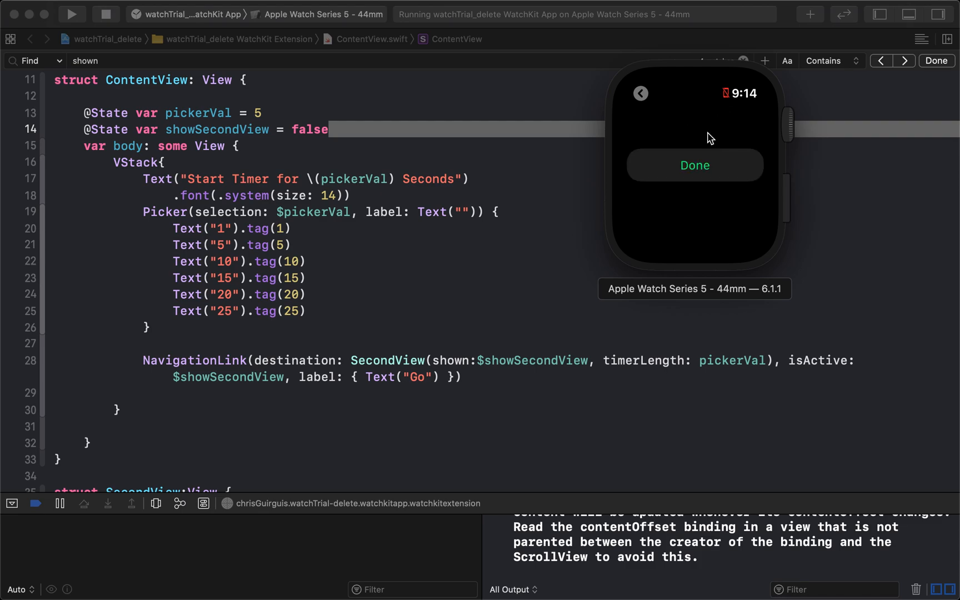
Tap Done, start the 10-second countdown again with Go, then cancel it
{"action": "left_click", "coordinate": [695, 166]}
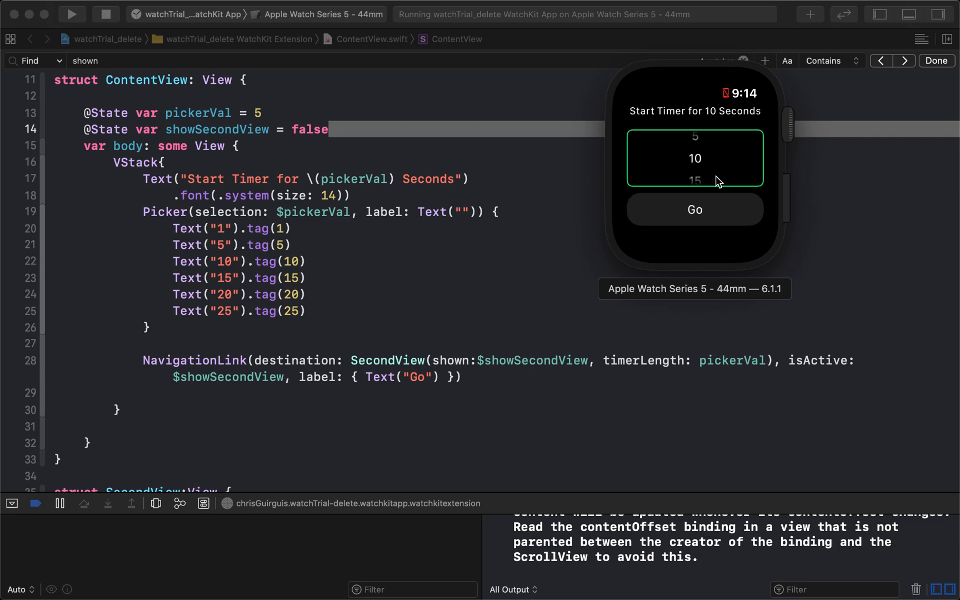
{"action": "left_click", "coordinate": [695, 210]}
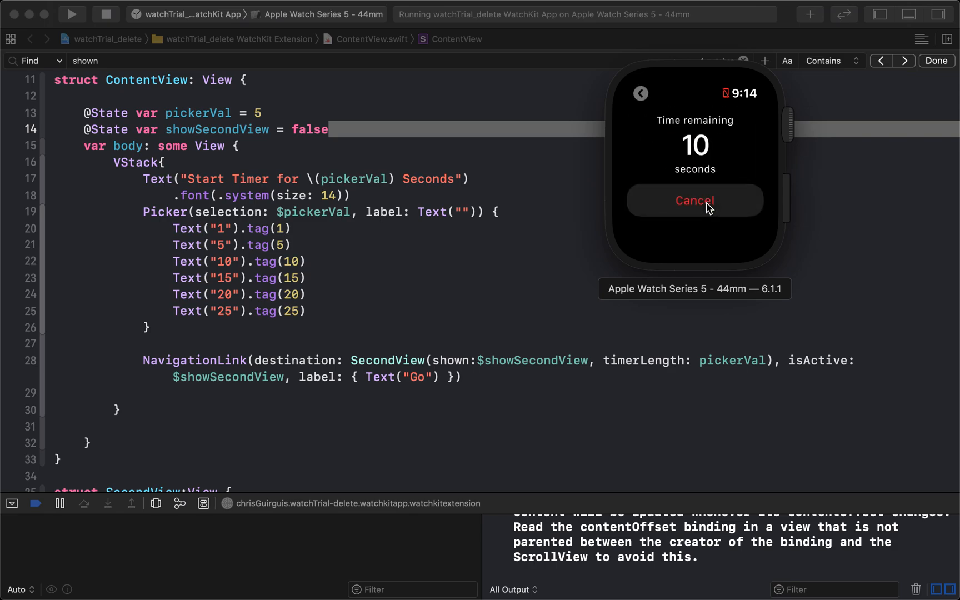
{"action": "left_click", "coordinate": [401, 229]}
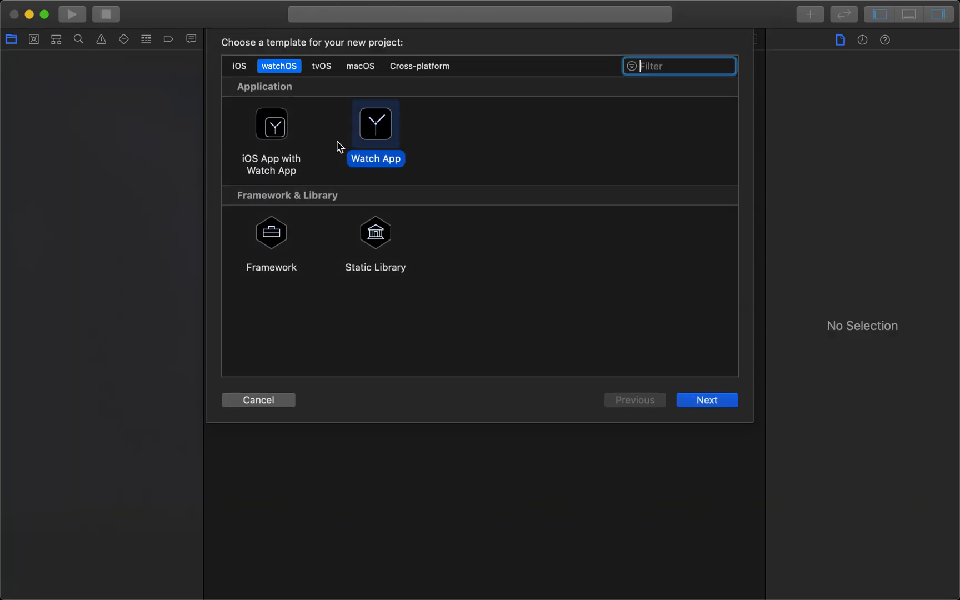
Pick the watchOS Watch App template and name it codeTutorials_watchOS_timerBasics
{"action": "left_click", "coordinate": [706, 400]}
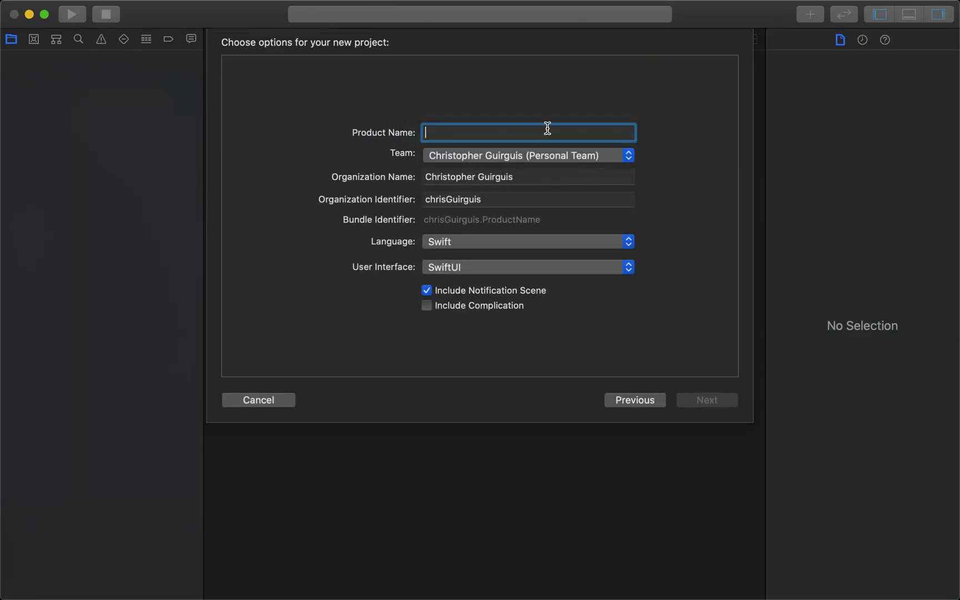
{"action": "type", "text": "codeTutorials_watchOS_"}
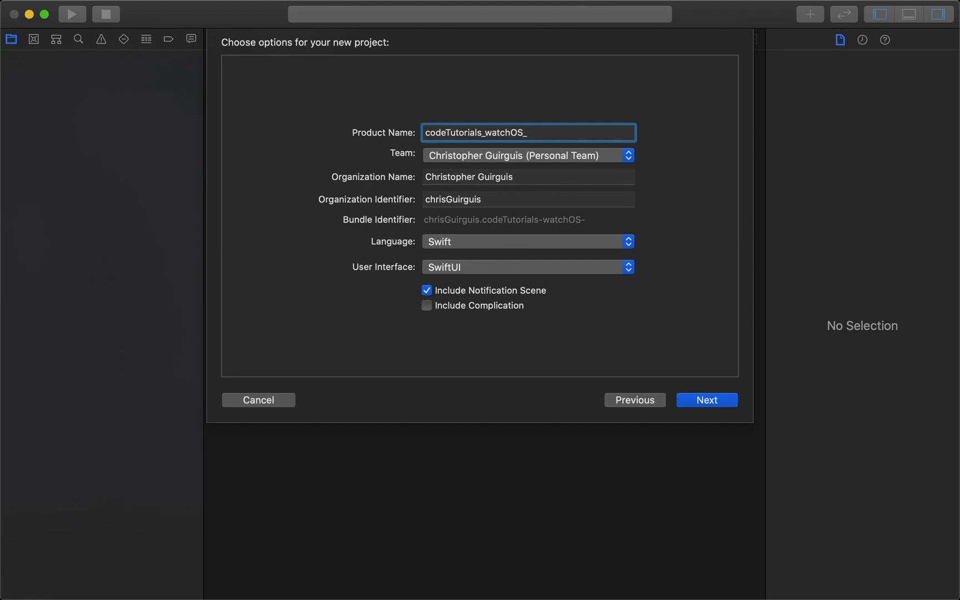
{"action": "type", "text": "timer"}
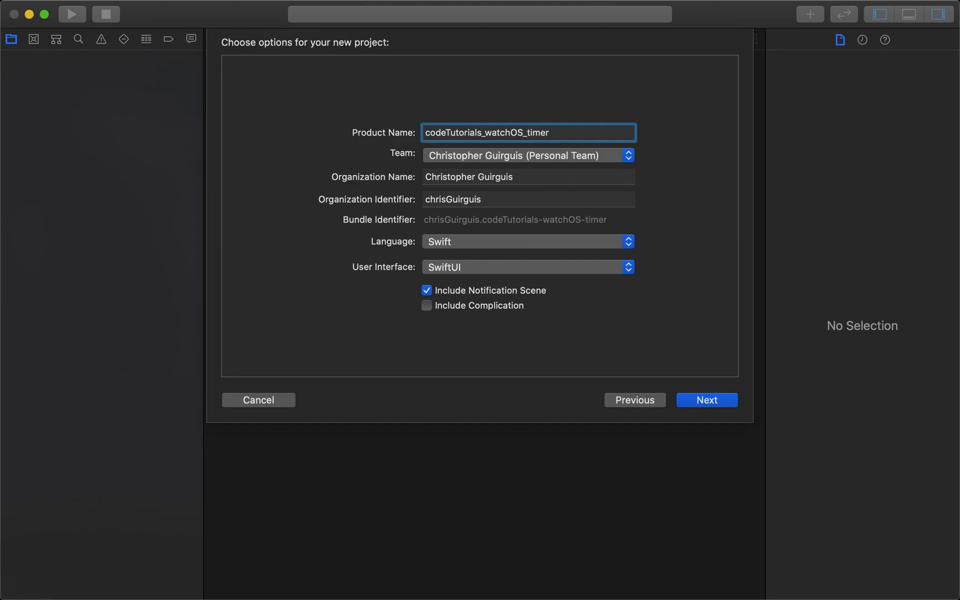
{"action": "type", "text": "Basics"}
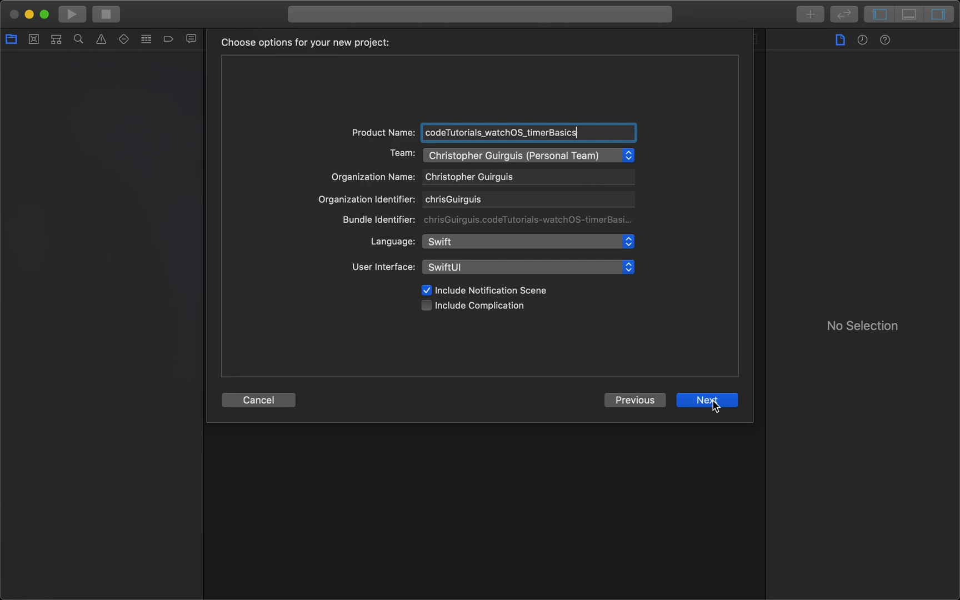
Continue to the save location and make a new empty folder on the Desktop
{"action": "left_click", "coordinate": [707, 400]}
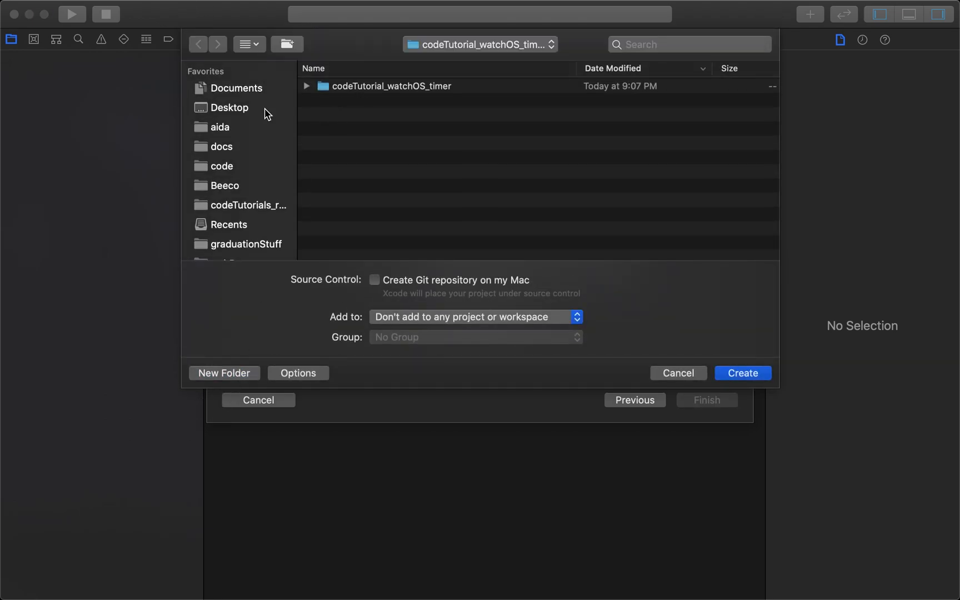
{"action": "left_click", "coordinate": [224, 373]}
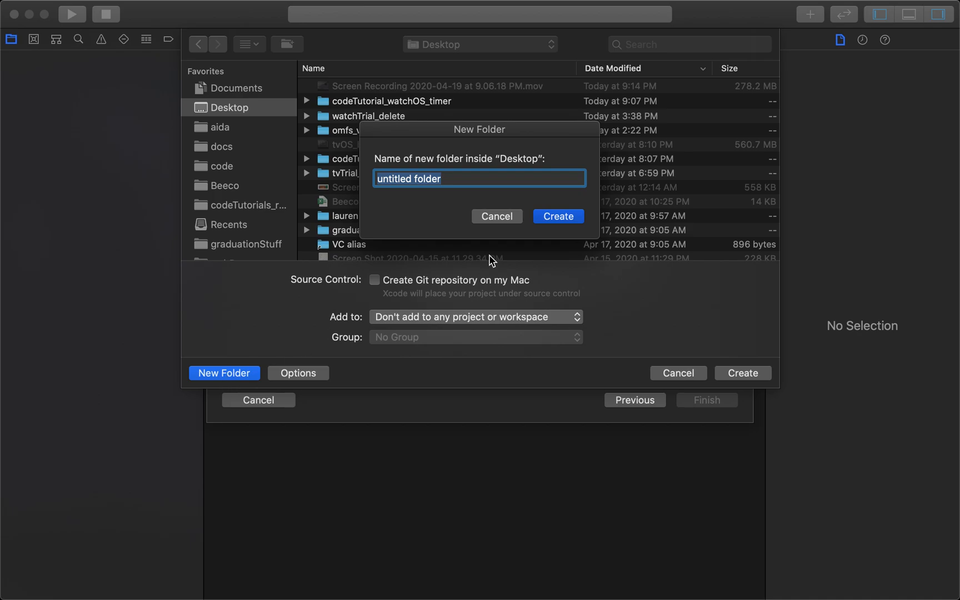
{"action": "left_click", "coordinate": [496, 216]}
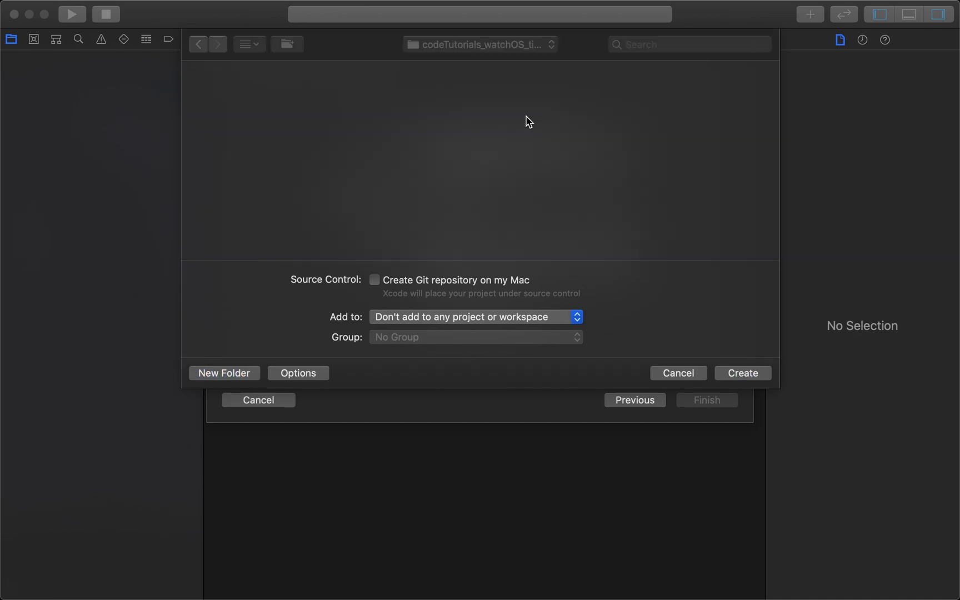
{"action": "mouse_move", "coordinate": [502, 264]}
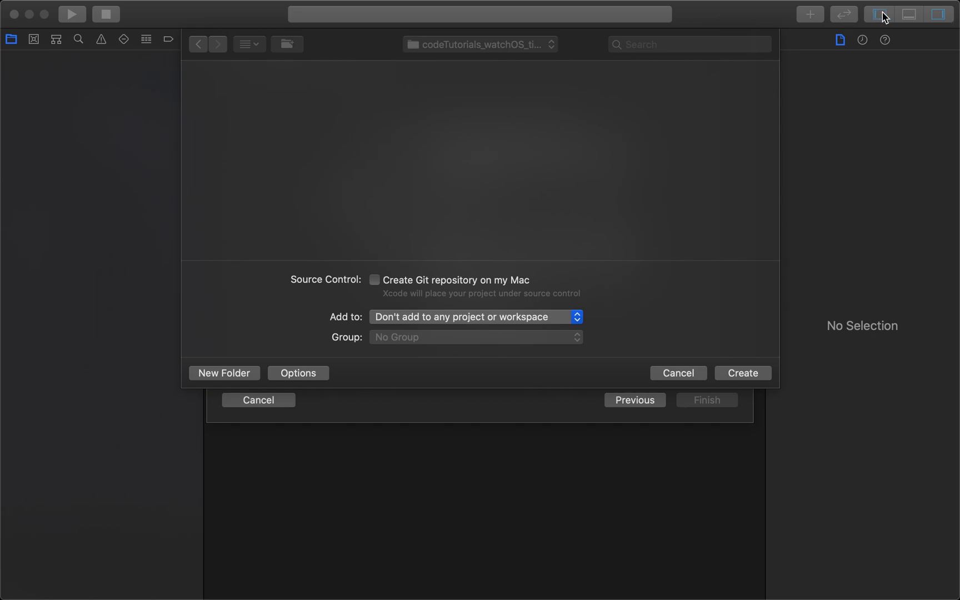
Create the project, hide the Navigator, and add a line after Text("Hello, World!")
{"action": "left_click", "coordinate": [742, 373]}
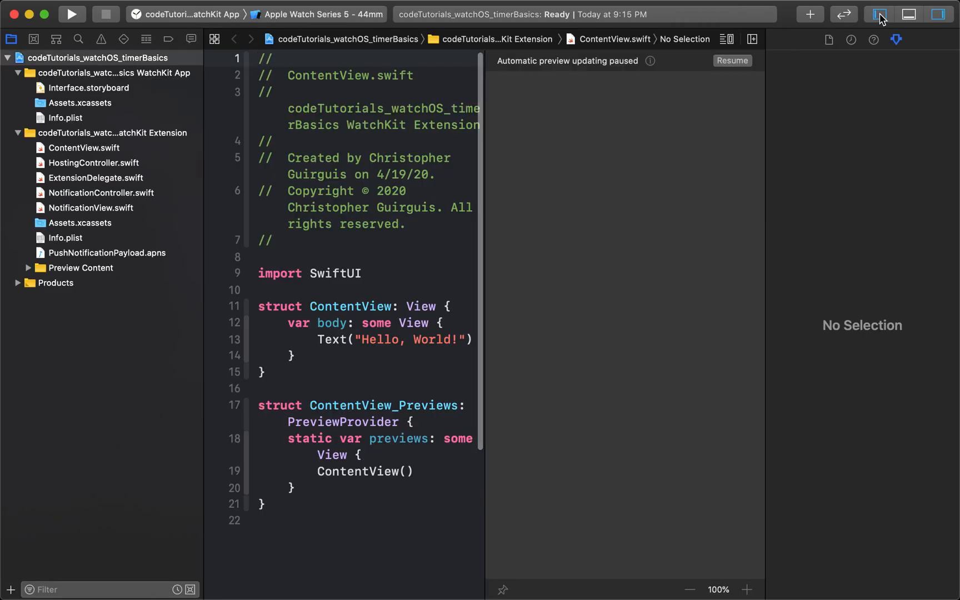
{"action": "left_click", "coordinate": [880, 14]}
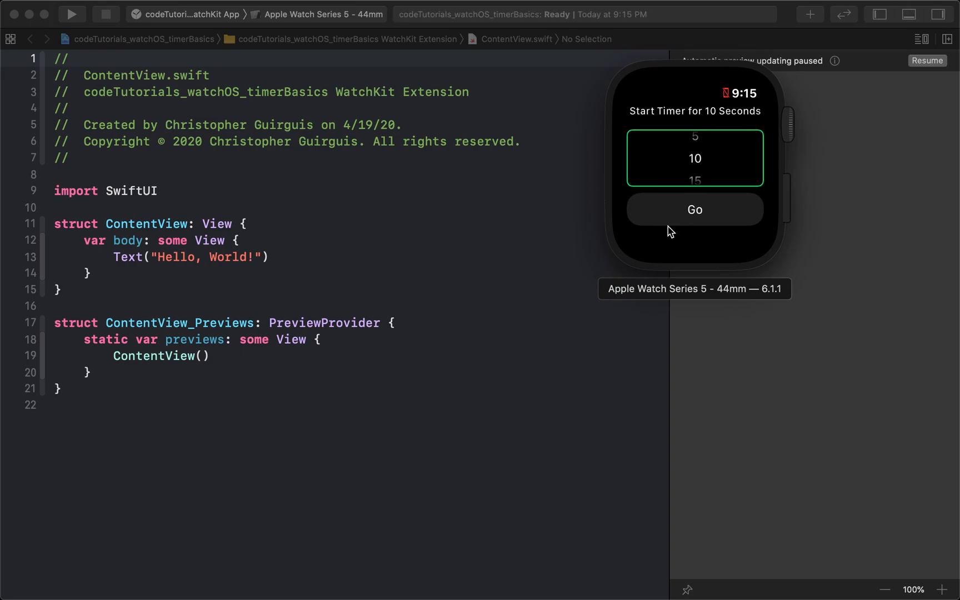
{"action": "left_click", "coordinate": [323, 257]}
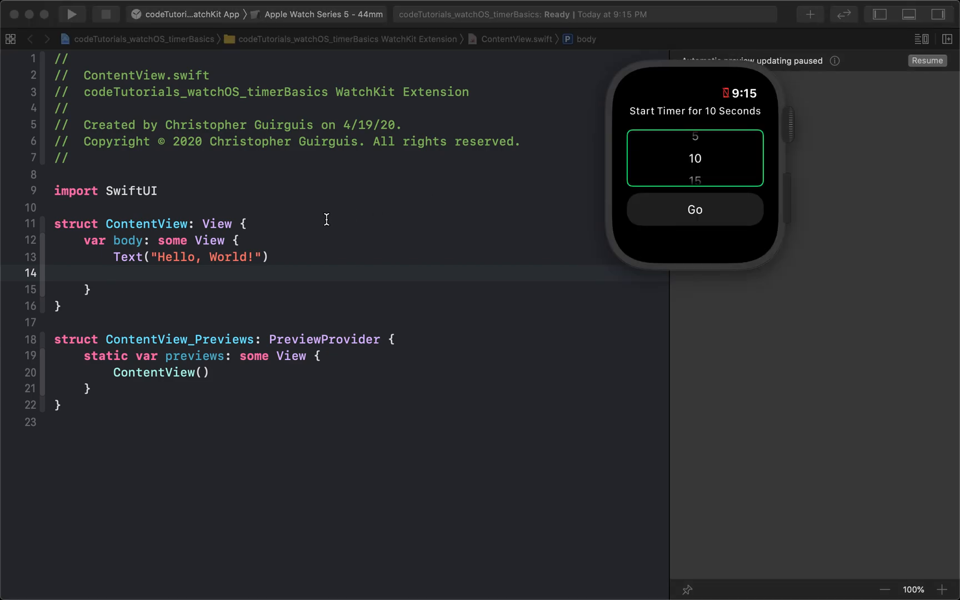
Insert a Picker and then a Button from the SwiftUI view Library
{"action": "left_click", "coordinate": [809, 14]}
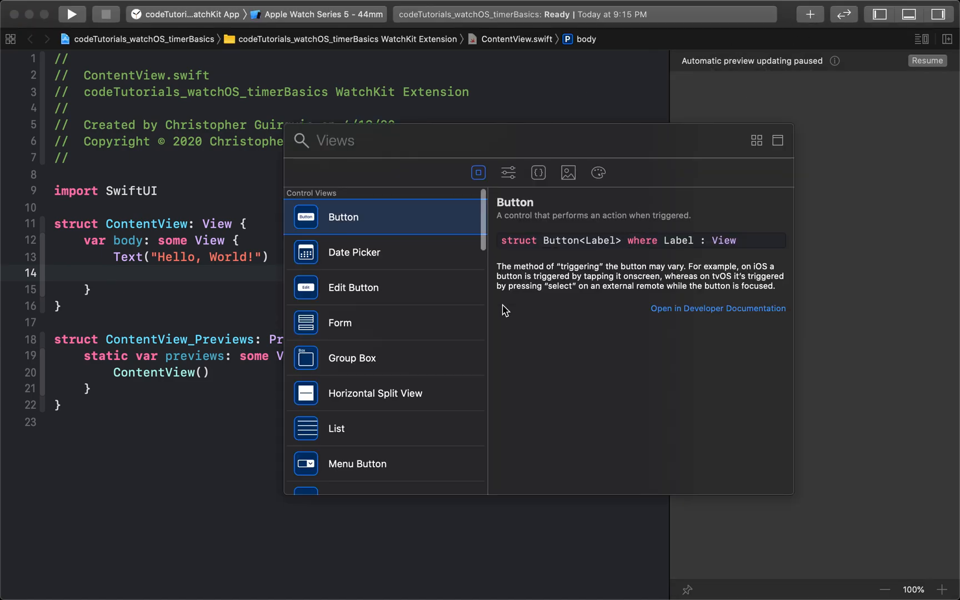
{"action": "scroll", "scroll_direction": "down", "scroll_amount": 3}
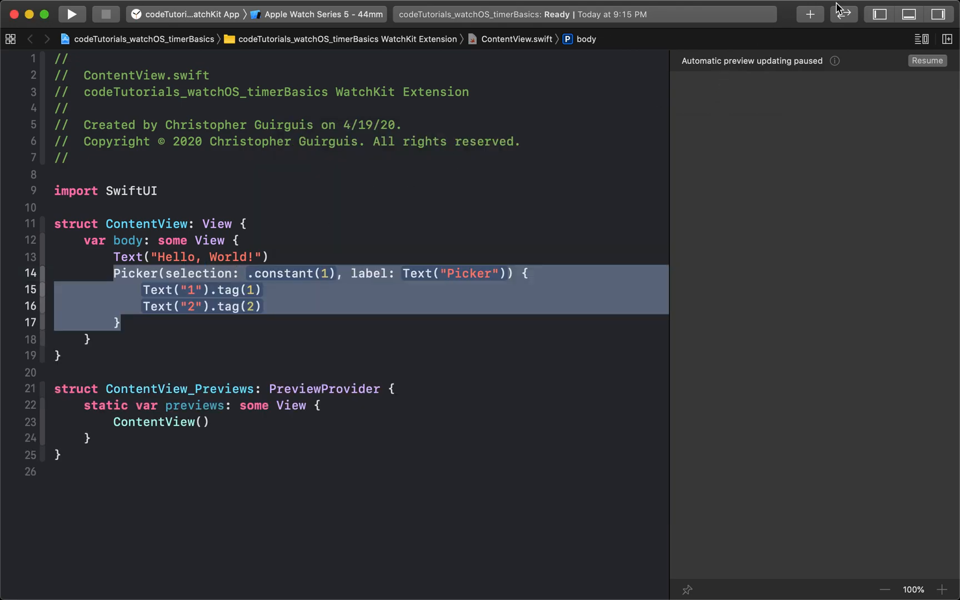
{"action": "left_click", "coordinate": [809, 14]}
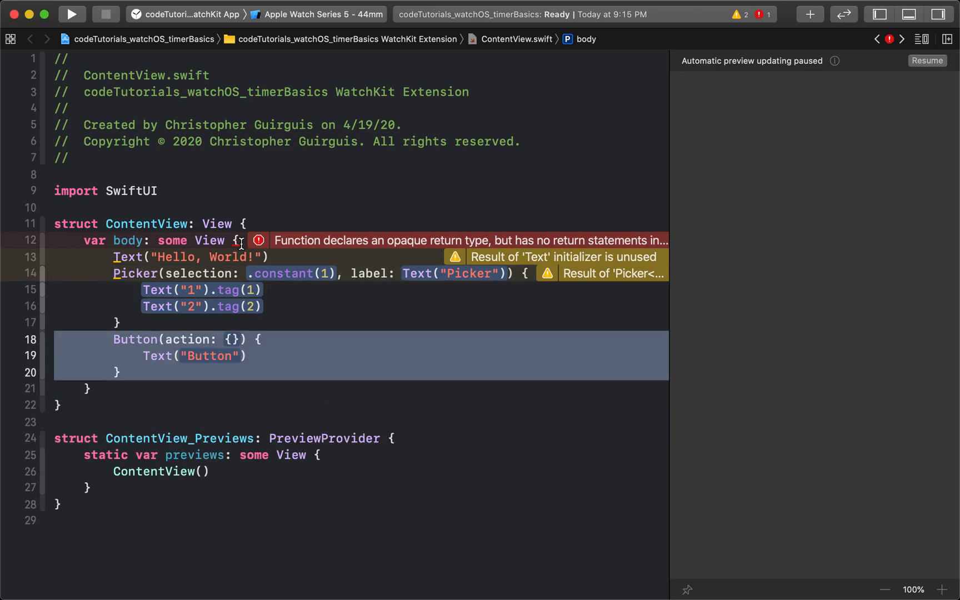
Wrap the Hello, World! text, Picker and Button in a VStack
{"action": "type", "text": "VStac"}
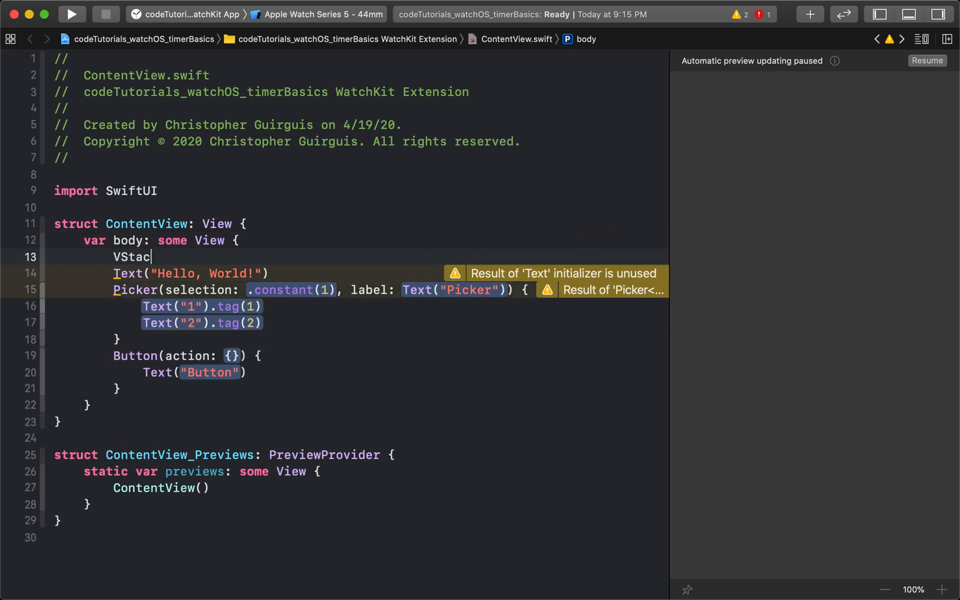
{"action": "type", "text": "k{"}
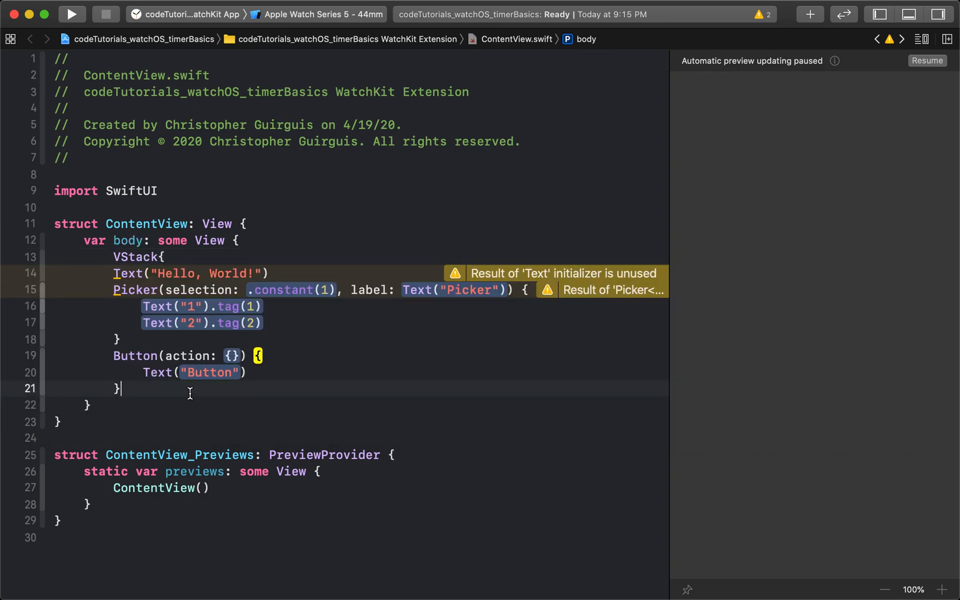
{"action": "key", "text": "Return"}
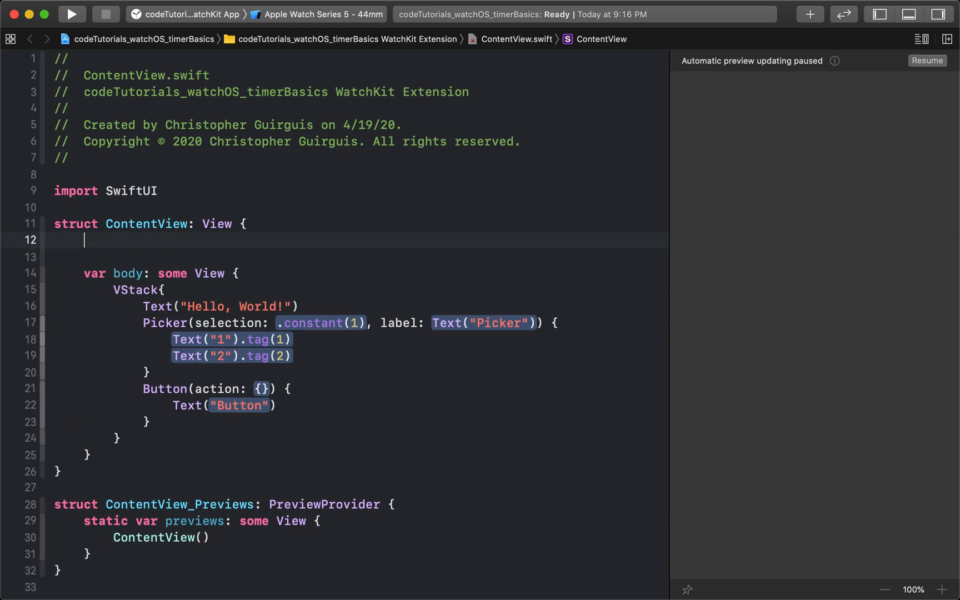
{"action": "type", "text": "@State var"}
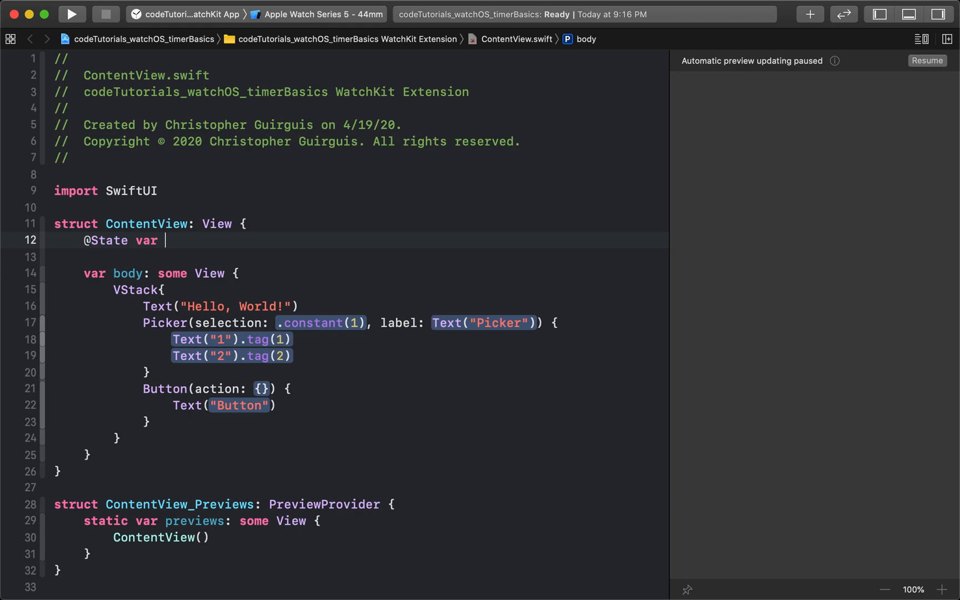
{"action": "type", "text": "secondS"}
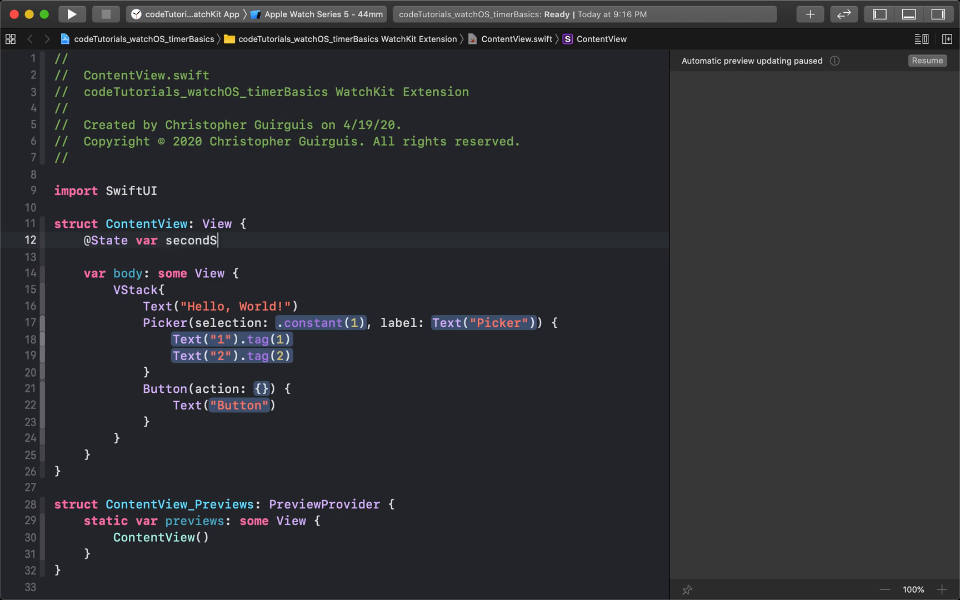
{"action": "type", "text": "creenShown"}
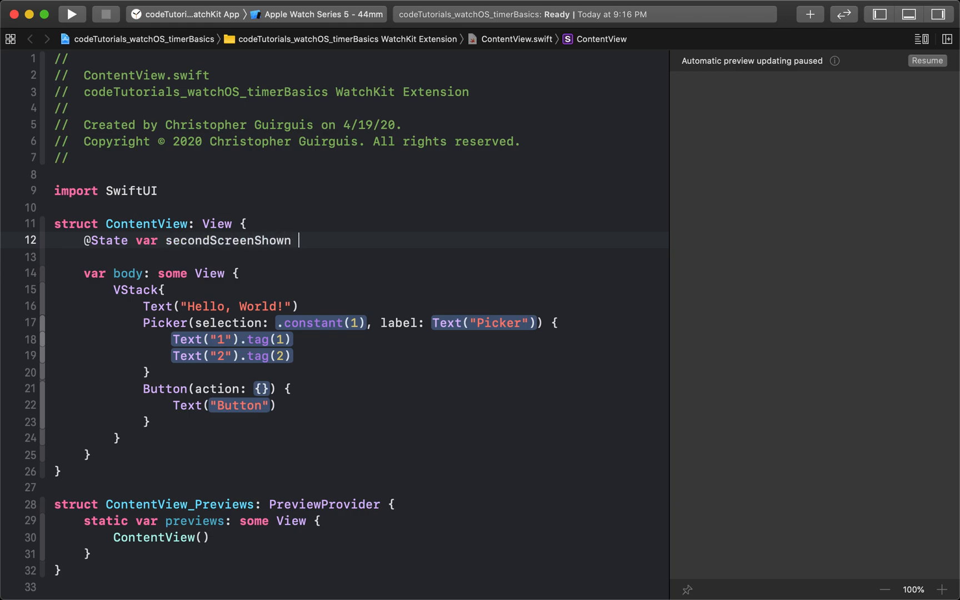
{"action": "type", "text": "= false"}
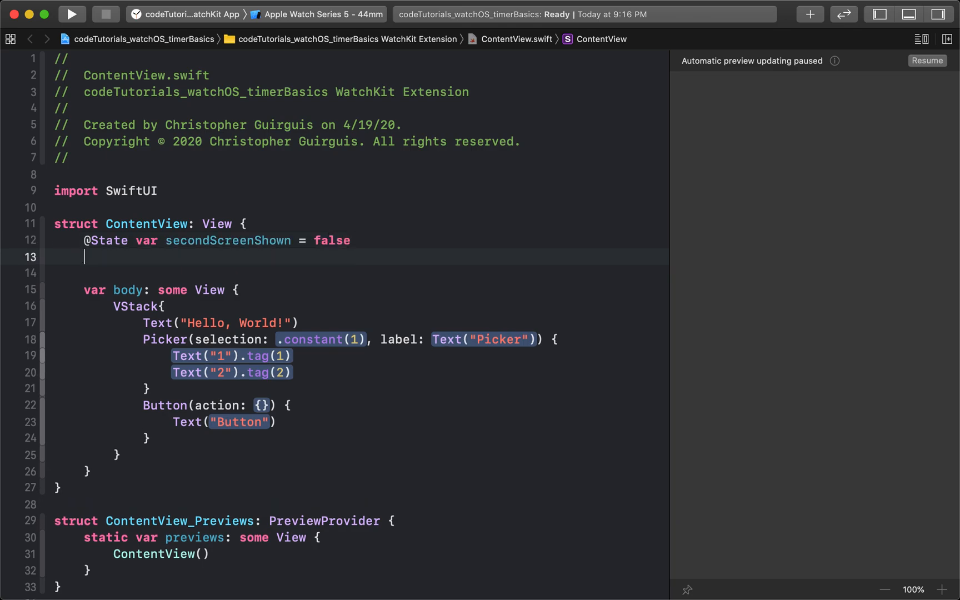
{"action": "type", "text": "@state var"}
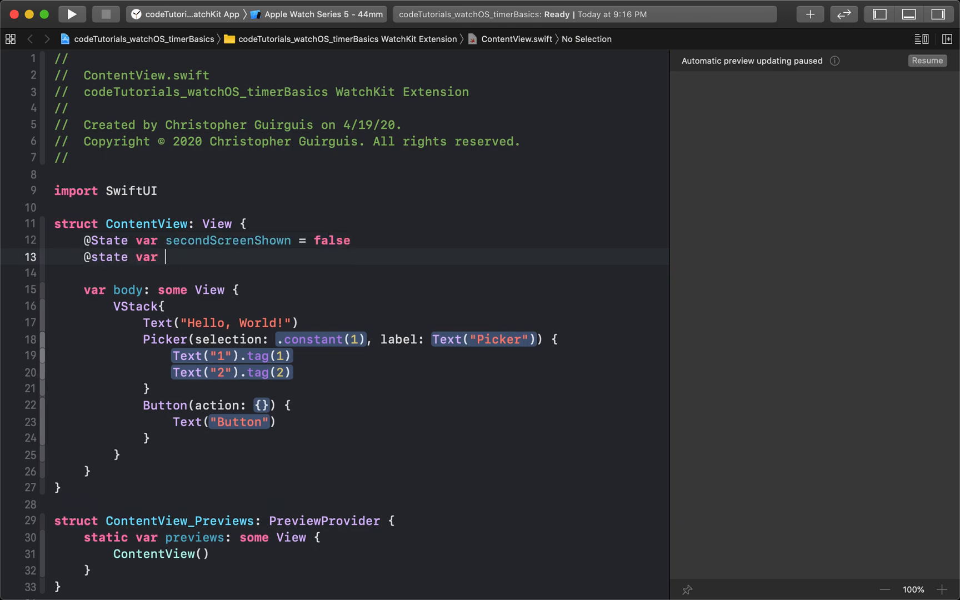
{"action": "type", "text": "timerVal ="}
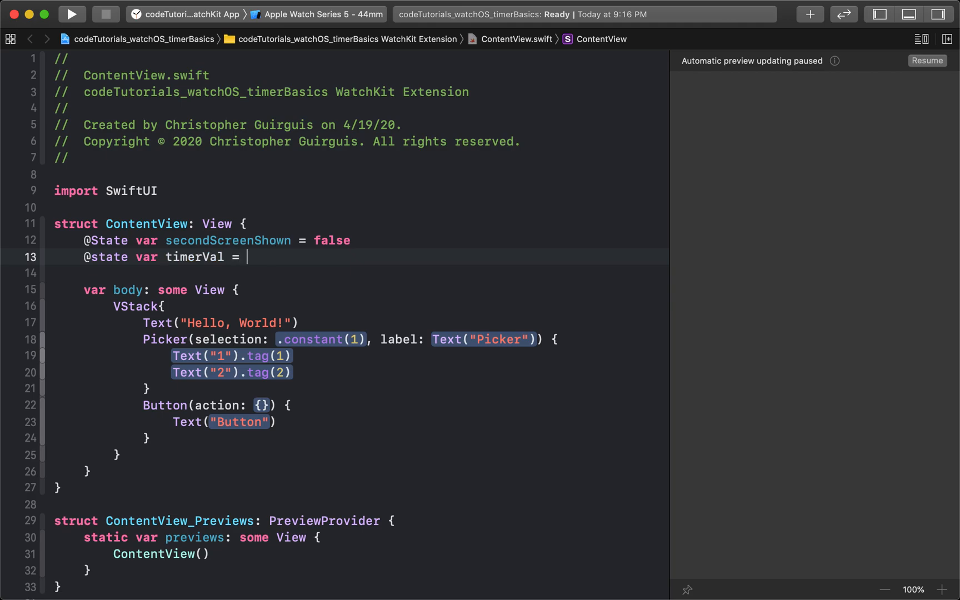
{"action": "type", "text": ":I"}
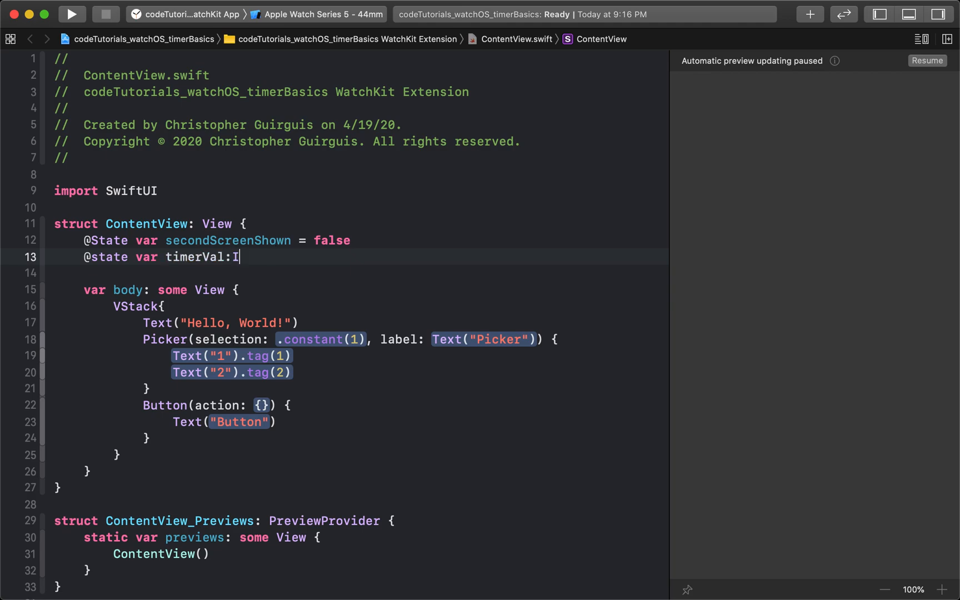
{"action": "type", "text": "="}
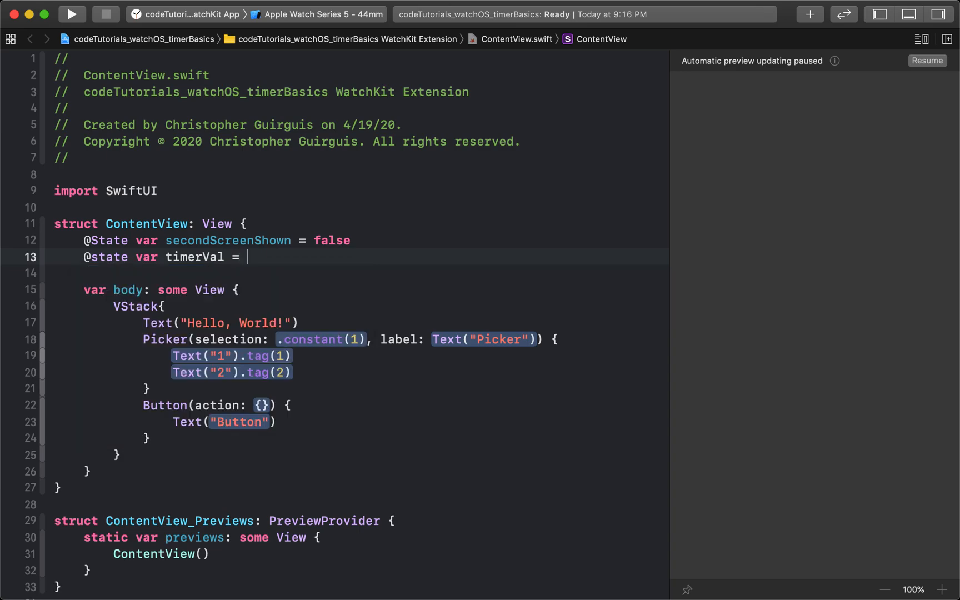
{"action": "type", "text": "1"}
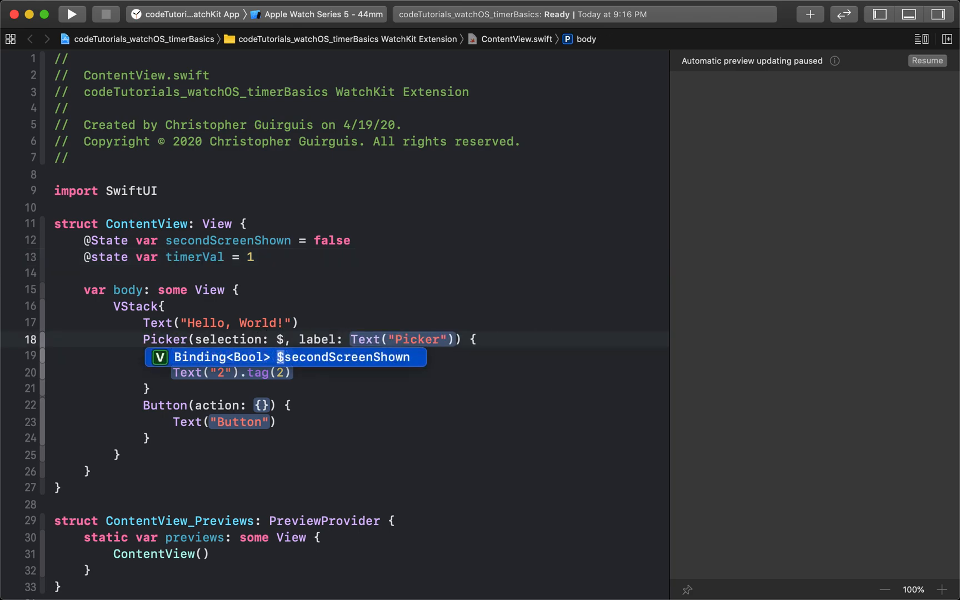
Bind the Picker's selection to $timerVal and give it an empty Text("") label
{"action": "type", "text": "timerVal"}
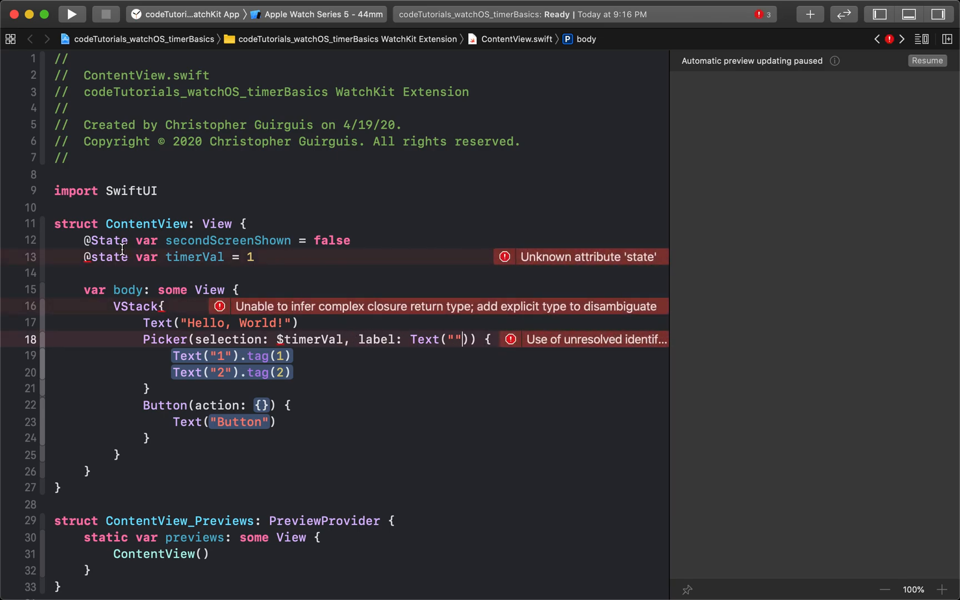
{"action": "type", "text": "State"}
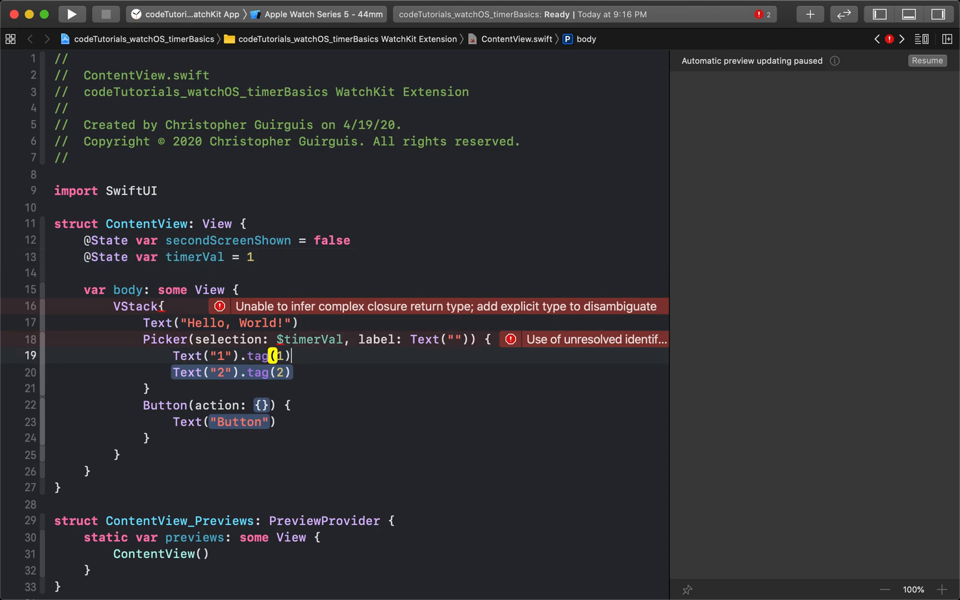
{"action": "key", "text": "Backspace"}
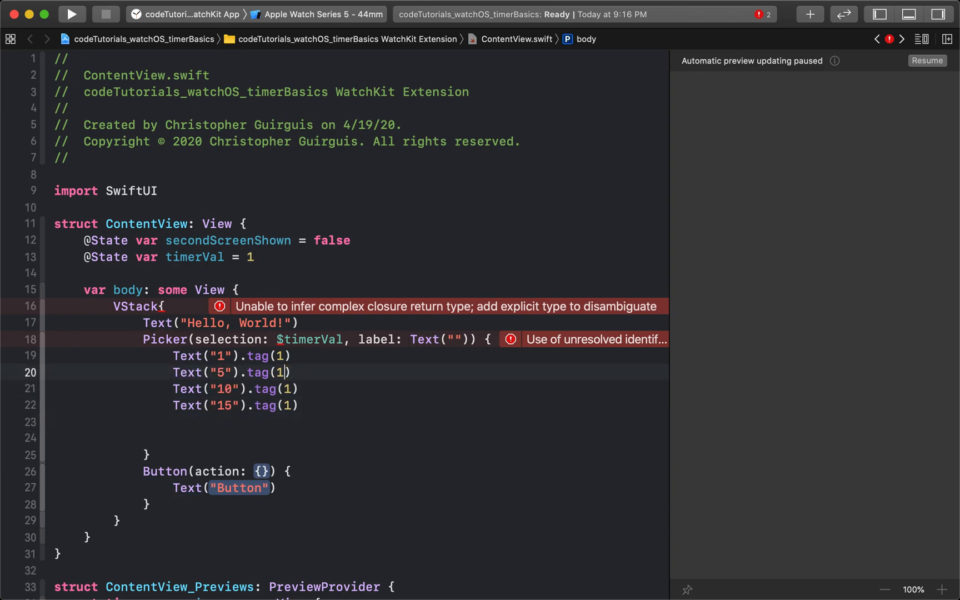
Make the Picker options Text 1, 5, 10 and 15, each with a matching tag
{"action": "type", "text": "5"}
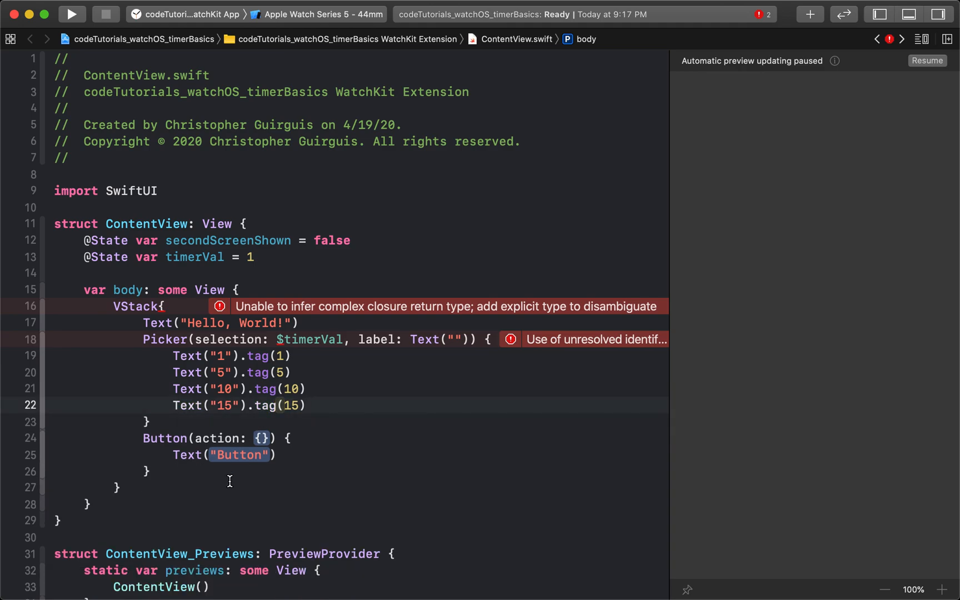
{"action": "left_click", "coordinate": [396, 438]}
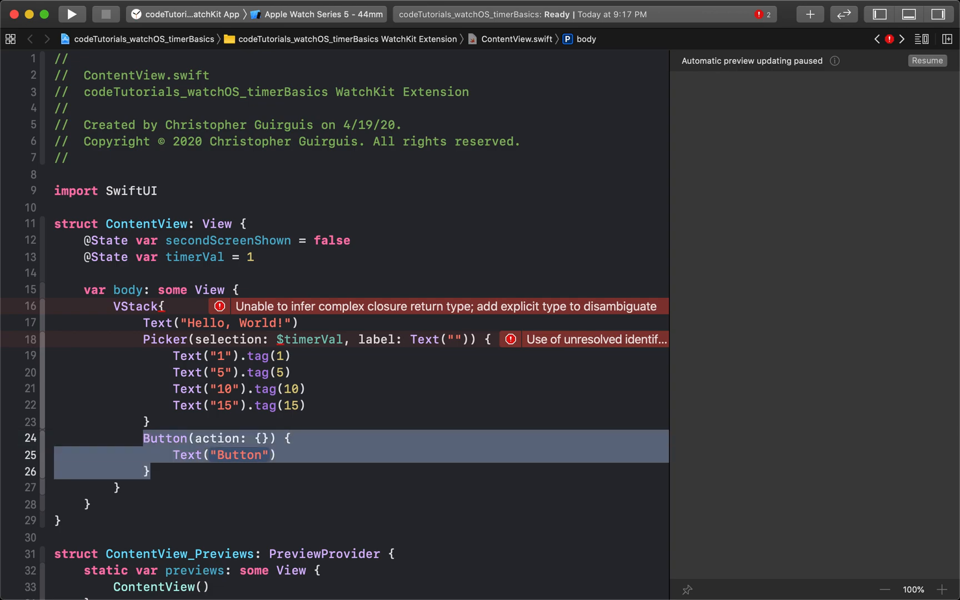
Replace the Button with NavigationLink(destination:isActive:label:) from code completion
{"action": "type", "text": "NavigationLink"}
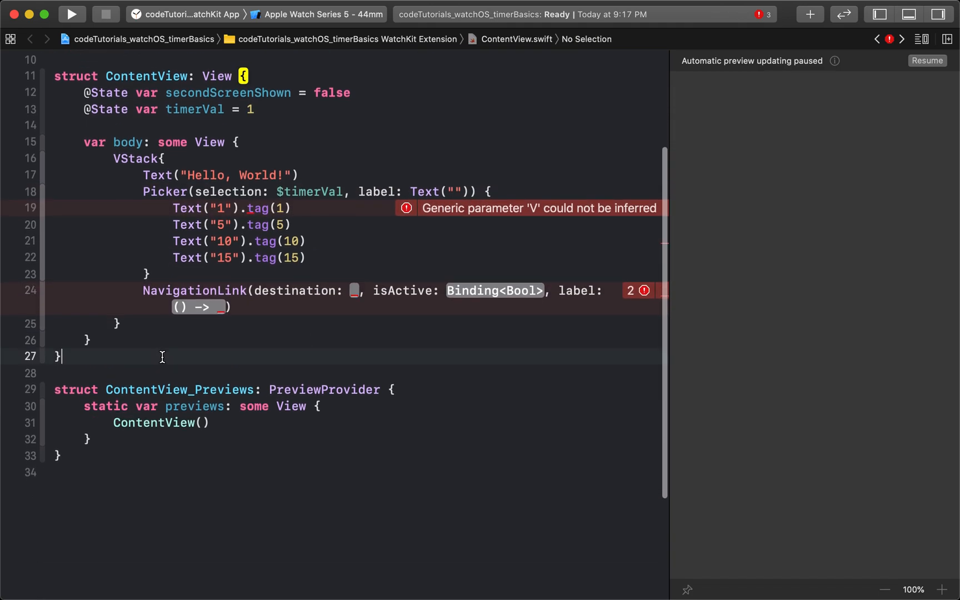
Add a SecondView struct whose body shows Text("second view")
{"action": "key", "text": "Return"}
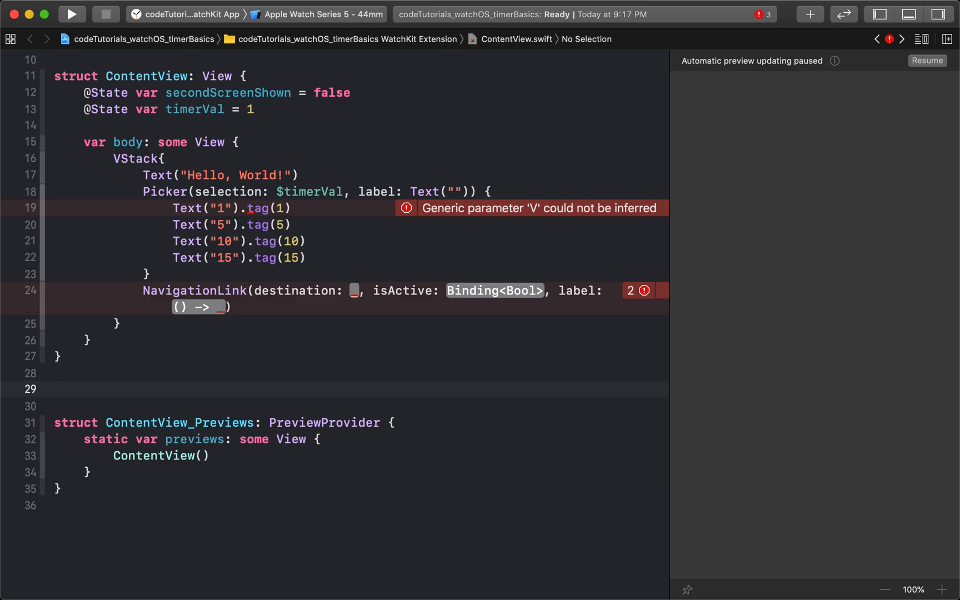
{"action": "type", "text": "struct Se"}
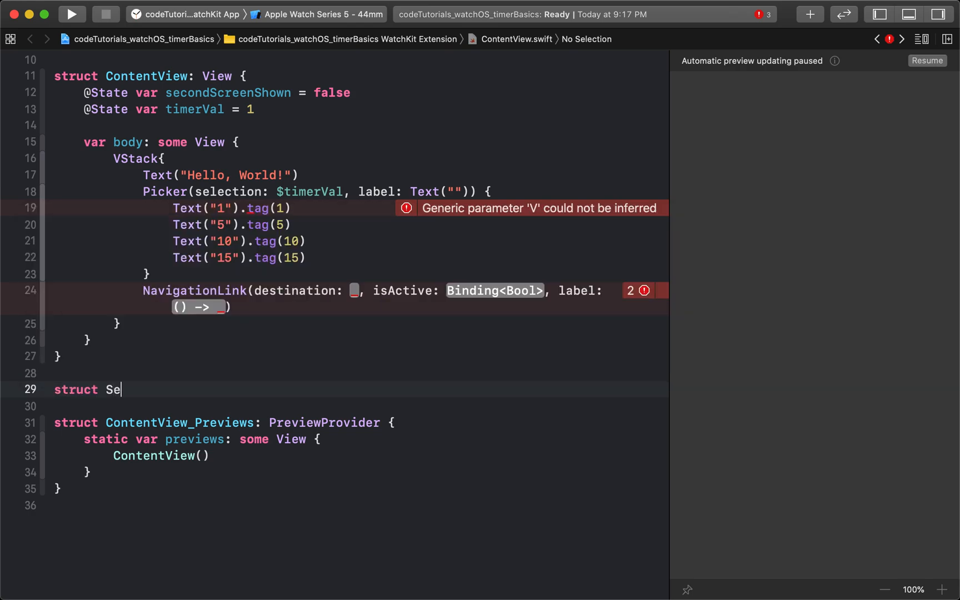
{"action": "type", "text": "condView:"}
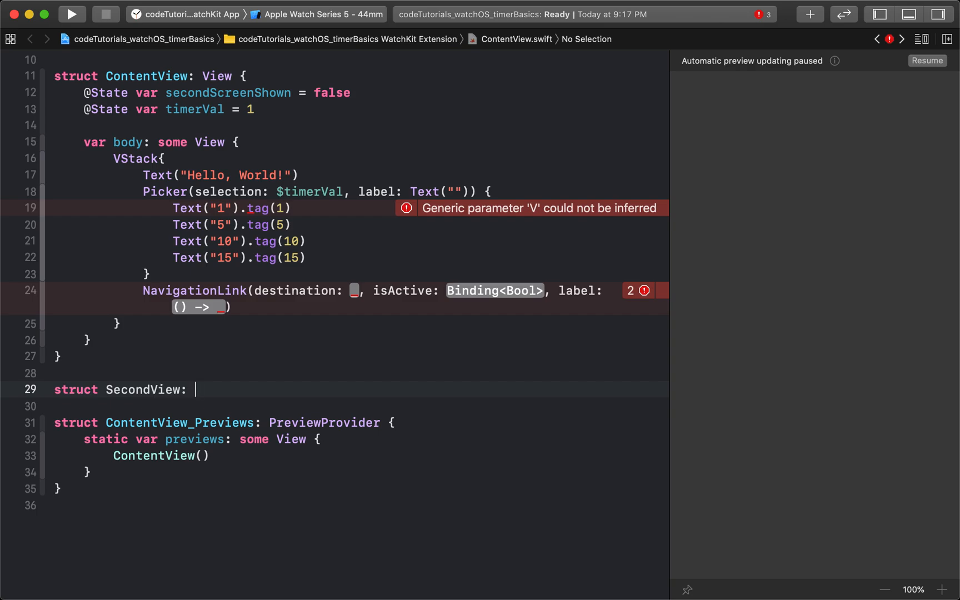
{"action": "type", "text": "View{"}
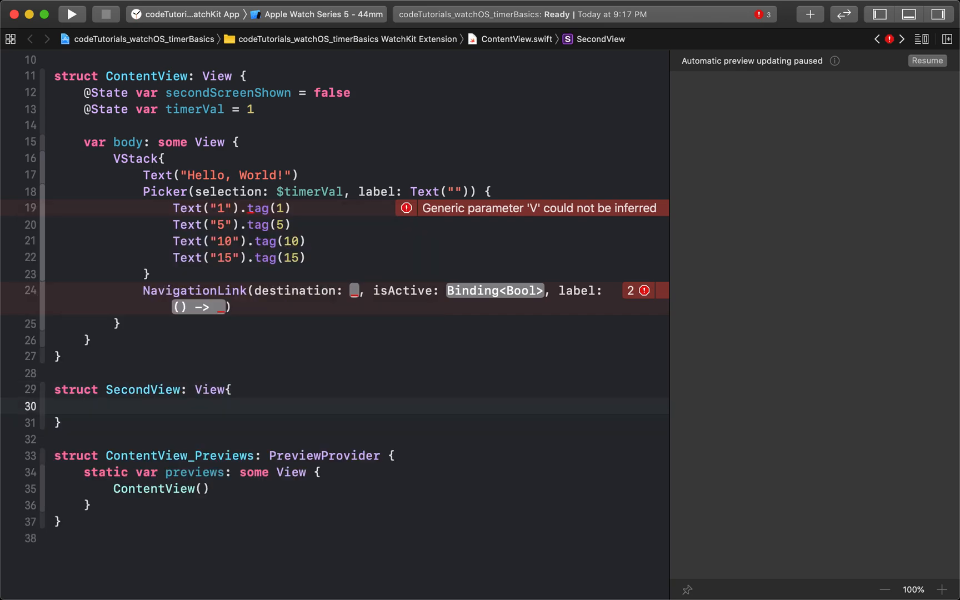
{"action": "type", "text": "var body: some View {"}
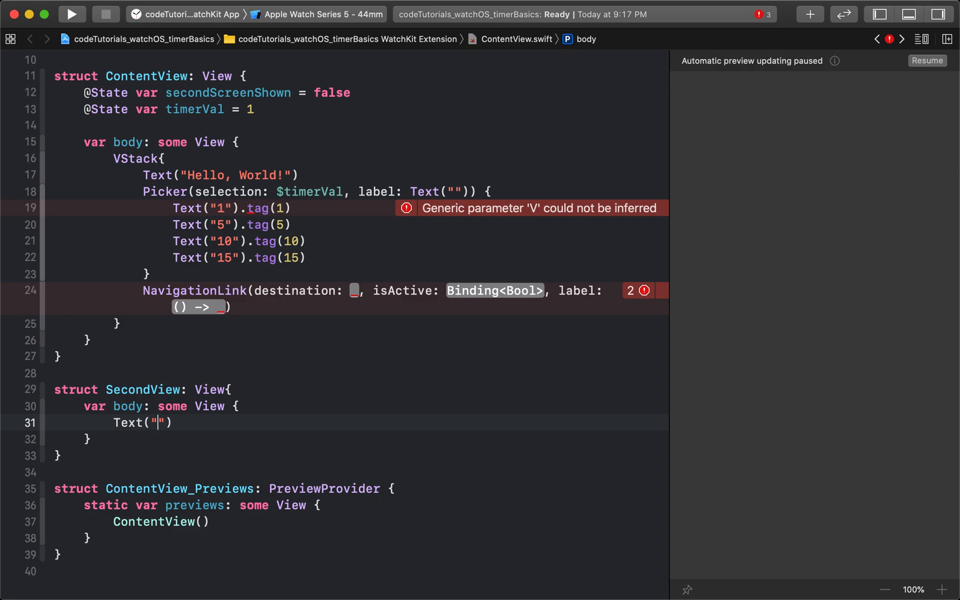
{"action": "type", "text": "second view"}
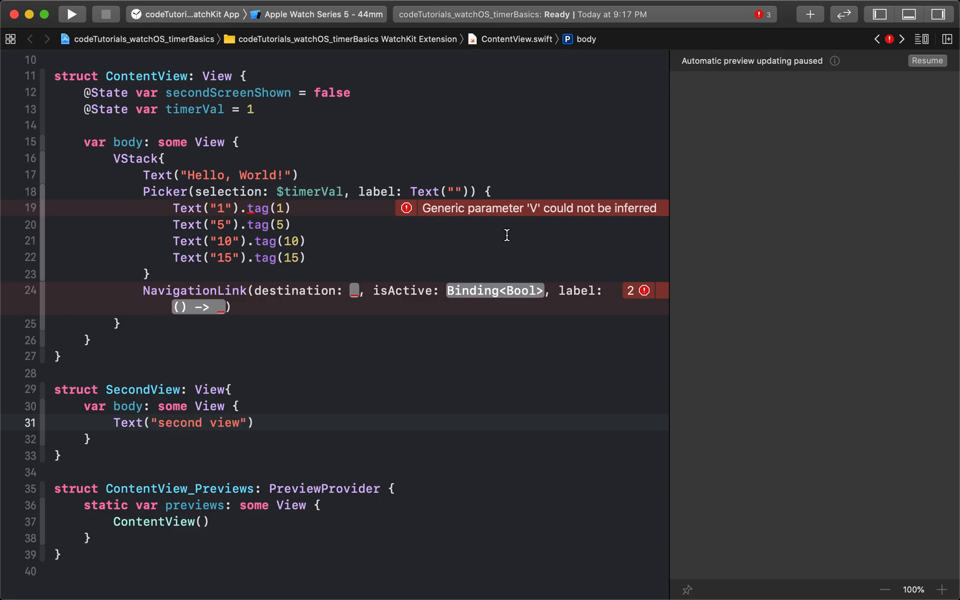
Fill the NavigationLink with SecondView(), $secondScreenShown and a Text("Go") label
{"action": "type", "text": "s"}
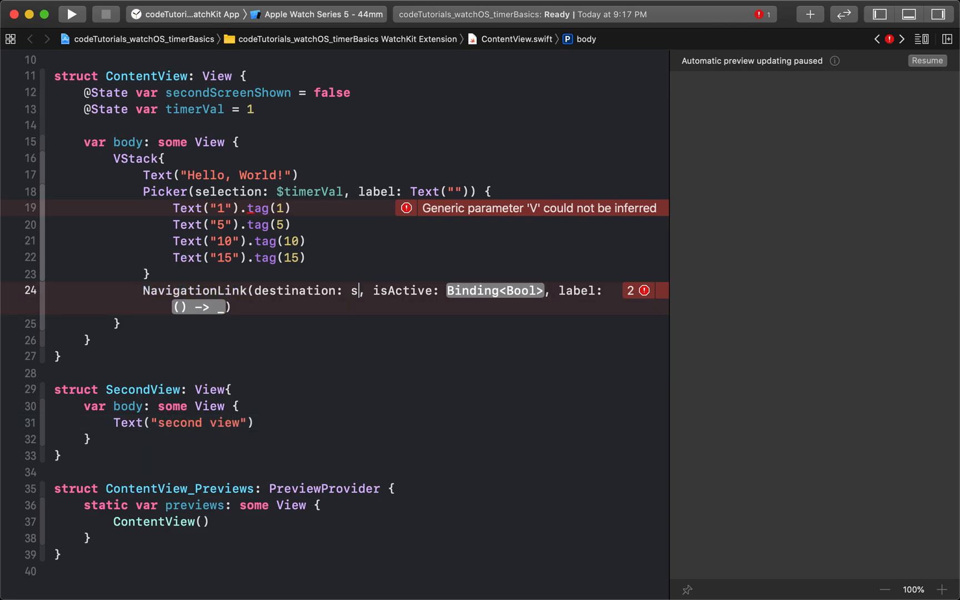
{"action": "type", "text": "econdView"}
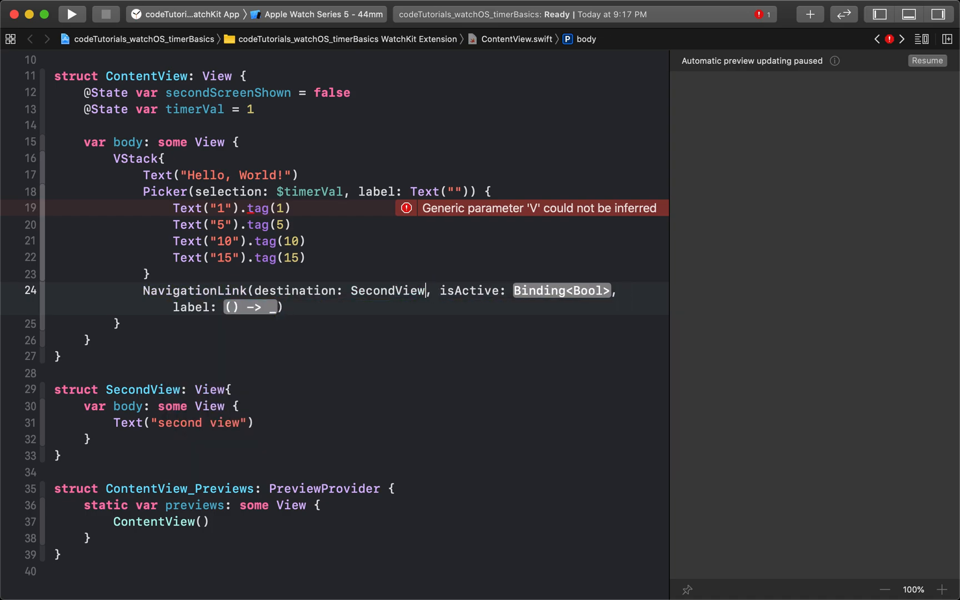
{"action": "type", "text": "()"}
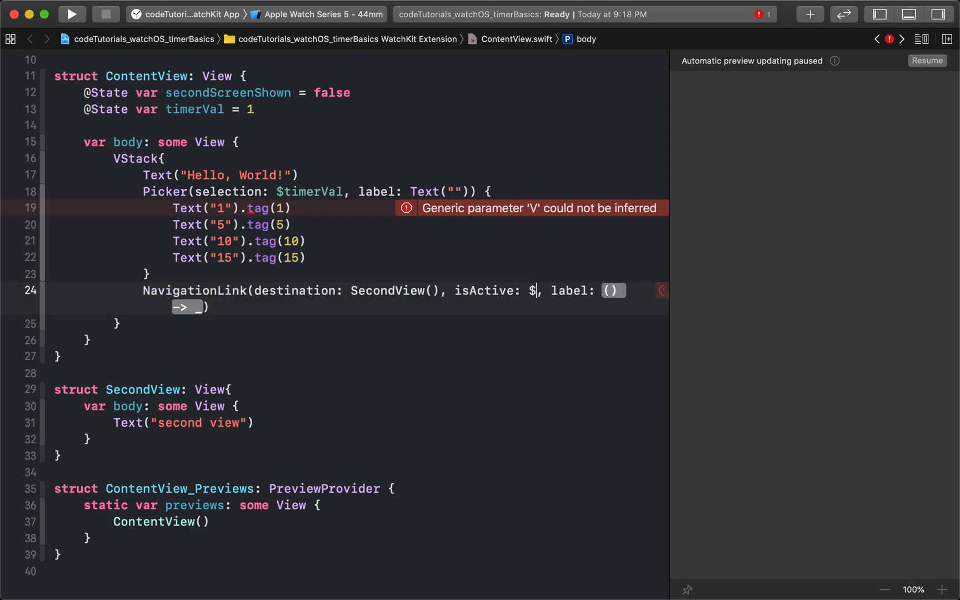
{"action": "type", "text": "secondScreenShown"}
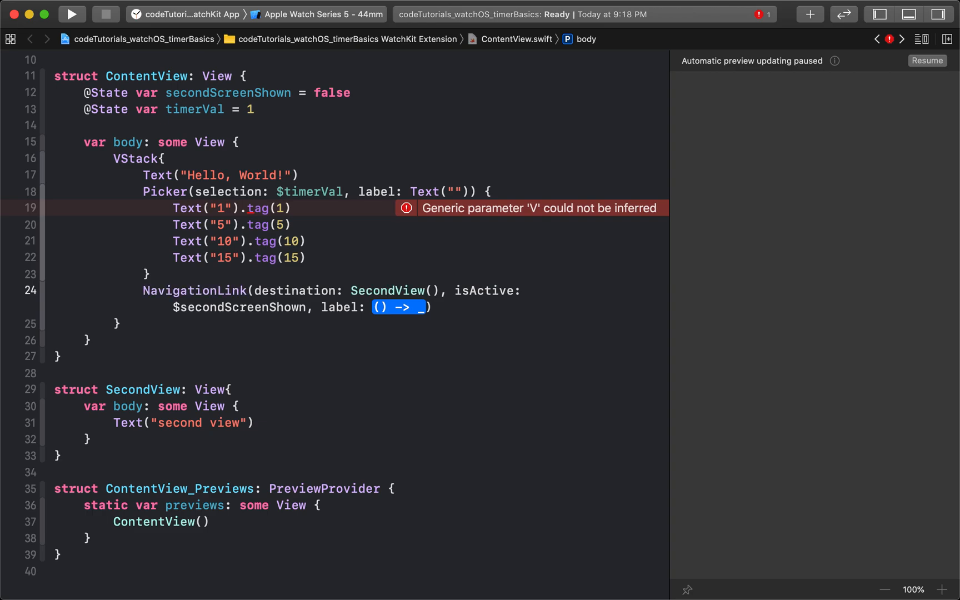
{"action": "type", "text": "Text(\"\")"}
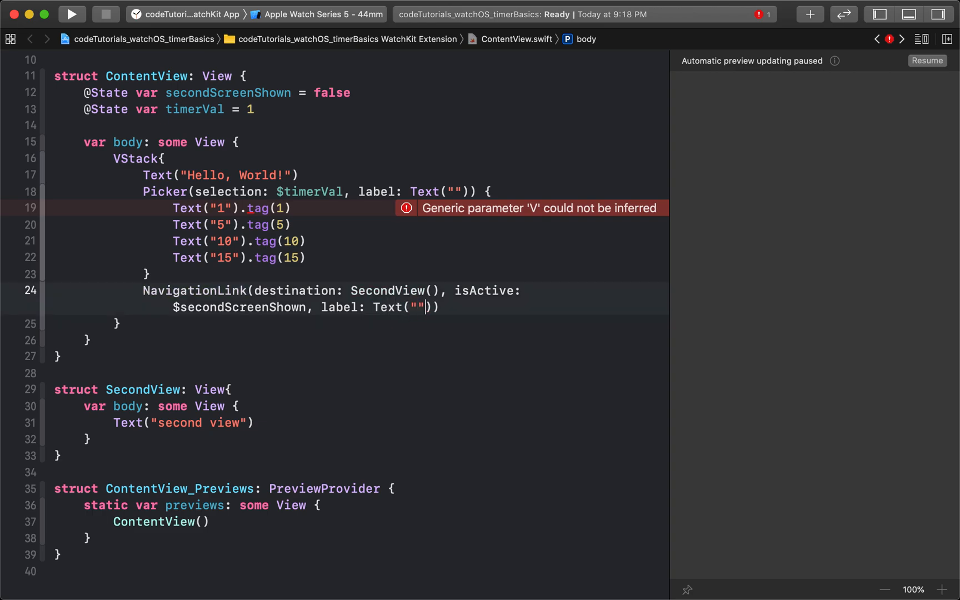
{"action": "type", "text": "Go"}
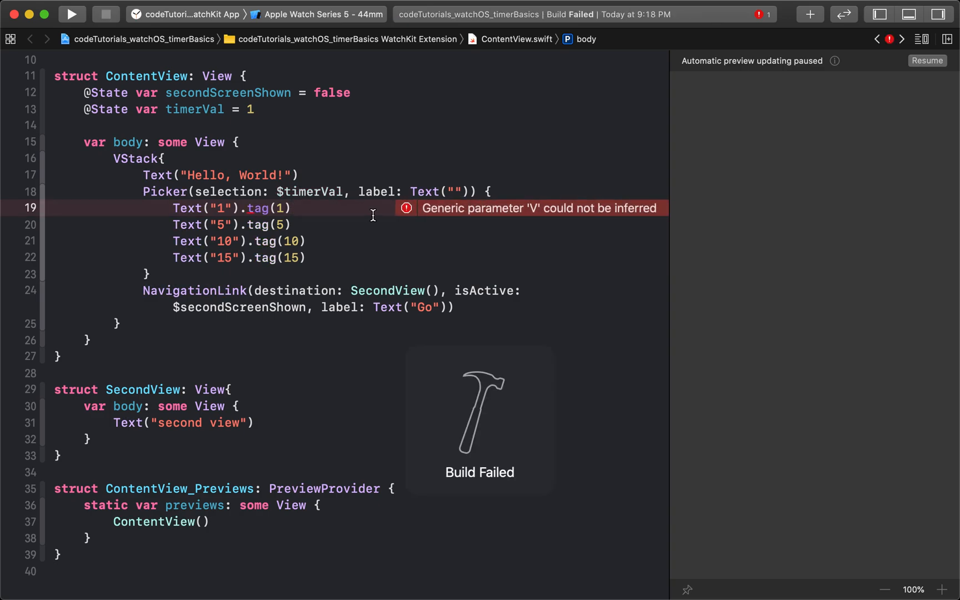
Wrap the Go label in a closure to clear errors and run on the watch simulator
{"action": "left_click", "coordinate": [294, 208]}
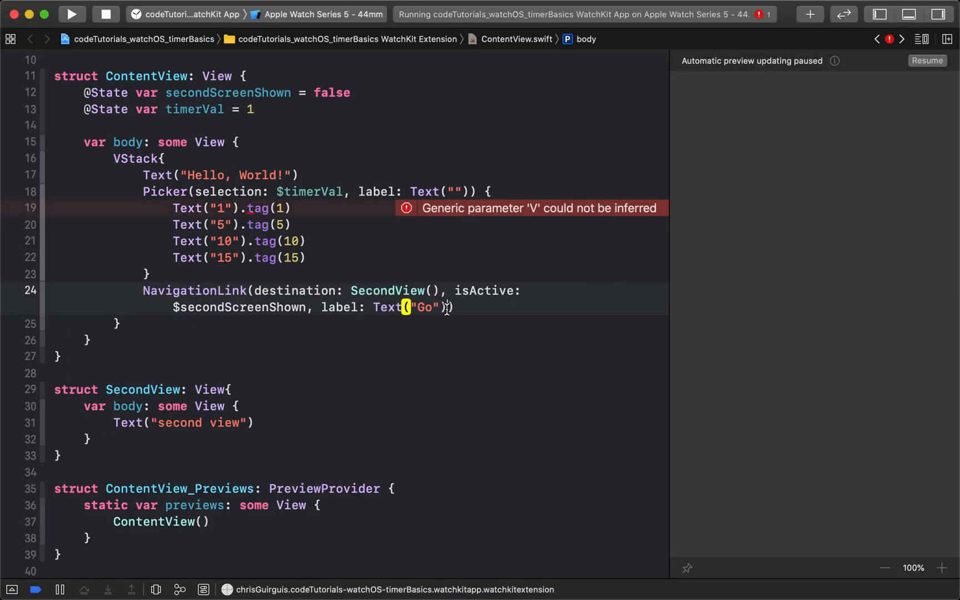
{"action": "type", "text": "{"}
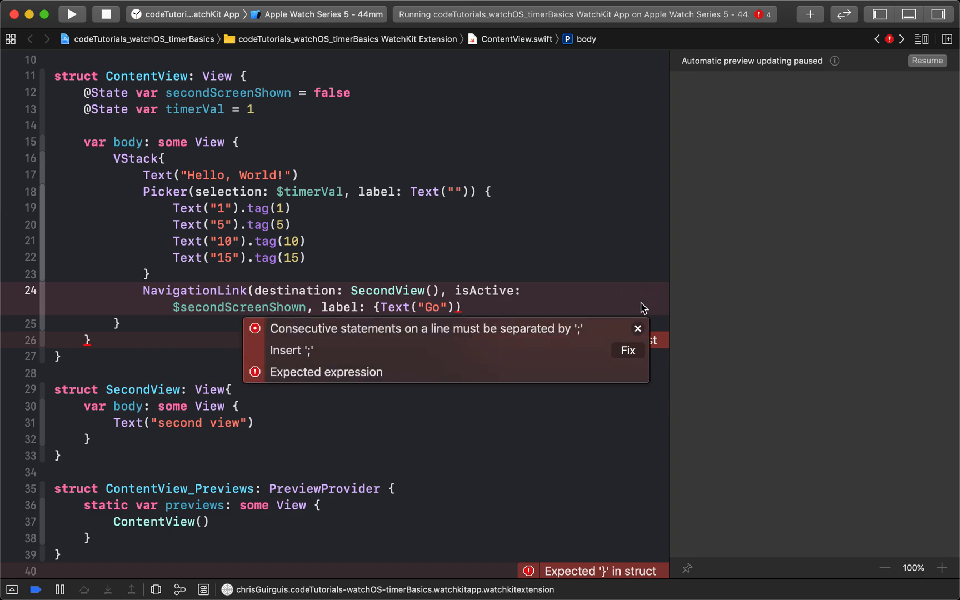
{"action": "left_click", "coordinate": [458, 308]}
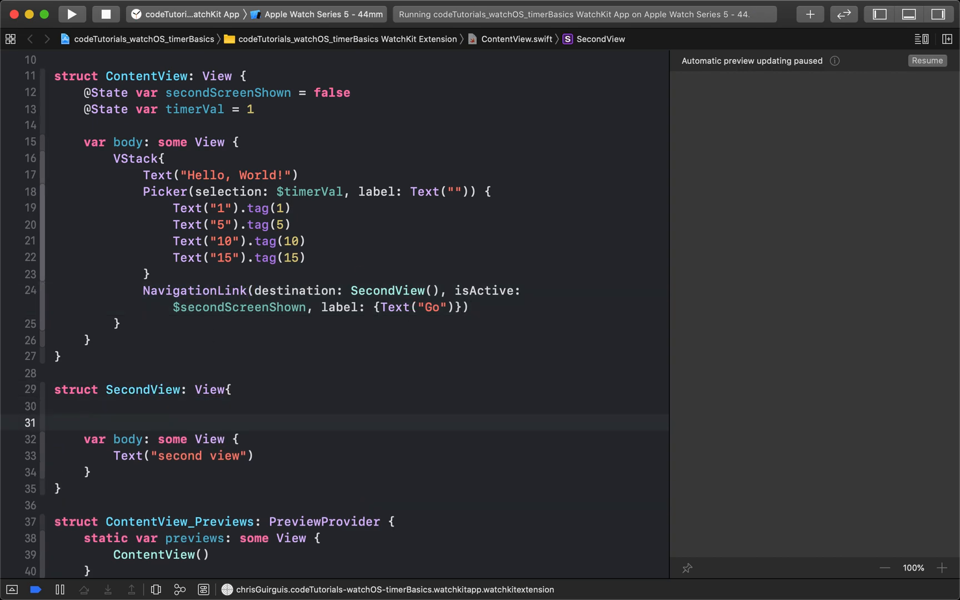
Give SecondView a secondScreenShown Bool binding and a timerVal state set to 1
{"action": "type", "text": "@Staet"}
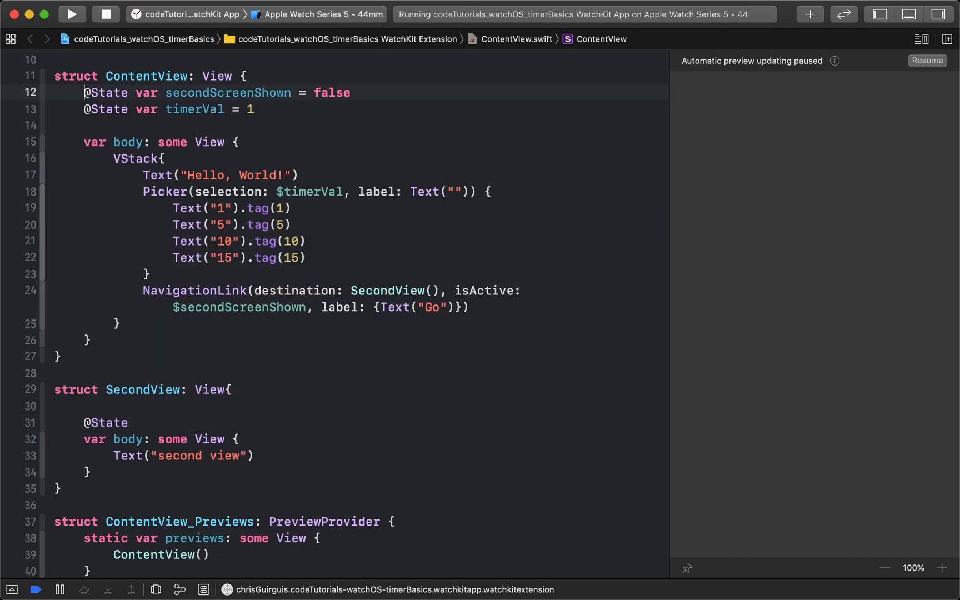
{"action": "left_click", "coordinate": [140, 406]}
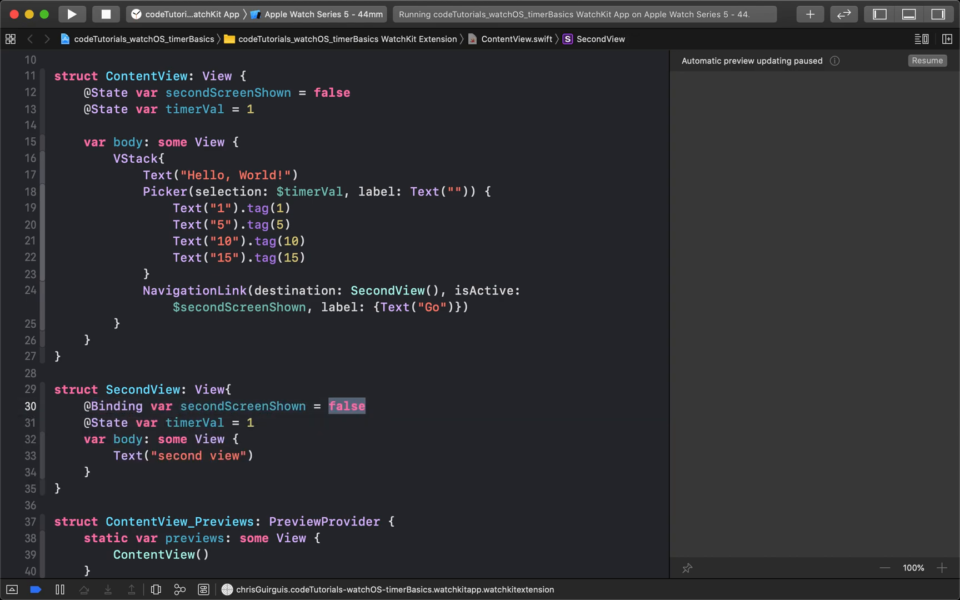
{"action": "type", "text": ":Bool"}
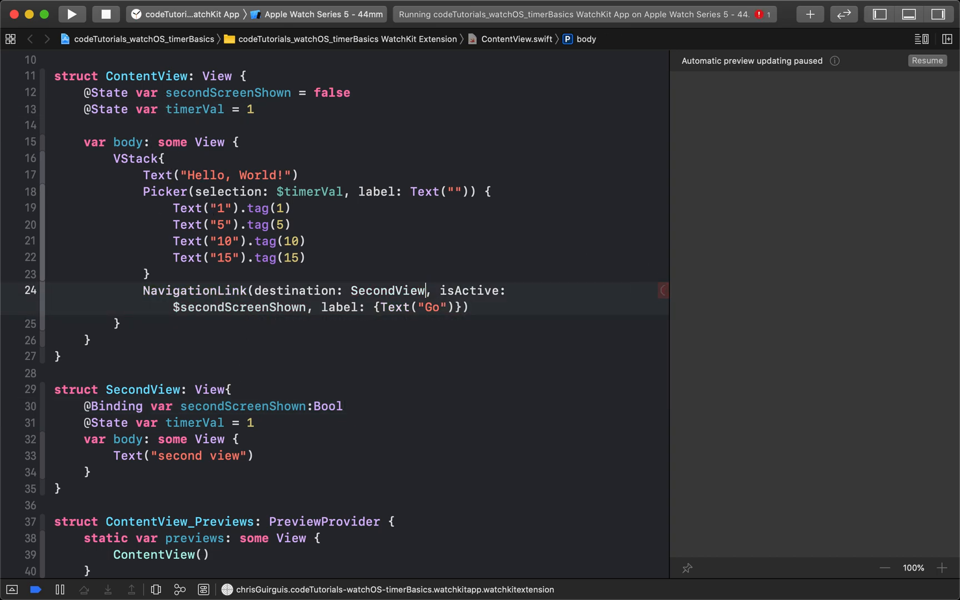
Pass $secondScreenShown and timerVal into SecondView inside the NavigationLink
{"action": "type", "text": "("}
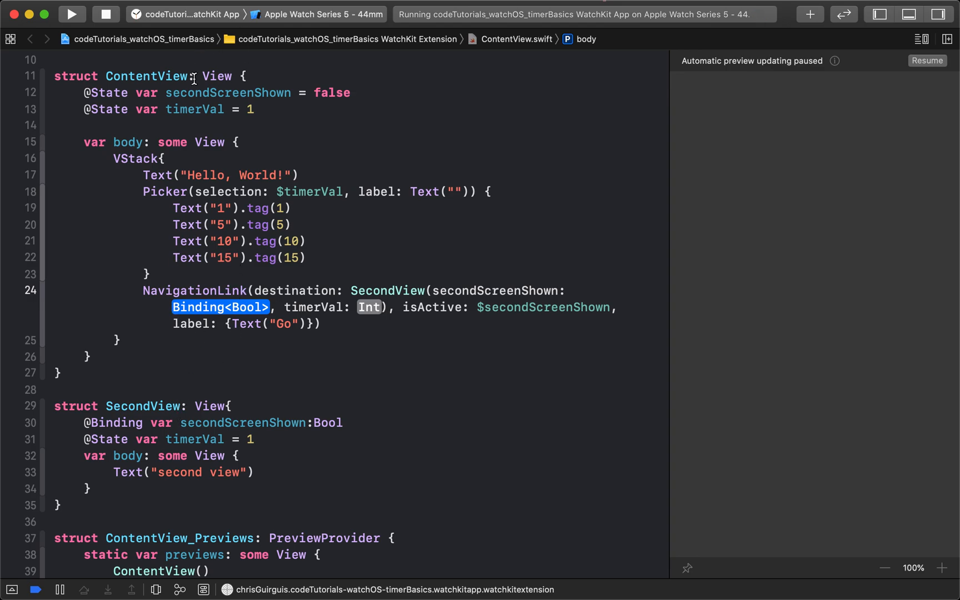
{"action": "left_click", "coordinate": [228, 92]}
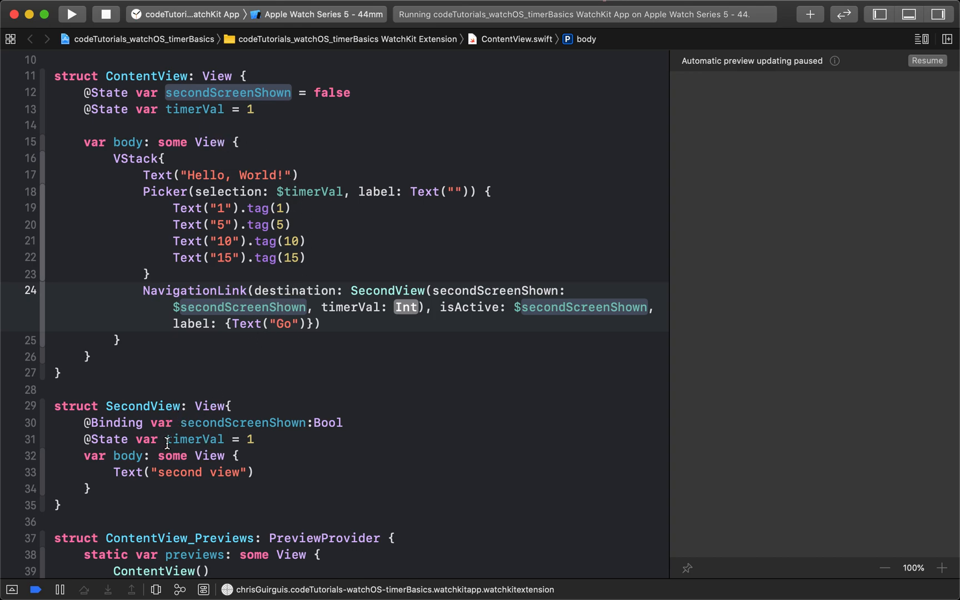
{"action": "mouse_move", "coordinate": [430, 314]}
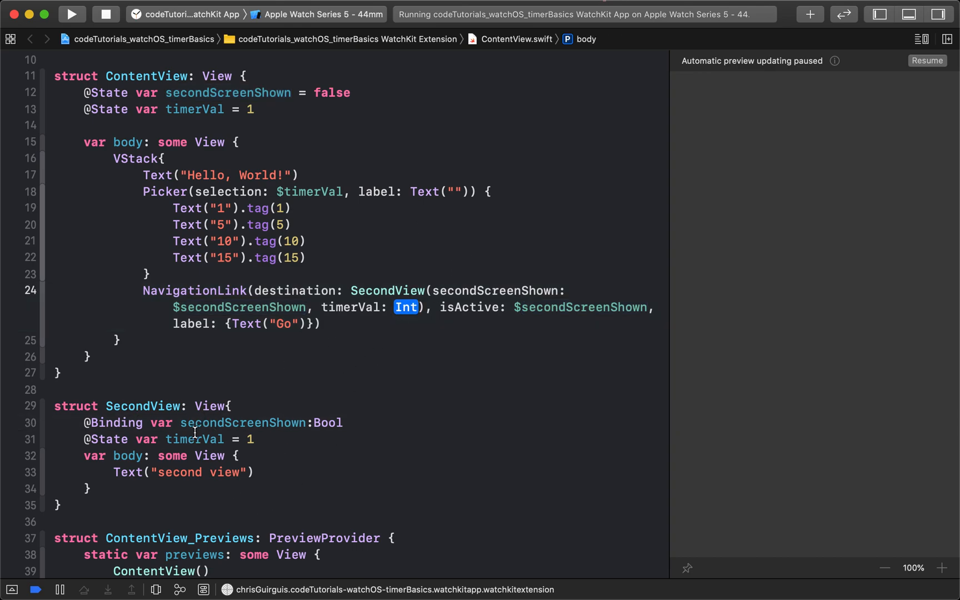
{"action": "type", "text": "t"}
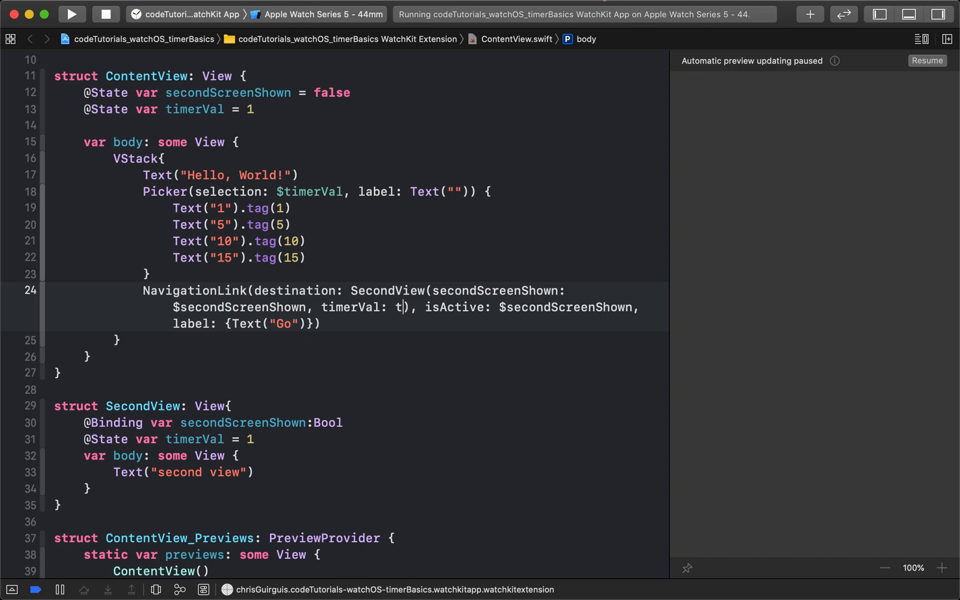
{"action": "type", "text": "imerVal"}
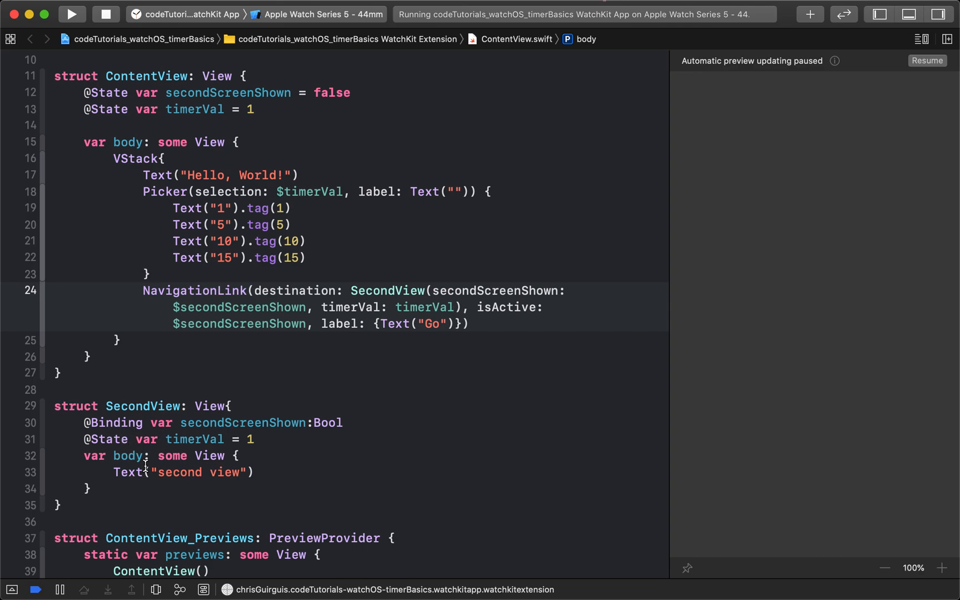
{"action": "mouse_move", "coordinate": [199, 426]}
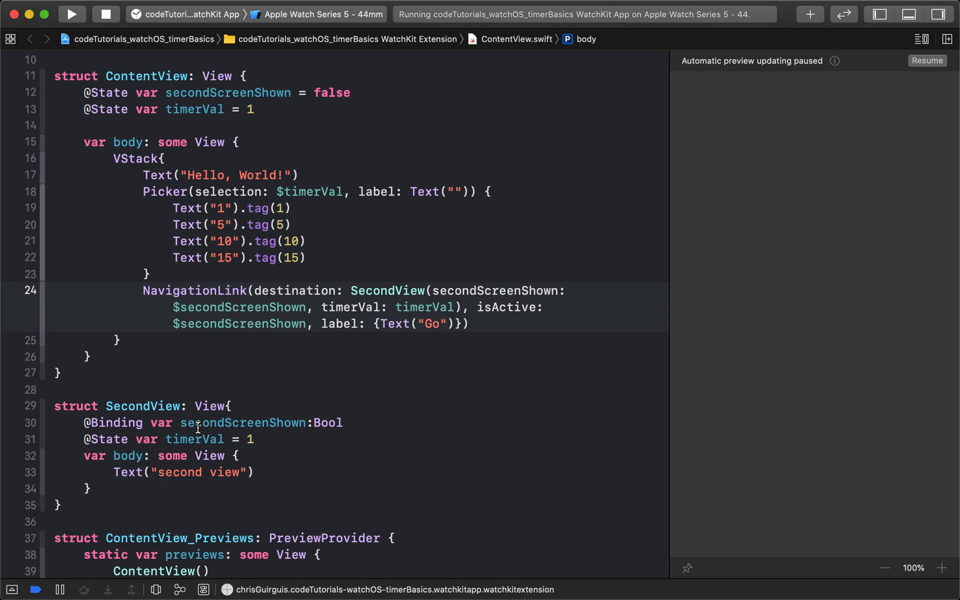
{"action": "mouse_move", "coordinate": [226, 178]}
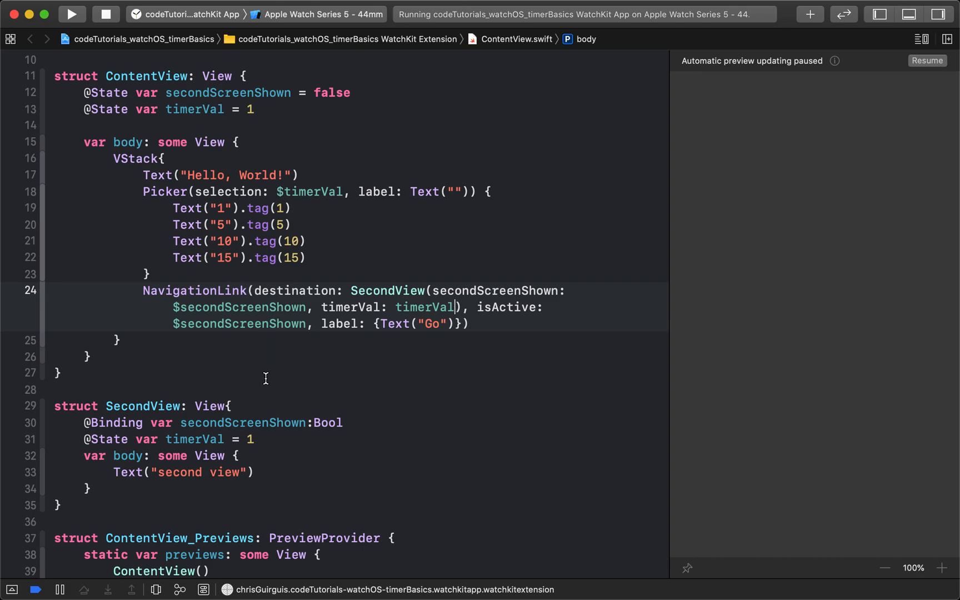
{"action": "mouse_move", "coordinate": [178, 443]}
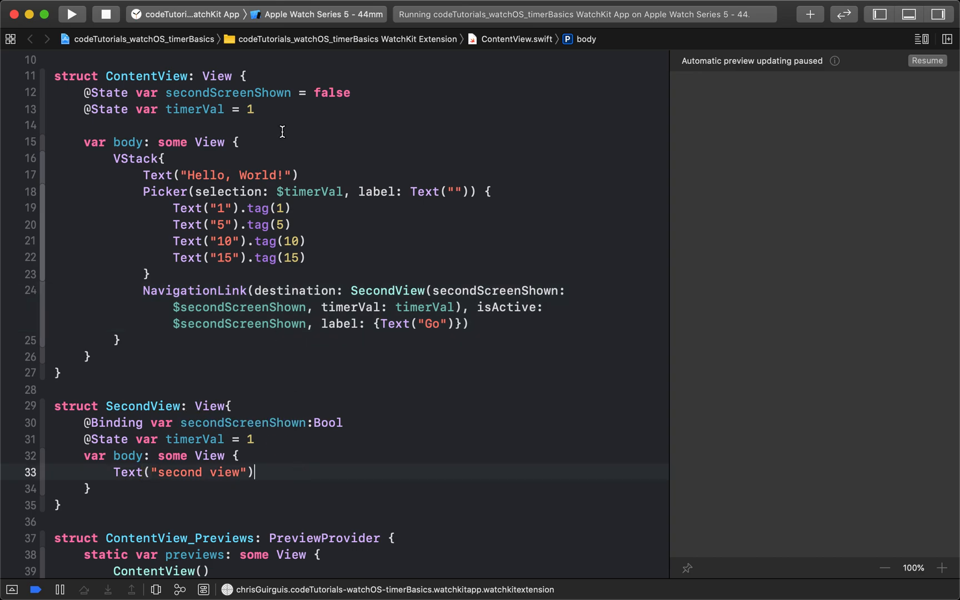
{"action": "double_click", "coordinate": [230, 175]}
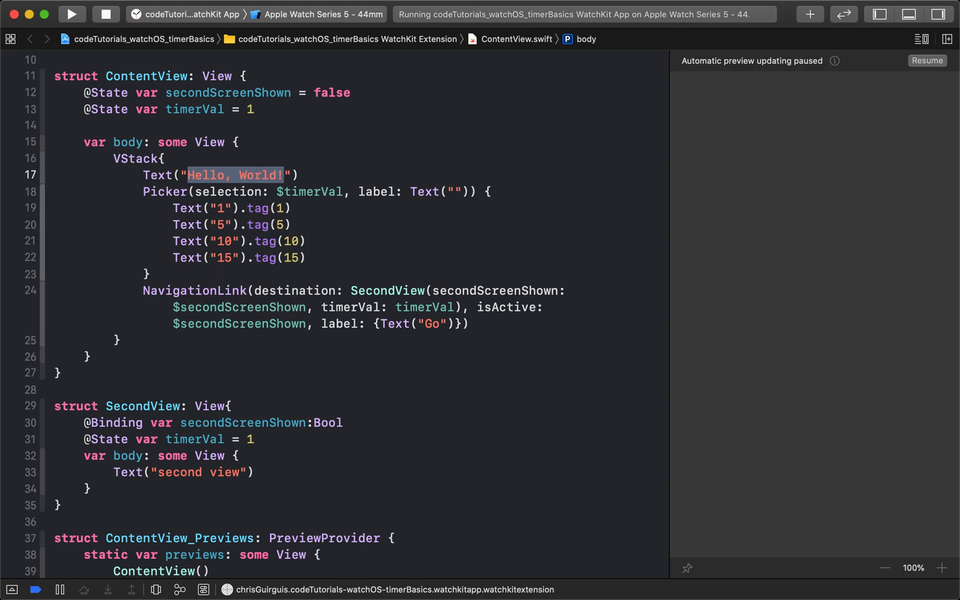
{"action": "mouse_move", "coordinate": [257, 178]}
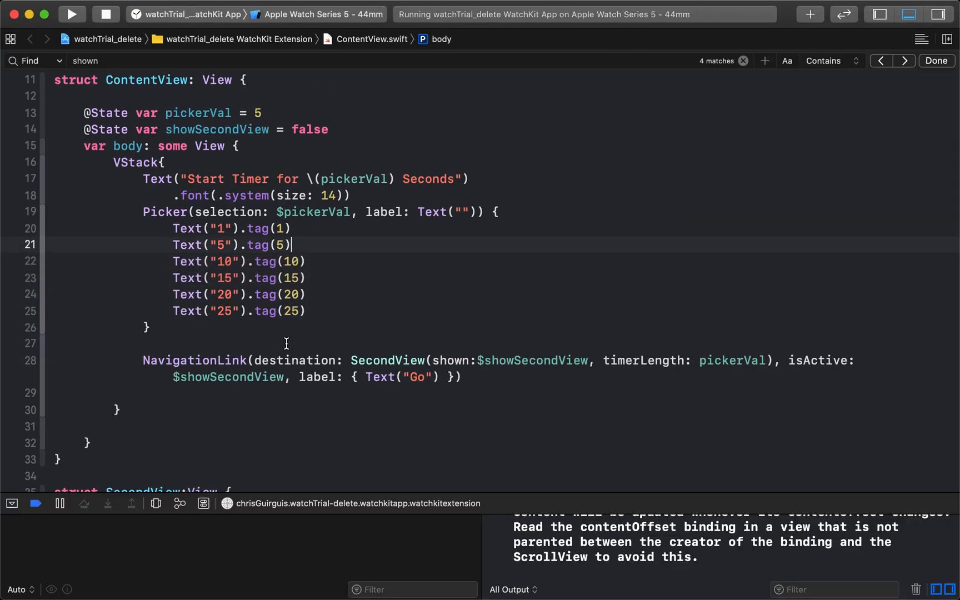
{"action": "left_click", "coordinate": [71, 14]}
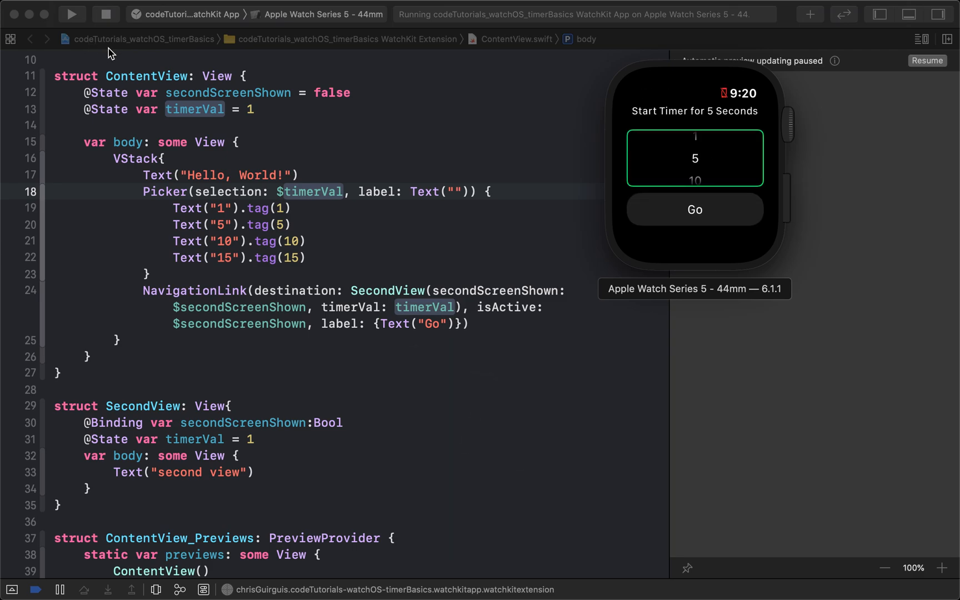
{"action": "mouse_move", "coordinate": [188, 48]}
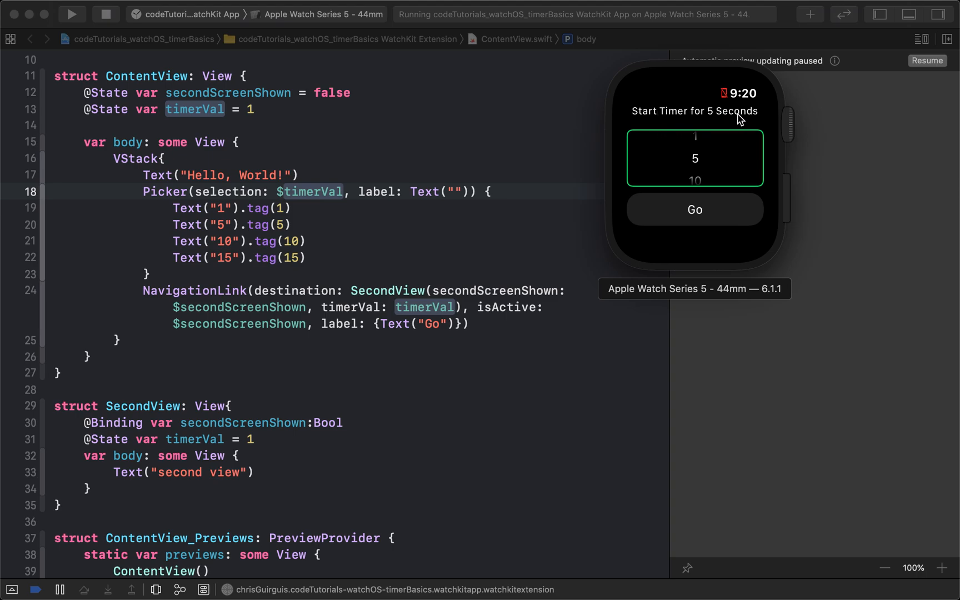
{"action": "double_click", "coordinate": [245, 175]}
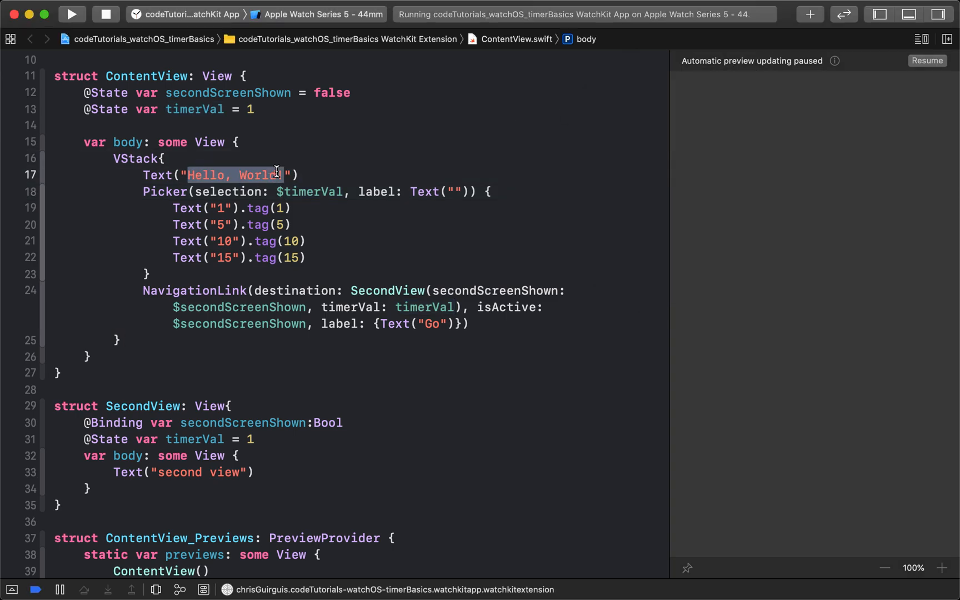
Change the heading to "Start timer for \(timerVal) seconds" and delete SecondView's Text("second view")
{"action": "type", "text": "Start timer"}
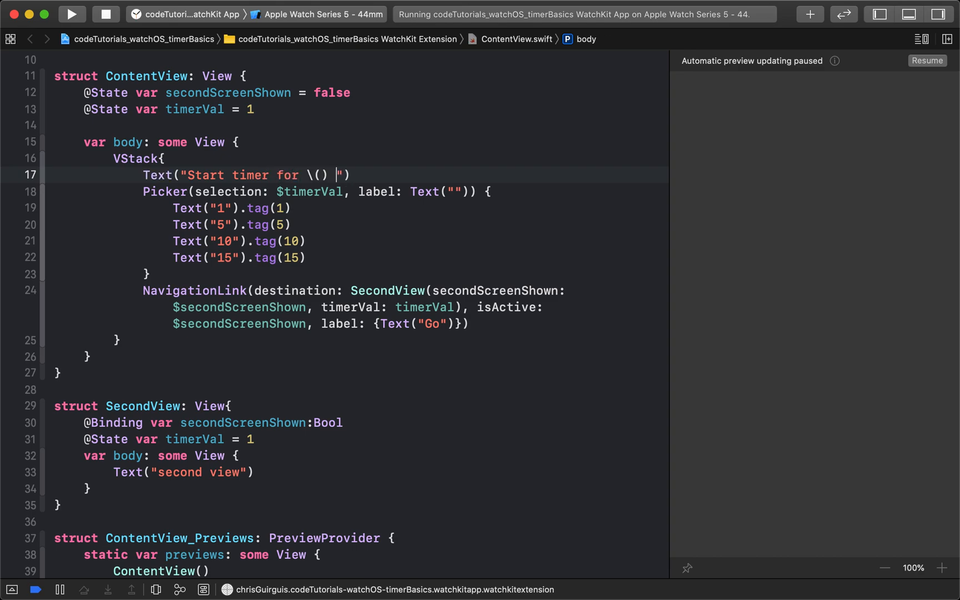
{"action": "type", "text": "seconds"}
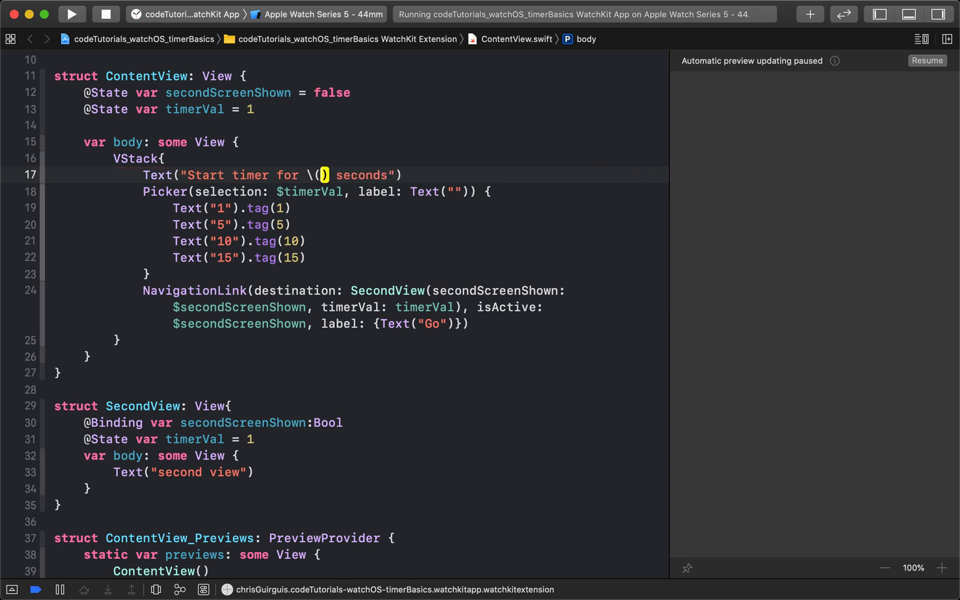
{"action": "type", "text": "timerVal"}
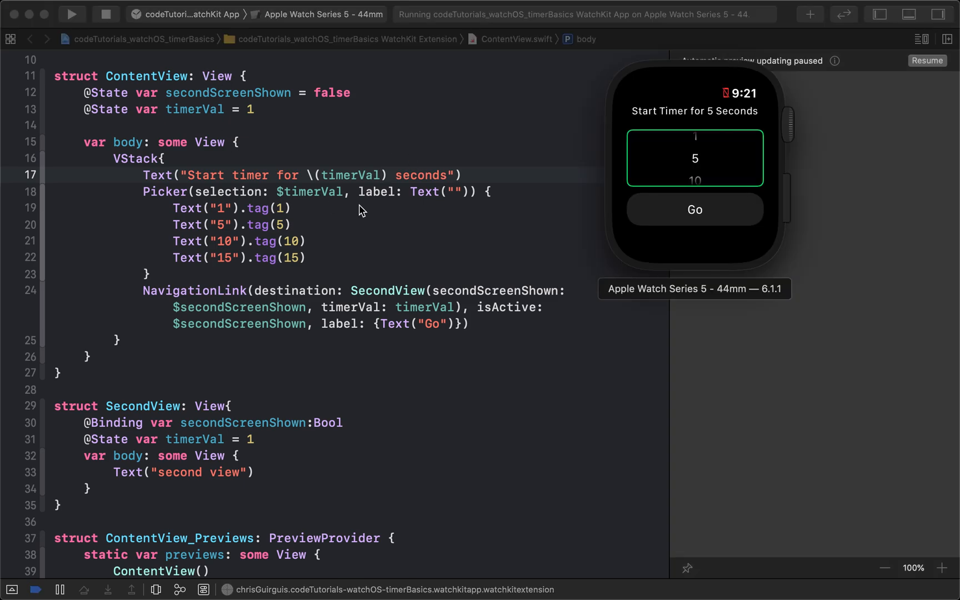
{"action": "left_click", "coordinate": [695, 210]}
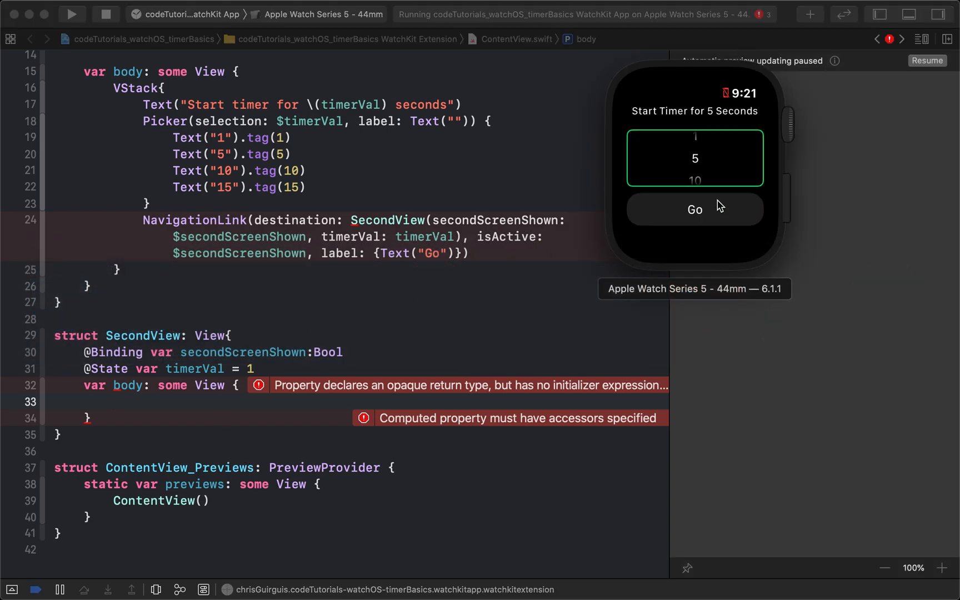
Add Text("Time remaining") at size 14, Text("\(timerVal)") and Text("seconds") to SecondView
{"action": "left_click", "coordinate": [695, 210]}
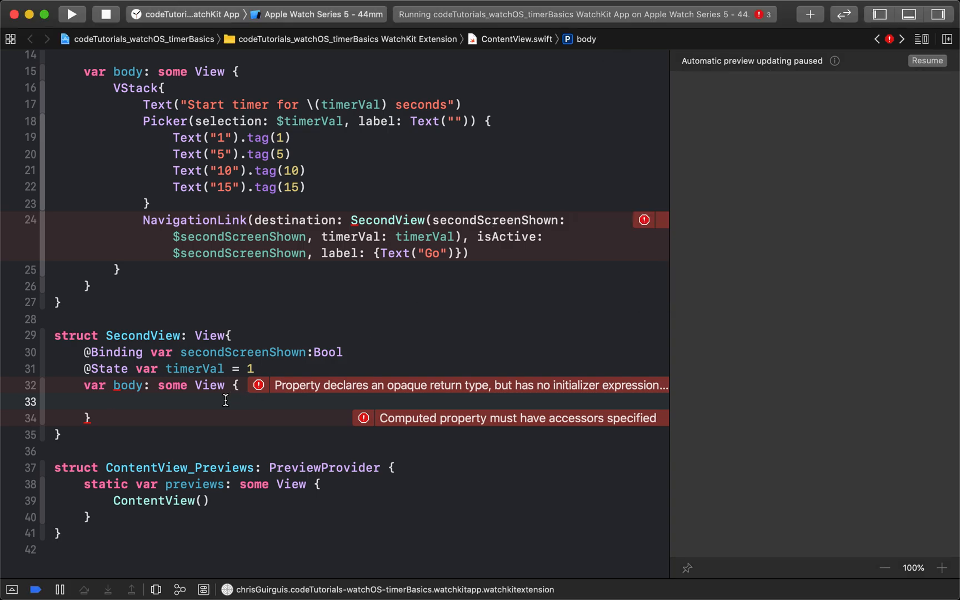
{"action": "type", "text": "T"}
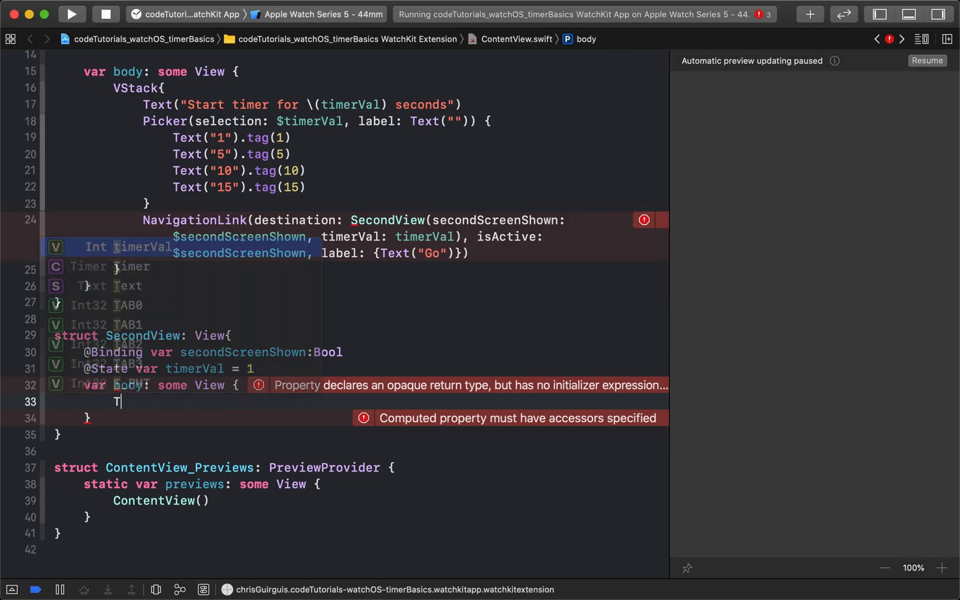
{"action": "type", "text": "Text()"}
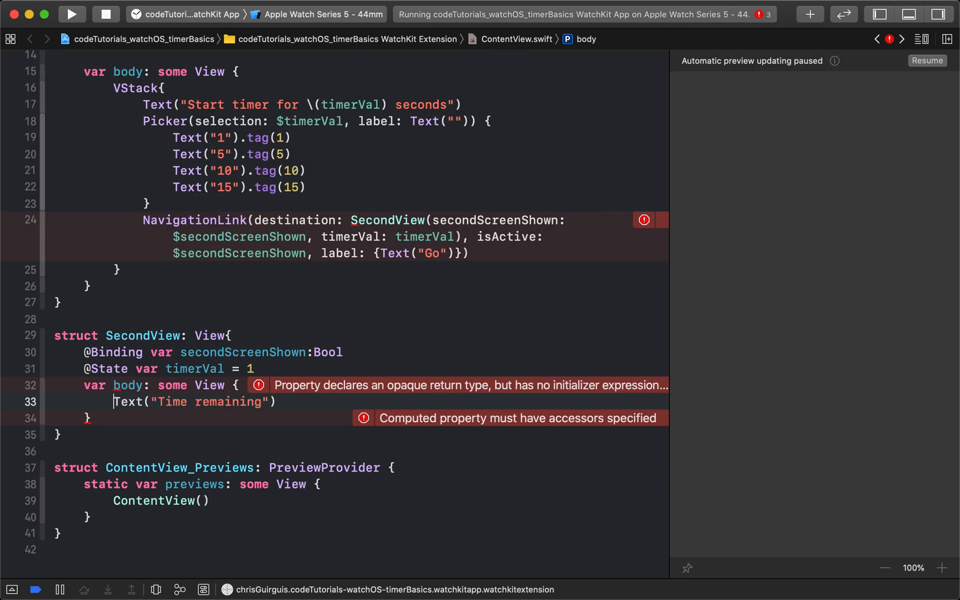
{"action": "type", "text": "Text(\"Time remaining\")"}
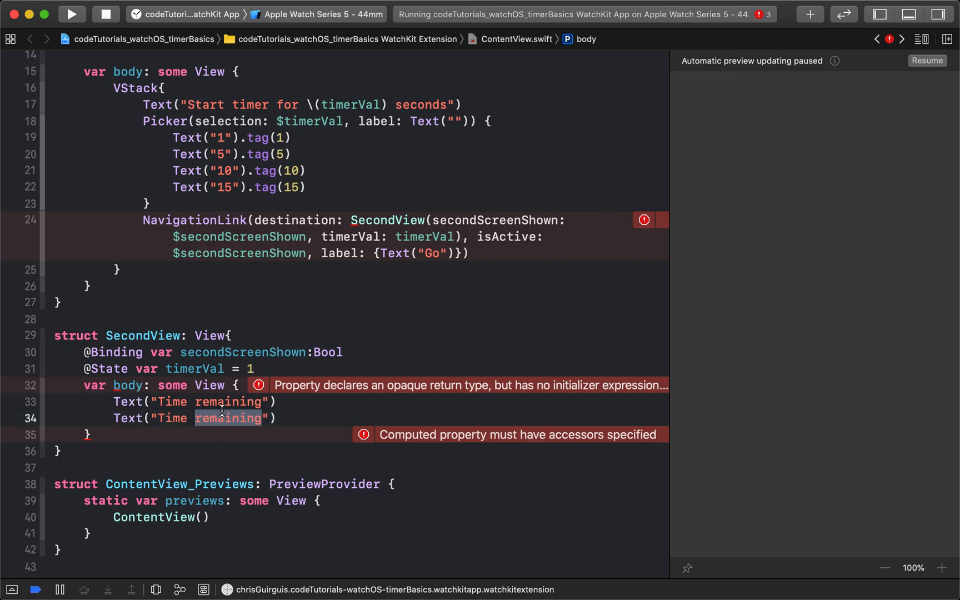
{"action": "type", "text": "\\(ti)"}
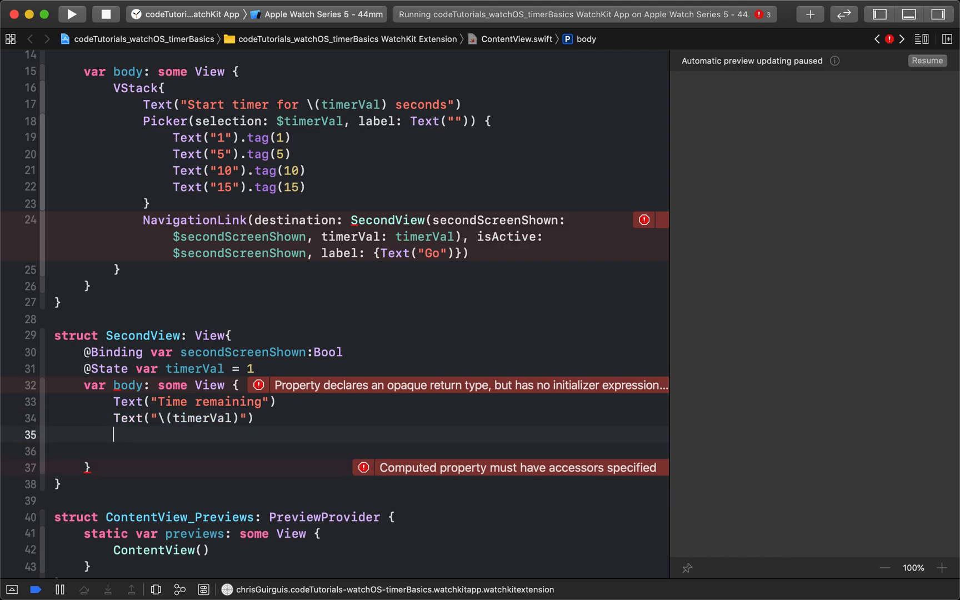
{"action": "type", "text": "Text(\"\\(timerVal)\")"}
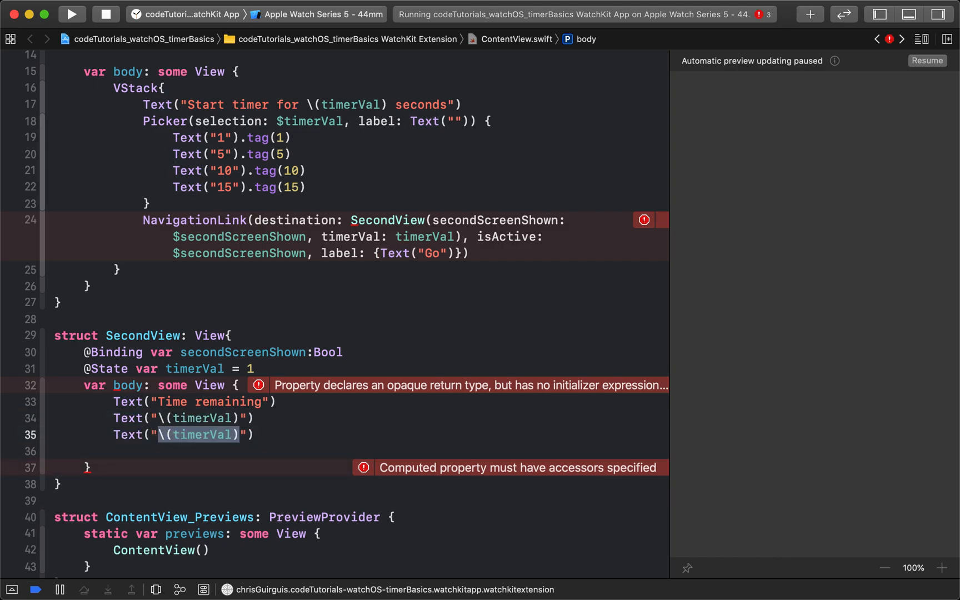
{"action": "type", "text": "seconds\")"}
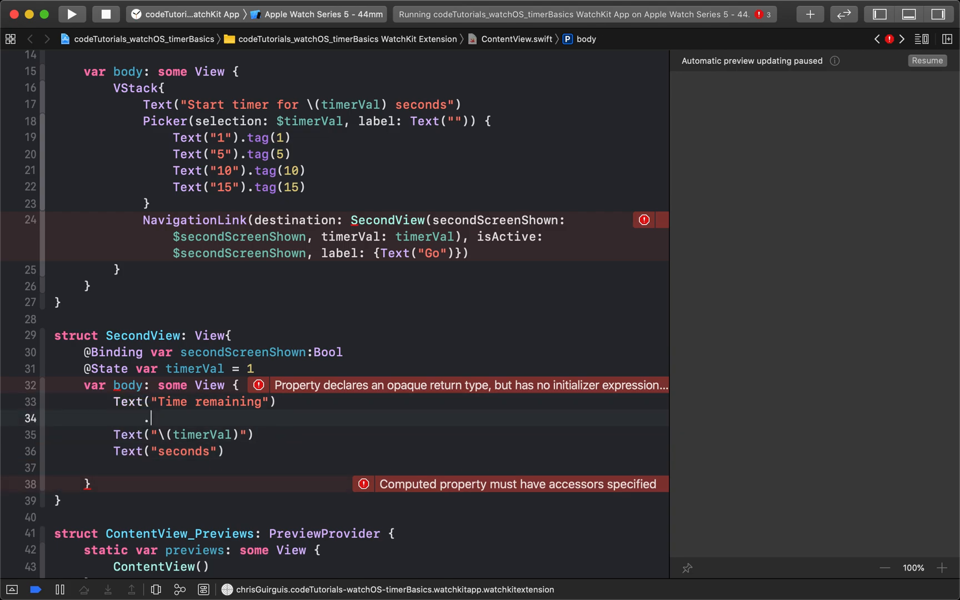
{"action": "type", "text": "font(font: Font?"}
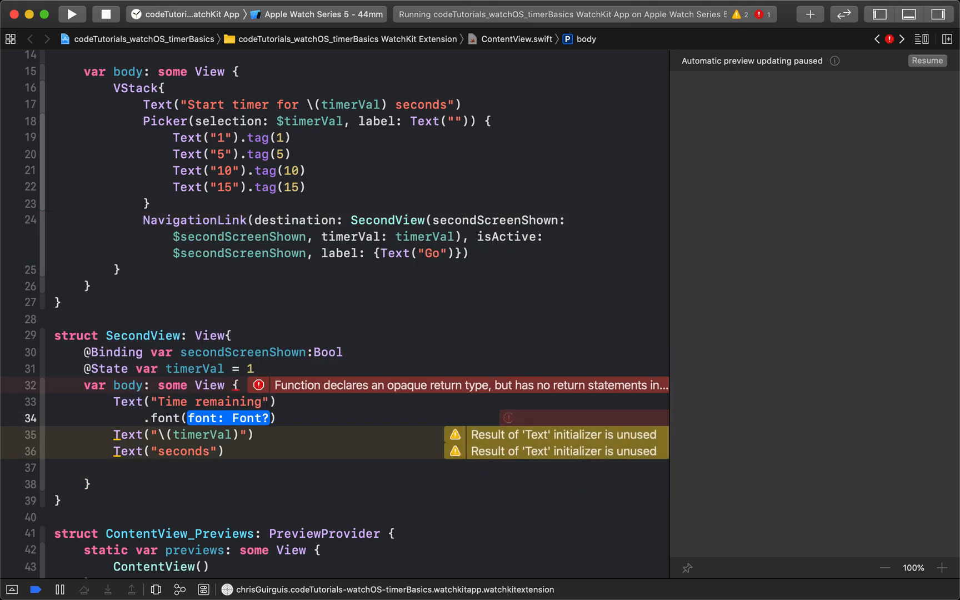
{"action": "type", "text": ".si"}
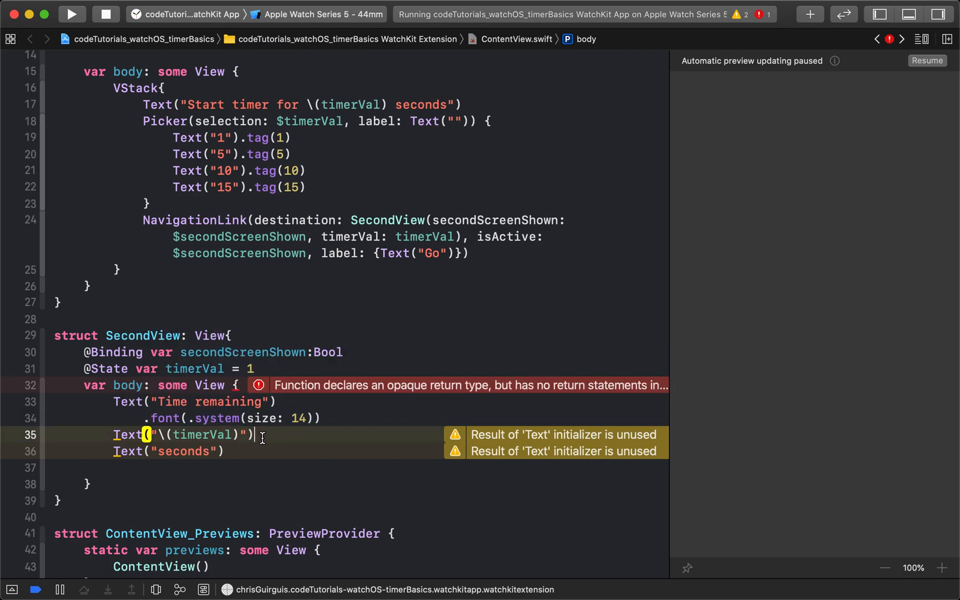
Apply size-14 fonts and wrap SecondView's three texts in a re-indented VStack
{"action": "key", "text": "enter"}
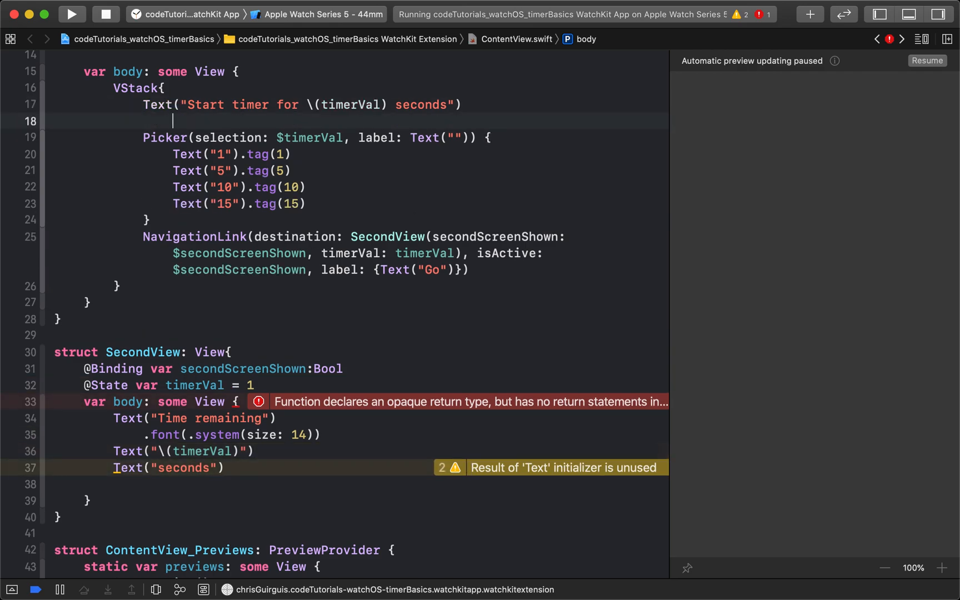
{"action": "type", "text": ".font(.system(size: 14))"}
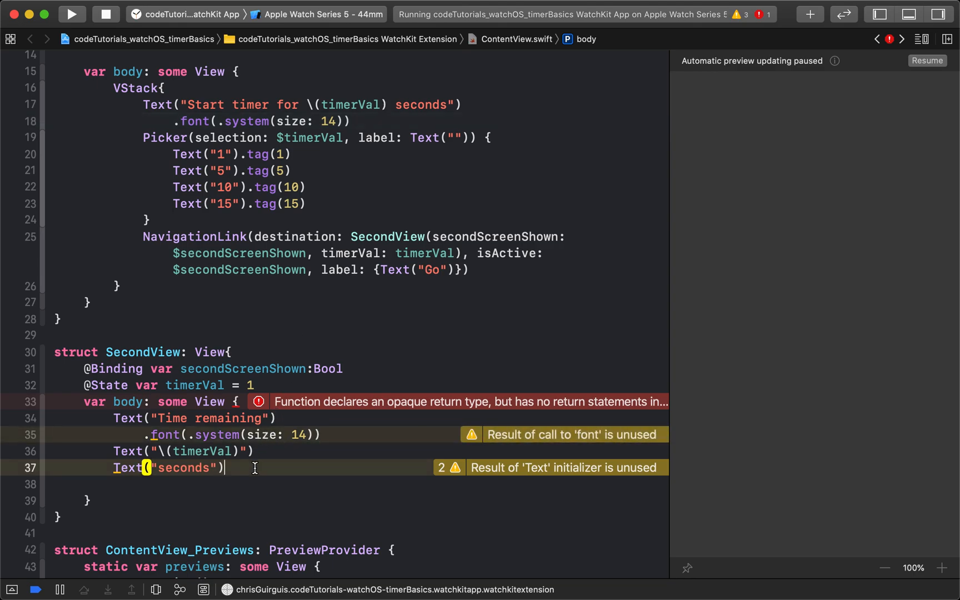
{"action": "type", "text": ".font(.system(size: 14))"}
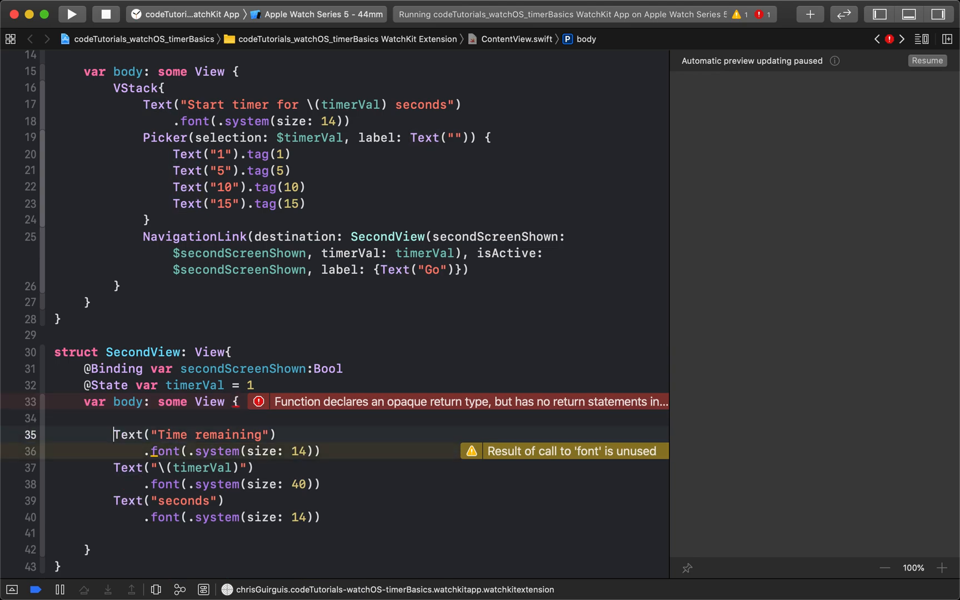
{"action": "type", "text": "VStack{"}
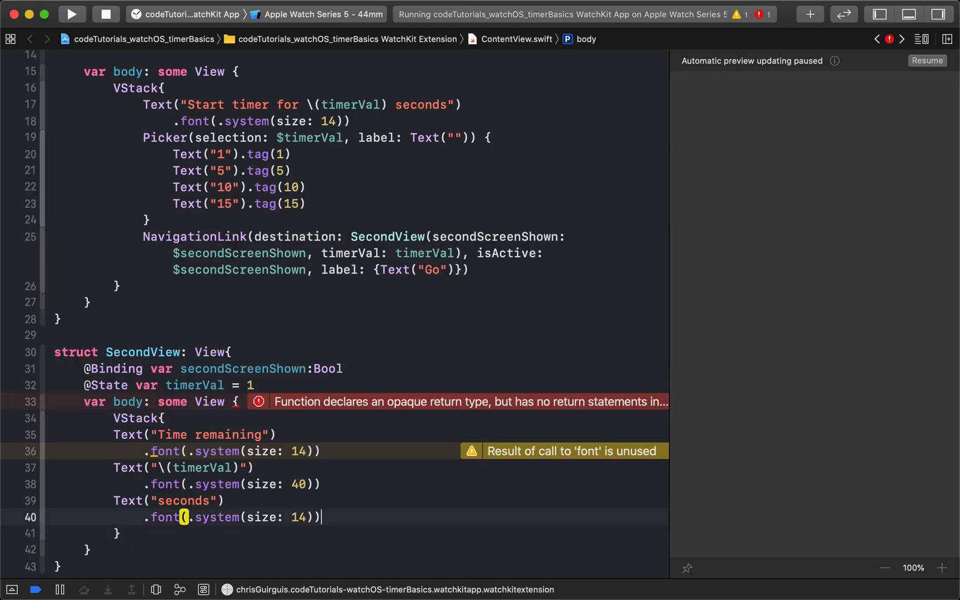
{"action": "left_click_drag", "start_coordinate": [112, 435], "coordinate": [318, 518]}
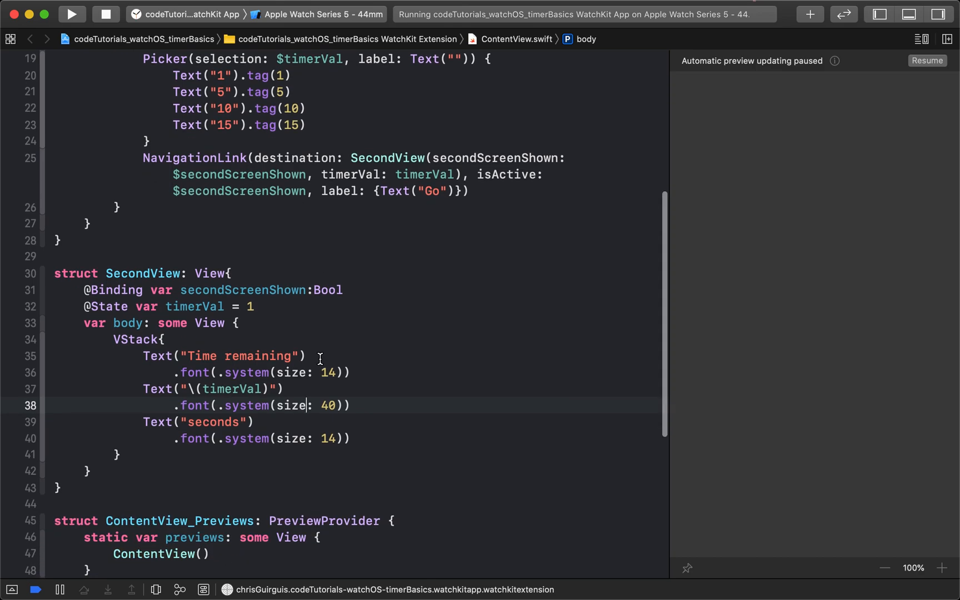
Run the app on the Apple Watch simulator, try the picker, then add a placeholder Button
{"action": "left_click", "coordinate": [72, 14]}
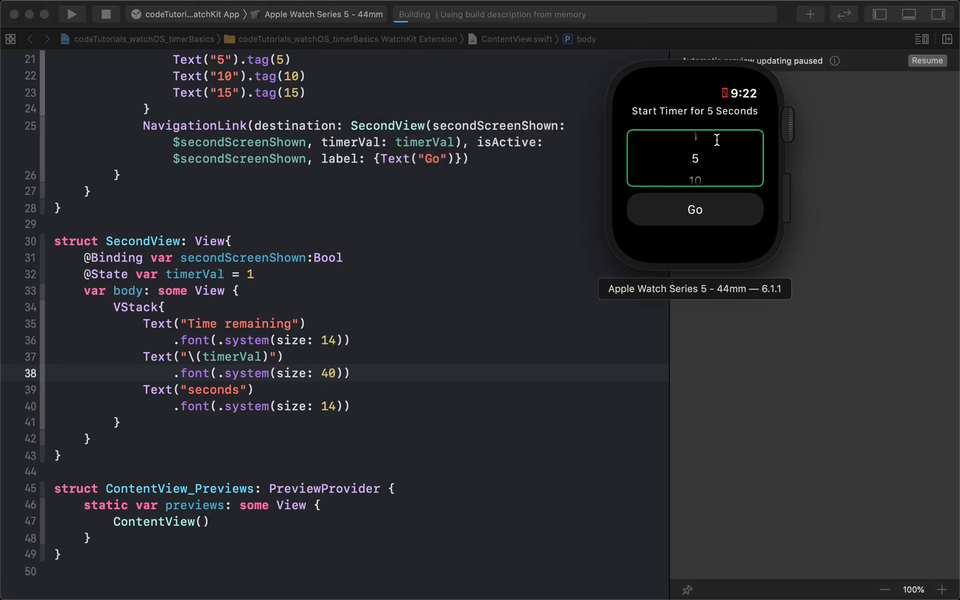
{"action": "left_click", "coordinate": [71, 13]}
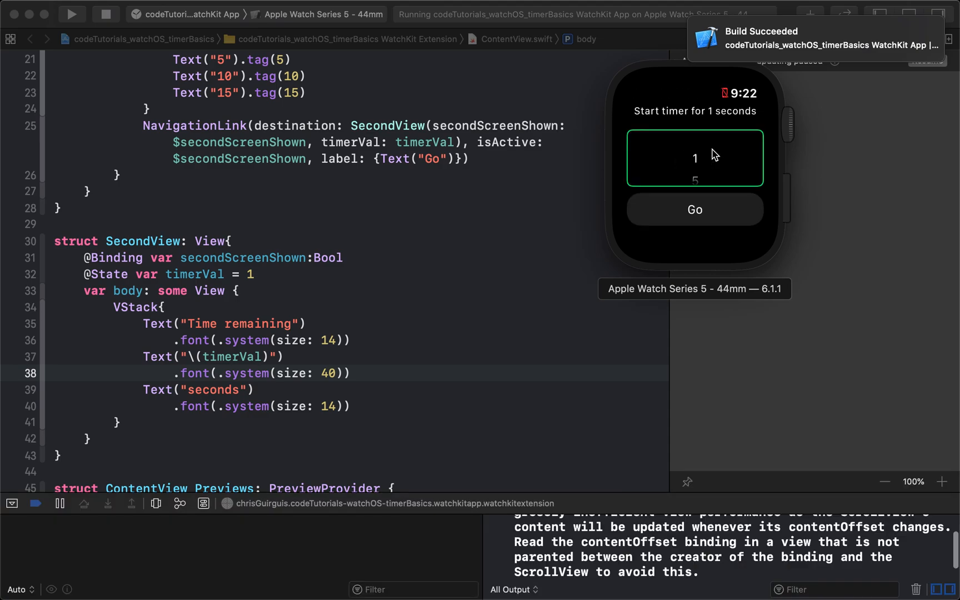
{"action": "left_click", "coordinate": [695, 209]}
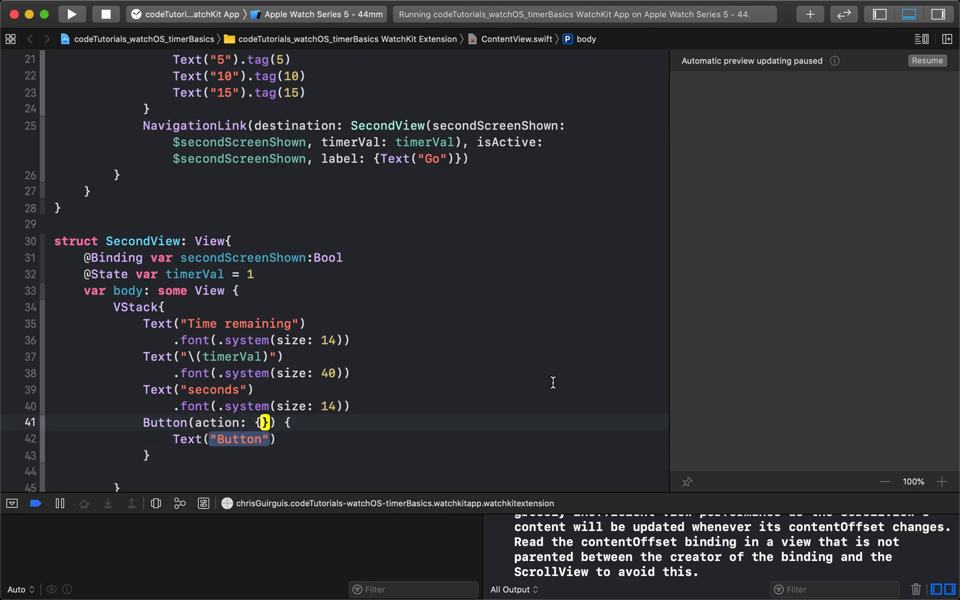
Set the button action to self.secondScreenShown = false, label it "Cancel", and fold the VStack
{"action": "key", "text": "return"}
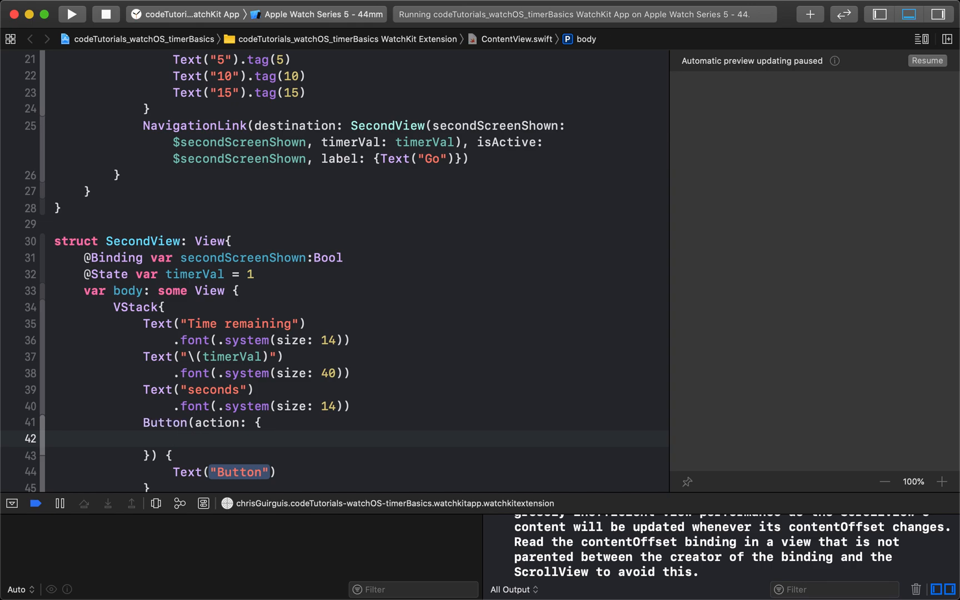
{"action": "type", "text": "secondScreenShown ="}
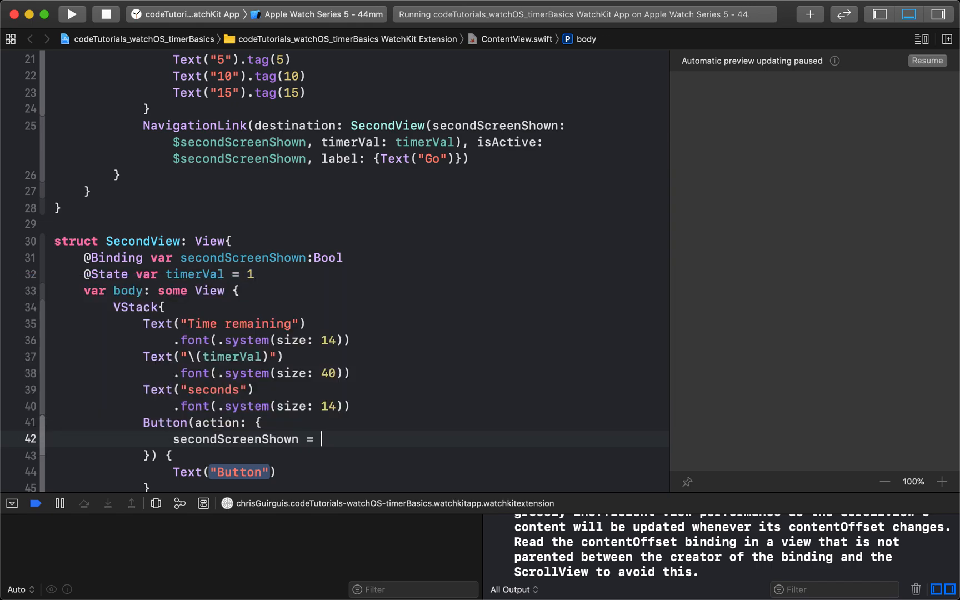
{"action": "type", "text": "self.secondScreenShown = false"}
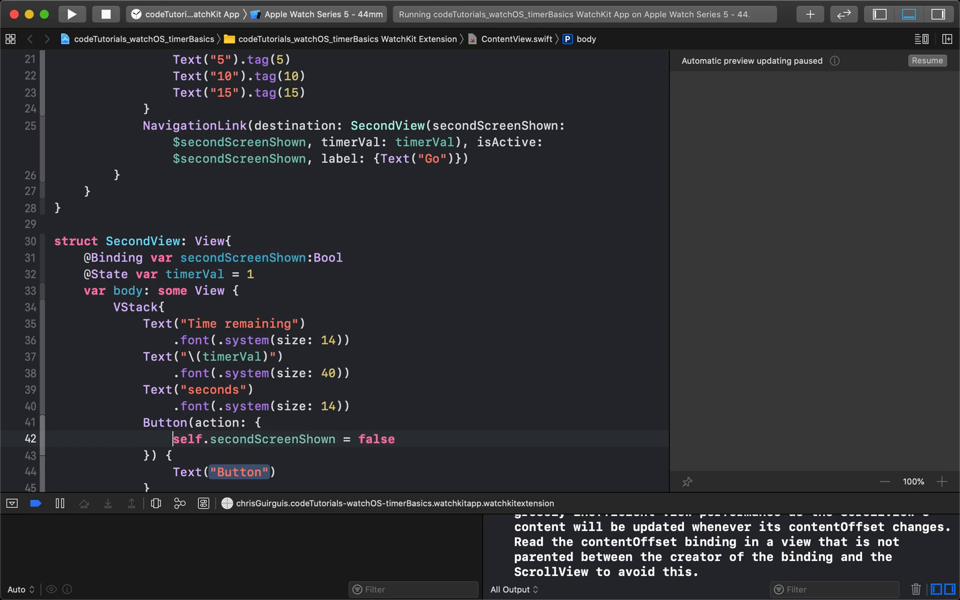
{"action": "triple_click", "coordinate": [281, 439]}
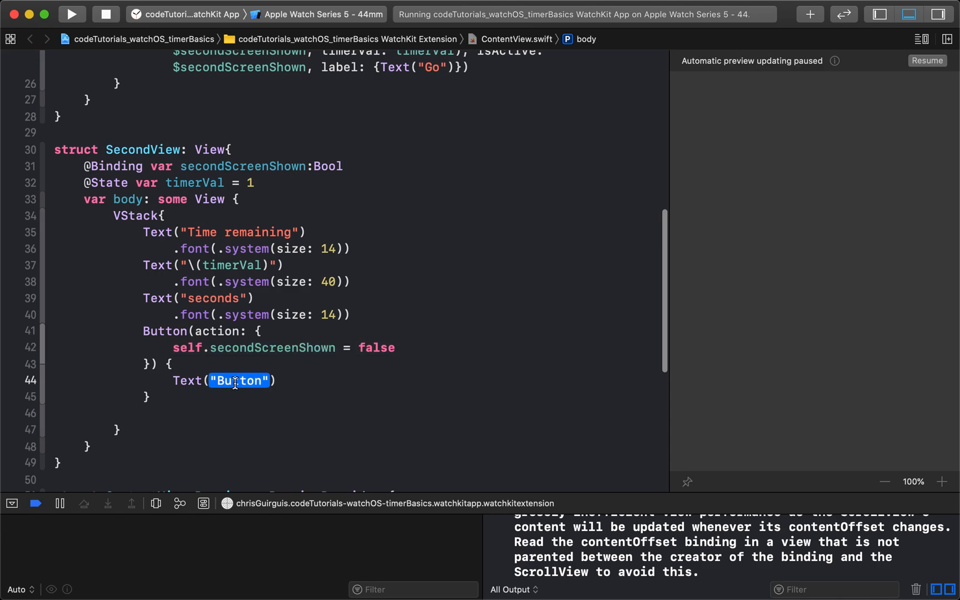
{"action": "type", "text": "Cancel"}
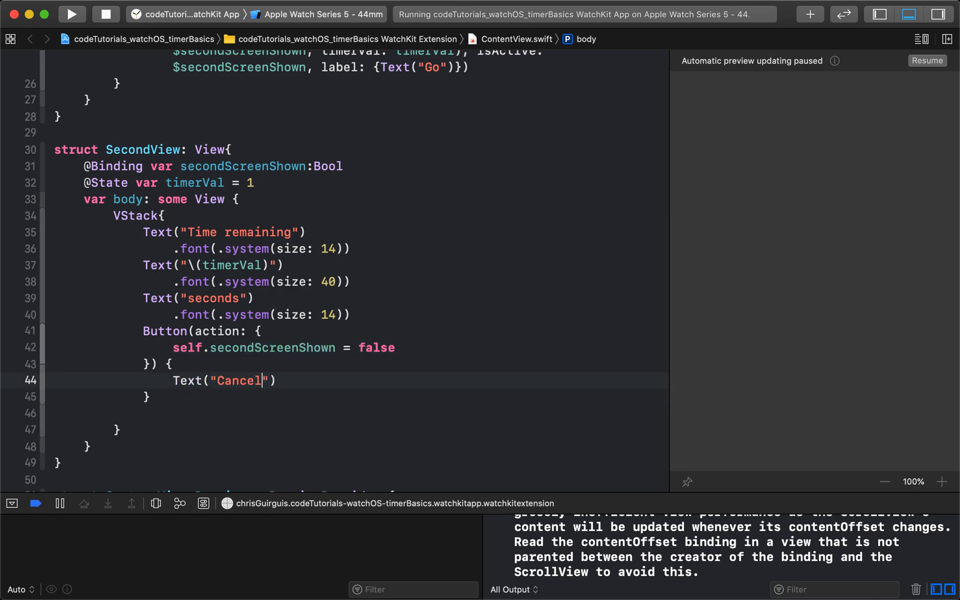
{"action": "left_click", "coordinate": [44, 216]}
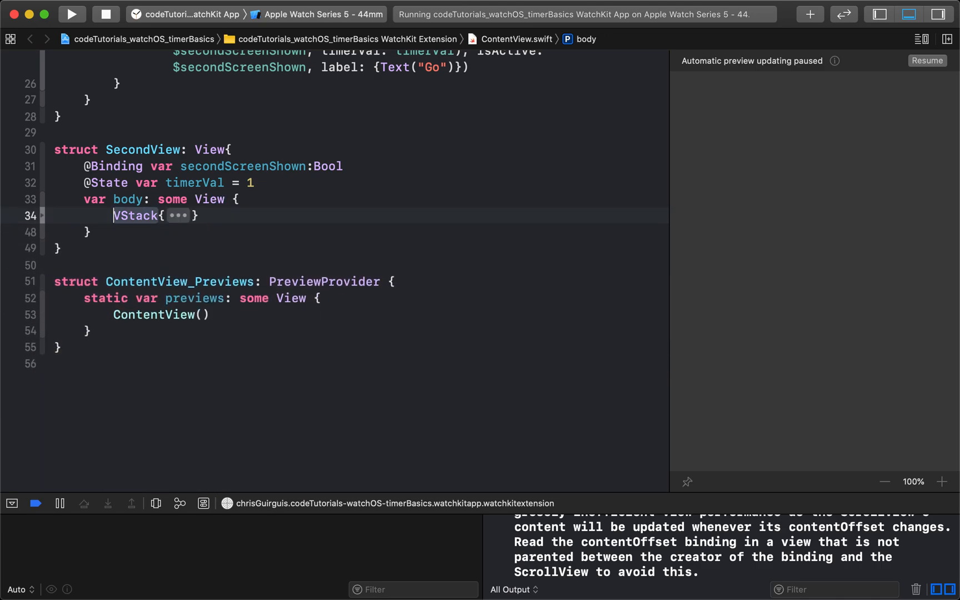
Wrap the VStack in if timerVal > 0, add a green Done else branch, color Cancel red
{"action": "left_click", "coordinate": [178, 215]}
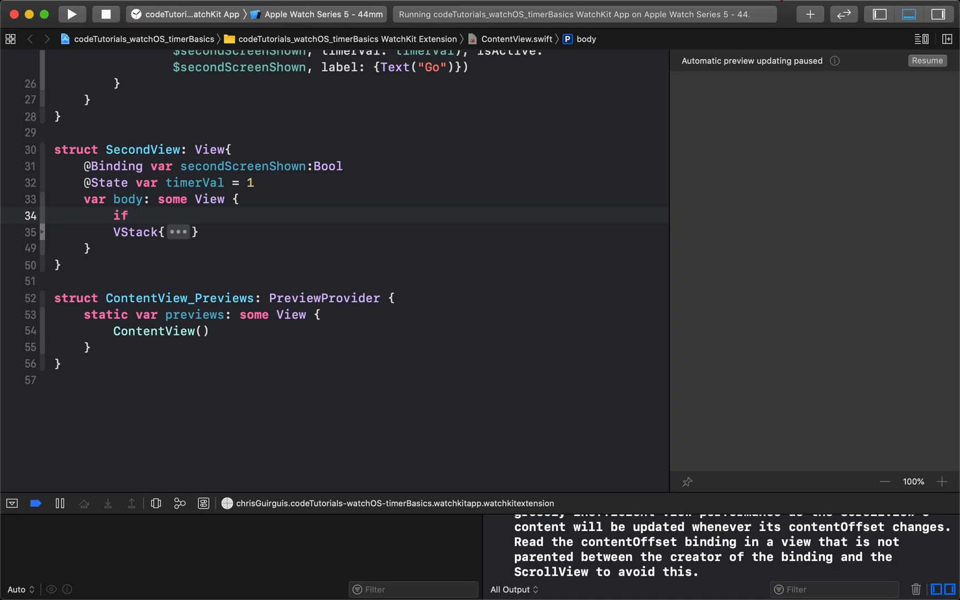
{"action": "type", "text": "timerVal >"}
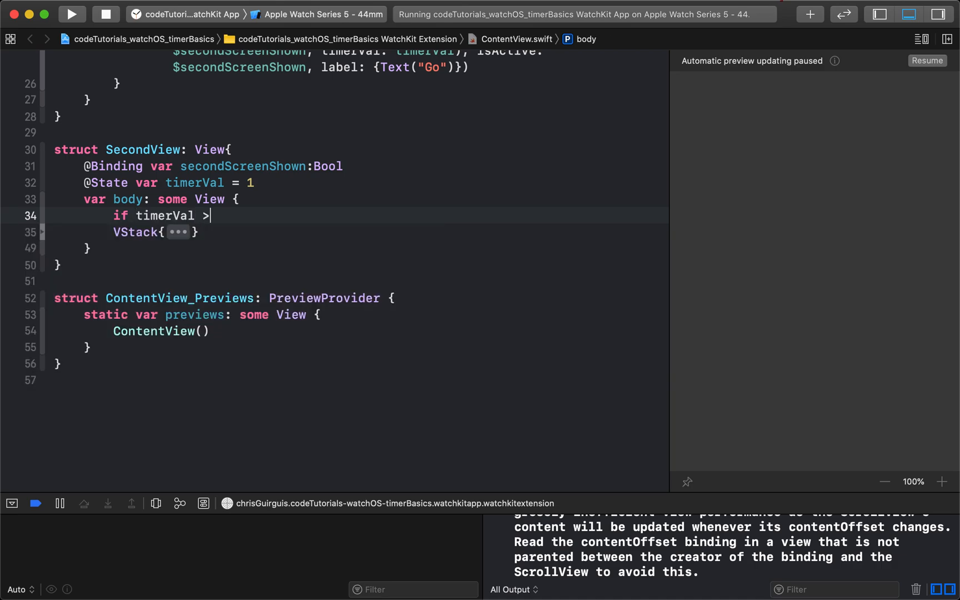
{"action": "type", "text": "0 {"}
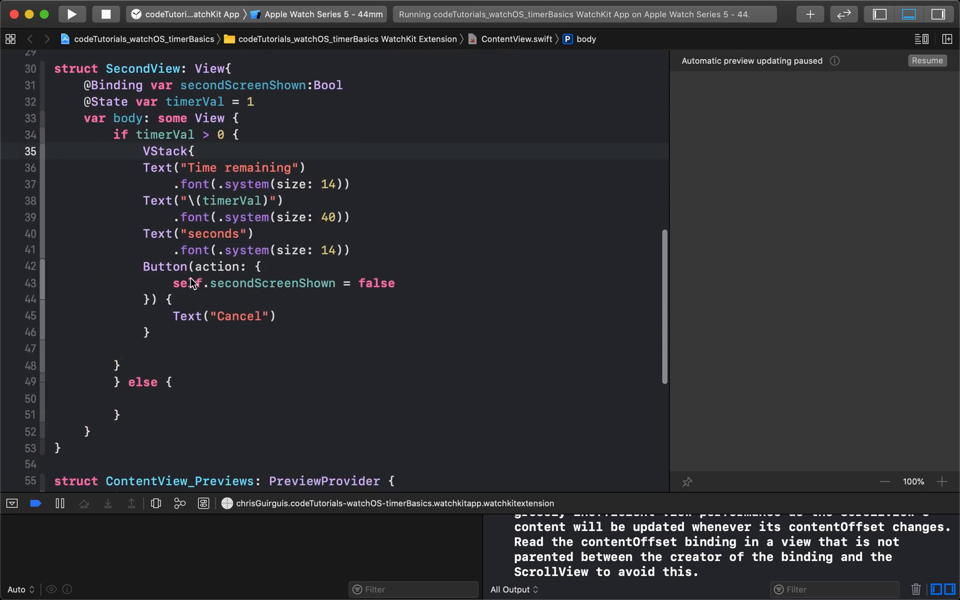
{"action": "left_click_drag", "start_coordinate": [143, 266], "coordinate": [147, 332]}
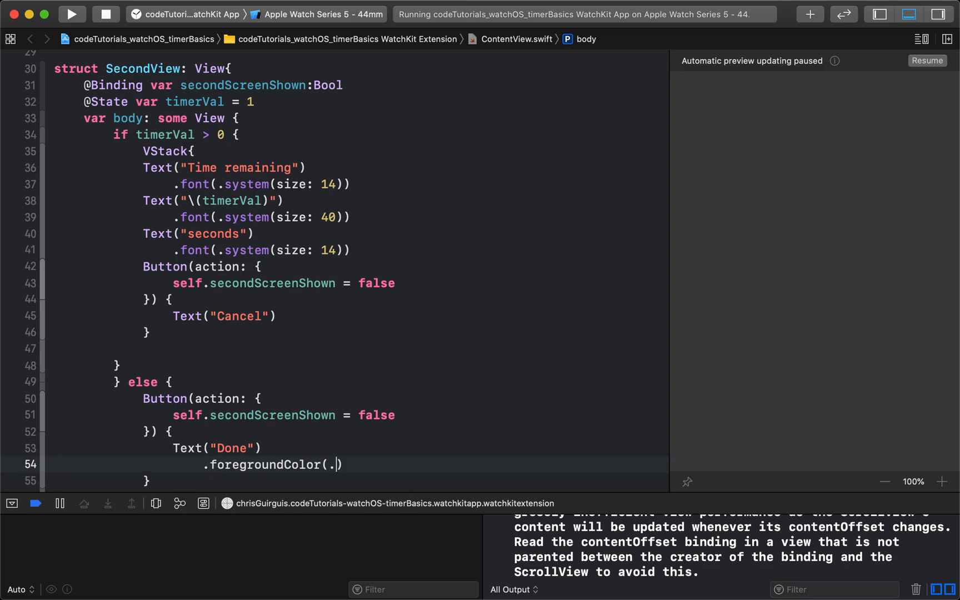
{"action": "type", "text": "green"}
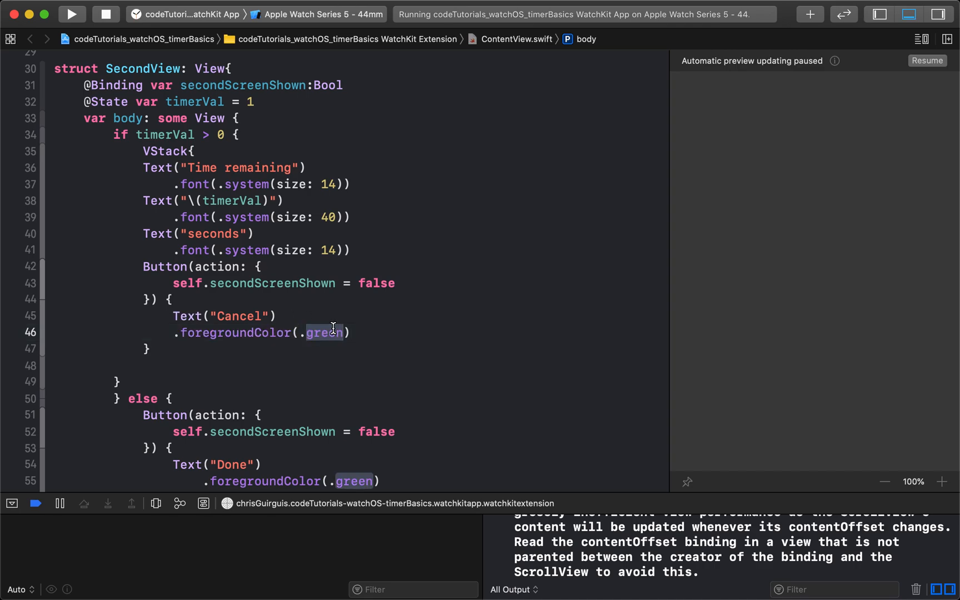
{"action": "type", "text": "red"}
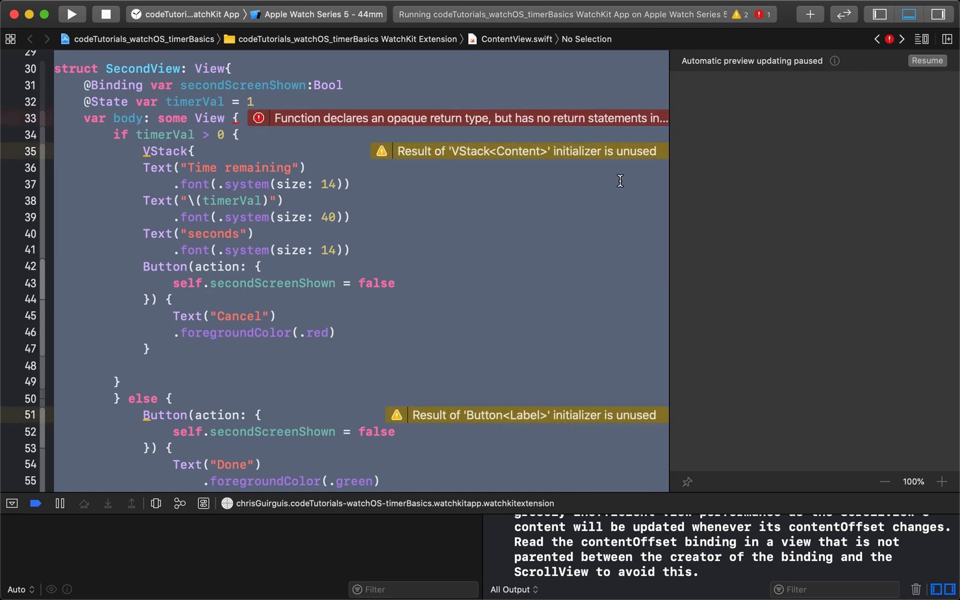
Inspect the unused-result warnings and select the Done button to remove the if/else wrapper
{"action": "scroll", "scroll_direction": "down", "scroll_amount": 3}
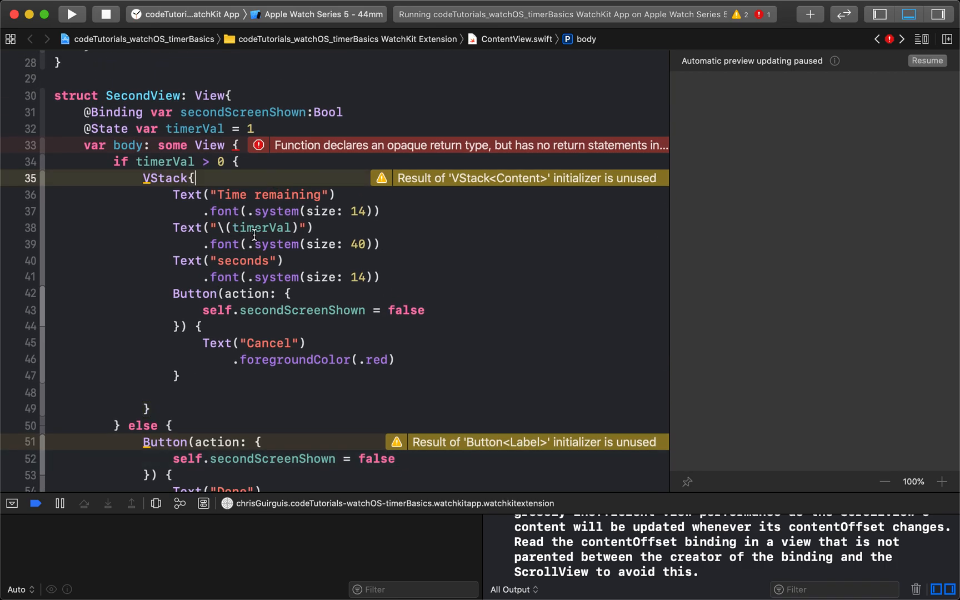
{"action": "double_click", "coordinate": [217, 443]}
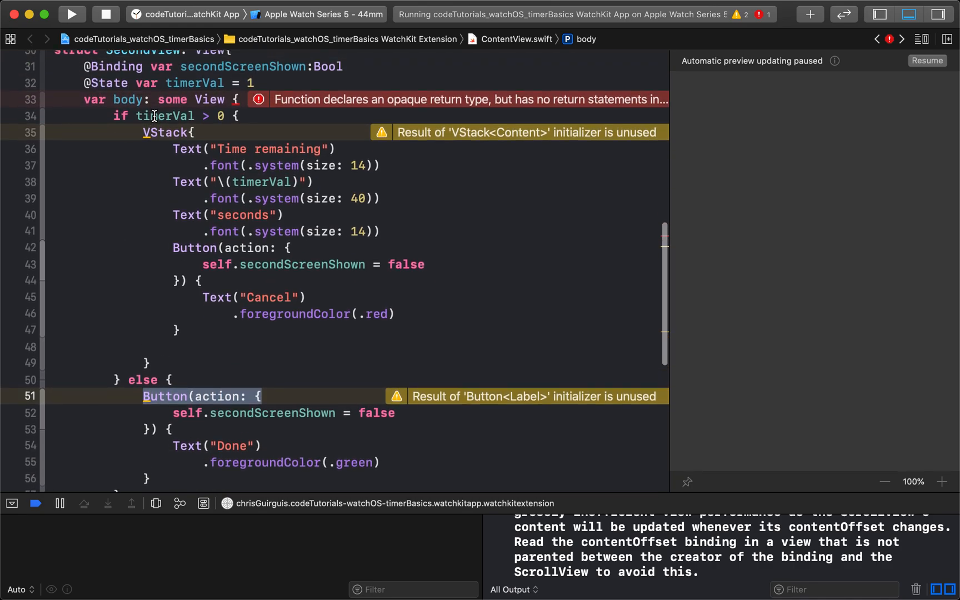
{"action": "scroll", "scroll_direction": "down", "scroll_amount": 3}
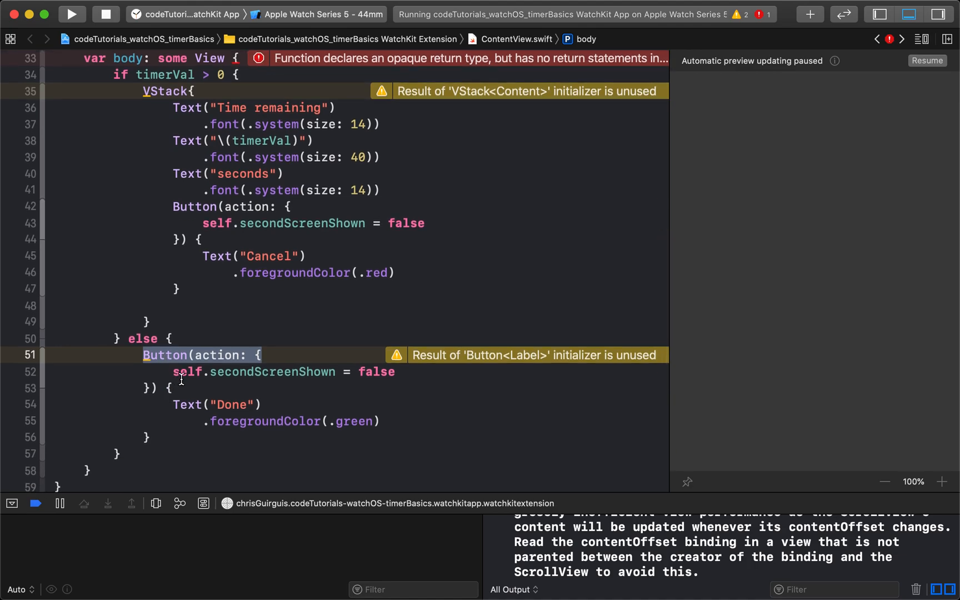
{"action": "mouse_move", "coordinate": [176, 426]}
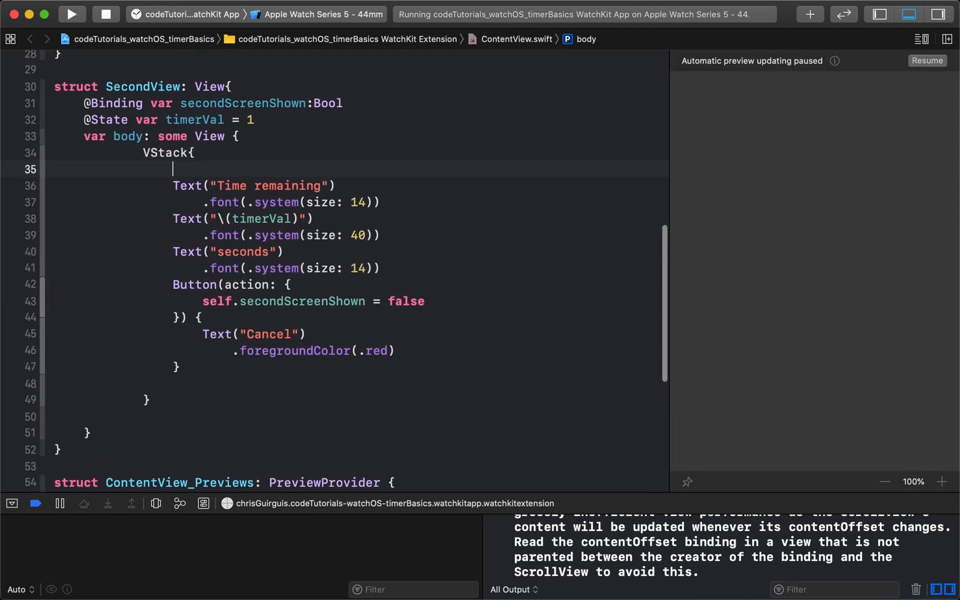
Inside the VStack, add if timerVal > 0 { } around the texts and Cancel, plus else { }
{"action": "type", "text": "if ti"}
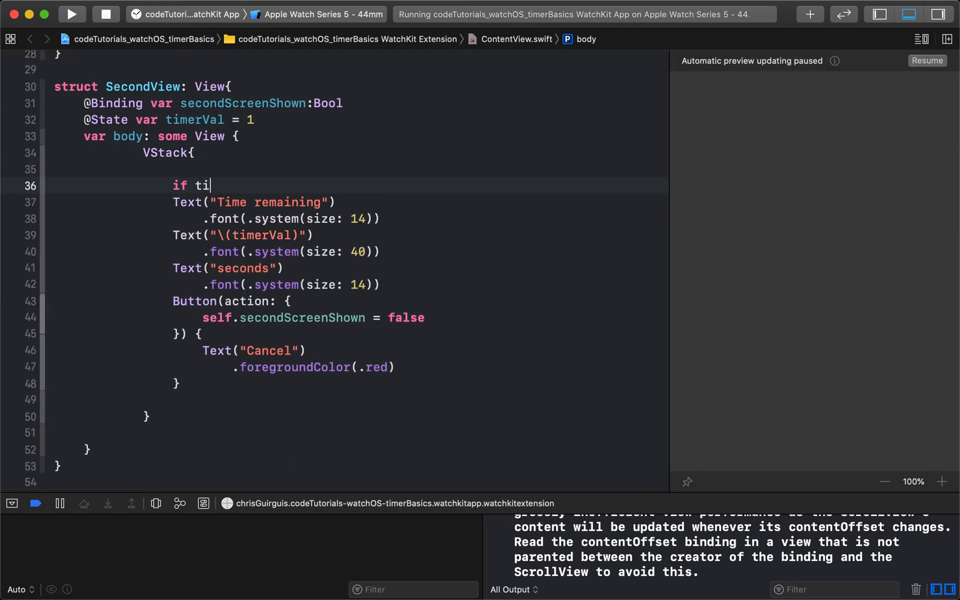
{"action": "type", "text": "merVal"}
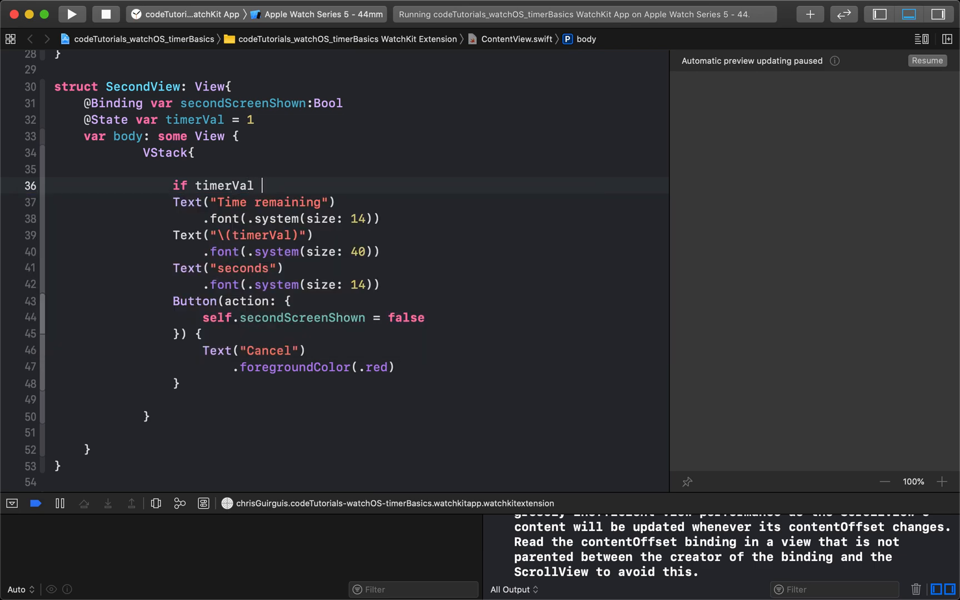
{"action": "type", "text": "> 0 {"}
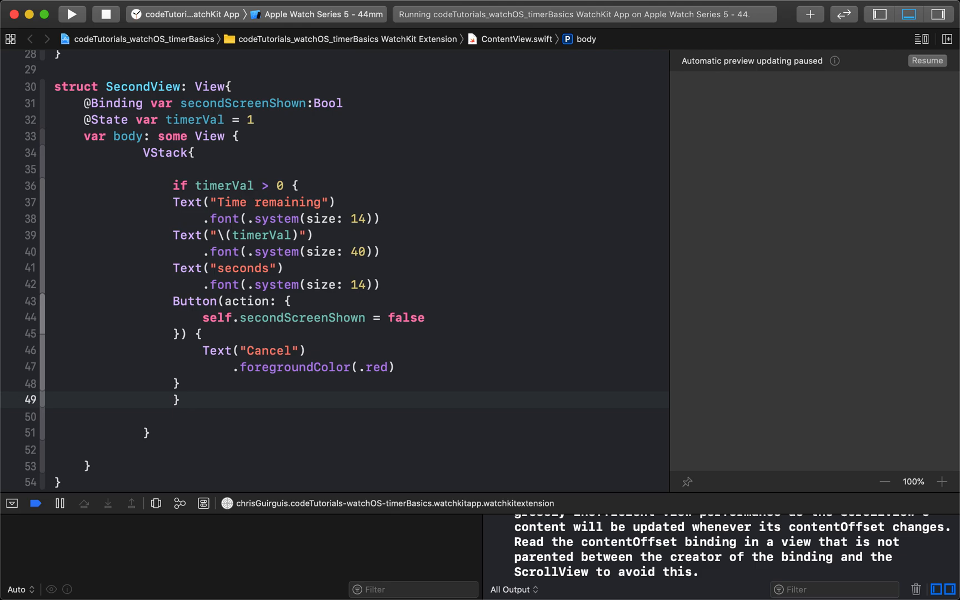
{"action": "type", "text": "e"}
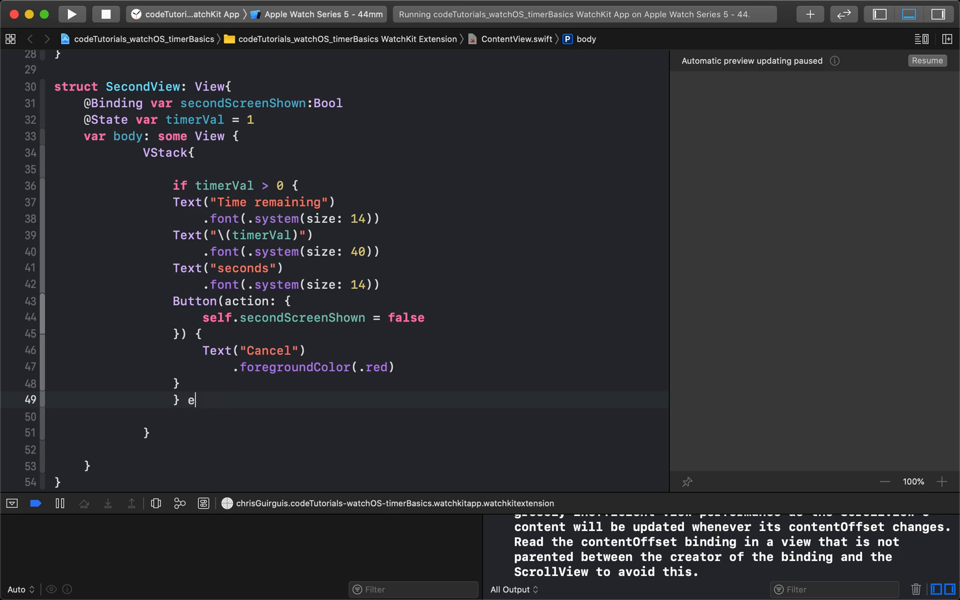
{"action": "type", "text": "lse { }"}
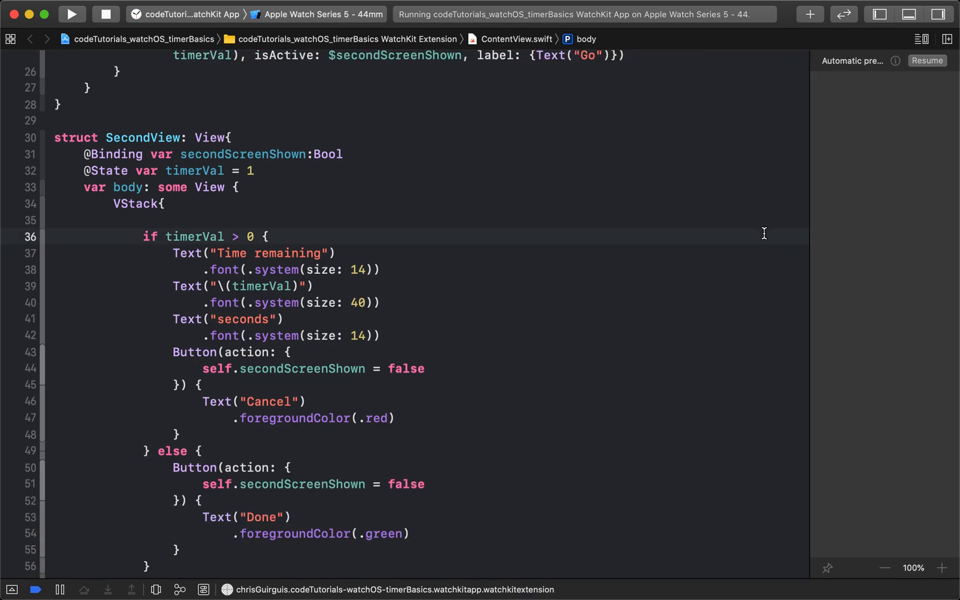
Rebuild the watch app, stopping the already-running instance so the new build launches
{"action": "left_click", "coordinate": [71, 14]}
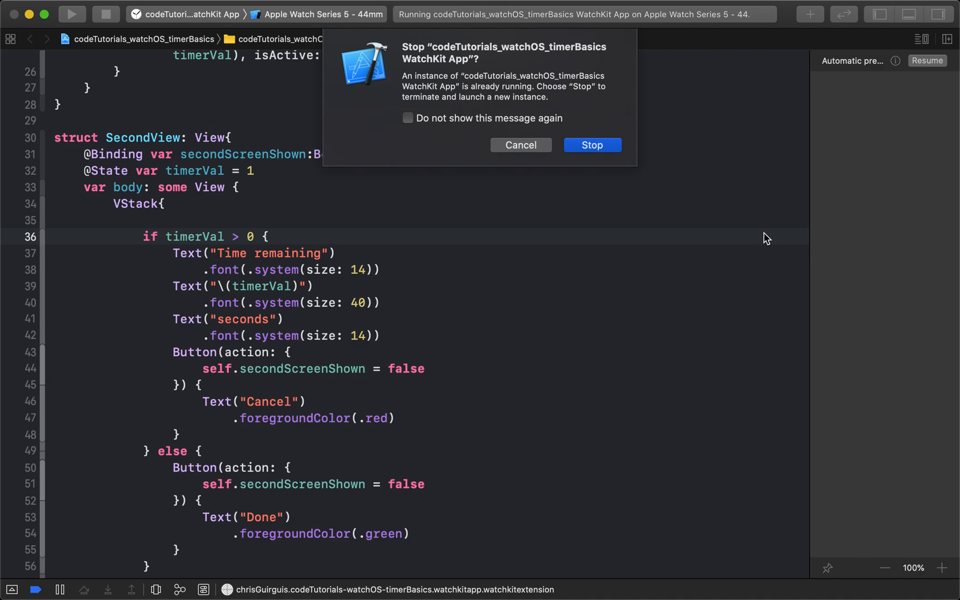
{"action": "left_click", "coordinate": [592, 145]}
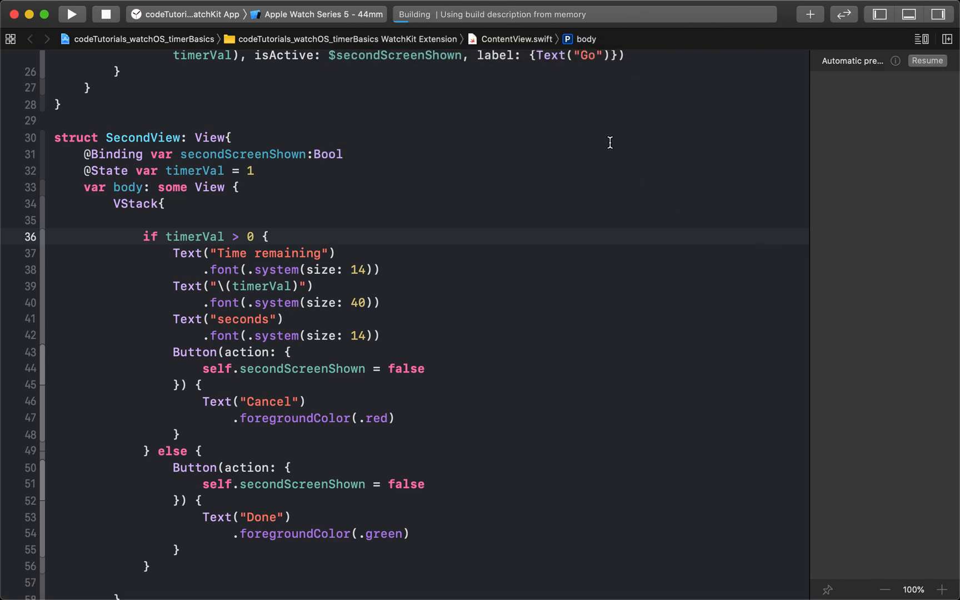
{"action": "left_click", "coordinate": [71, 14]}
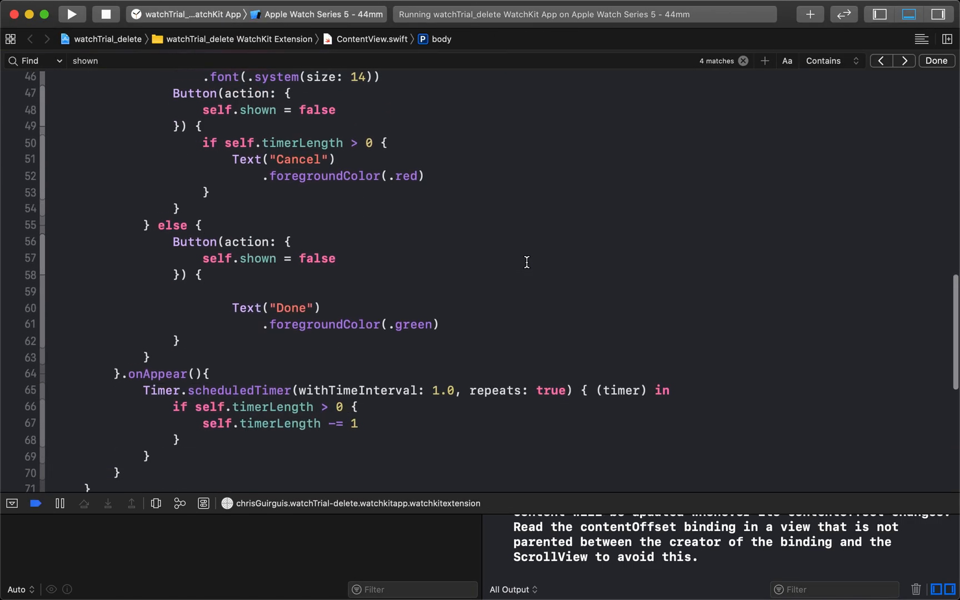
Scroll down and select the Timer.scheduledTimer code in the reference project to copy
{"action": "scroll", "scroll_direction": "down", "scroll_amount": 3}
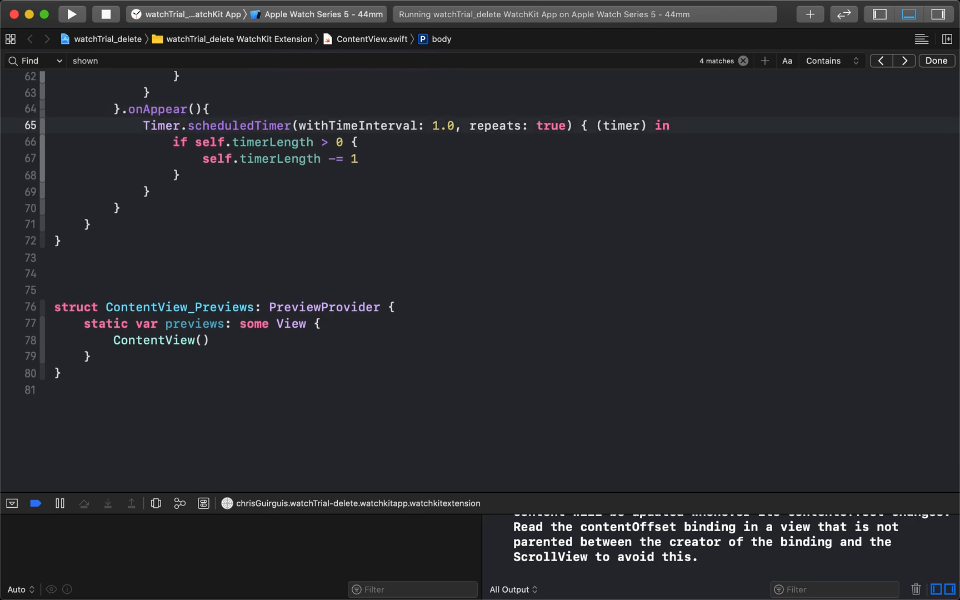
{"action": "left_click_drag", "start_coordinate": [142, 126], "coordinate": [146, 192]}
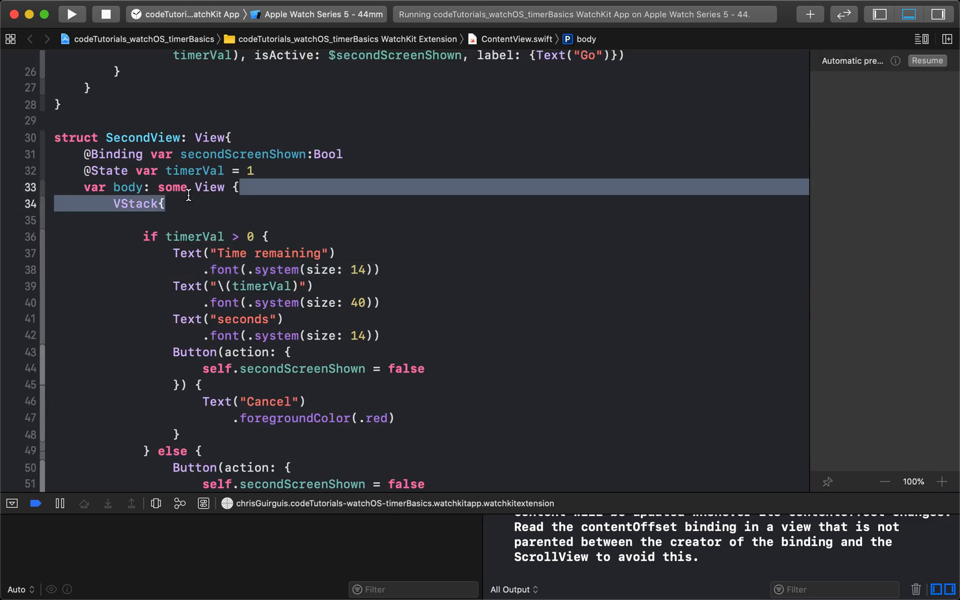
Add .onAppear to the size-40 timerVal text with a repeating 1.0-second Timer.scheduledTimer inside
{"action": "left_click", "coordinate": [276, 237]}
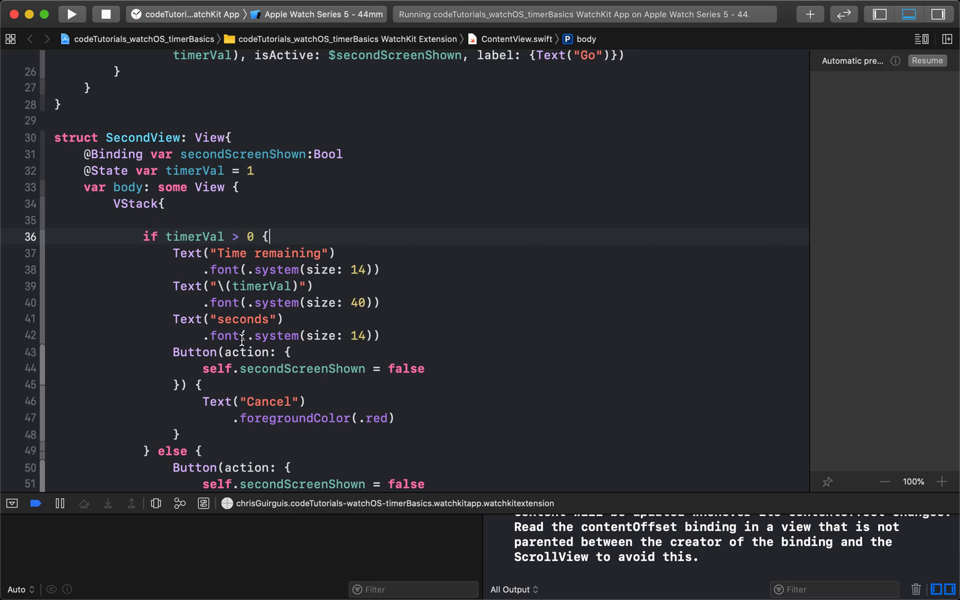
{"action": "left_click", "coordinate": [384, 303]}
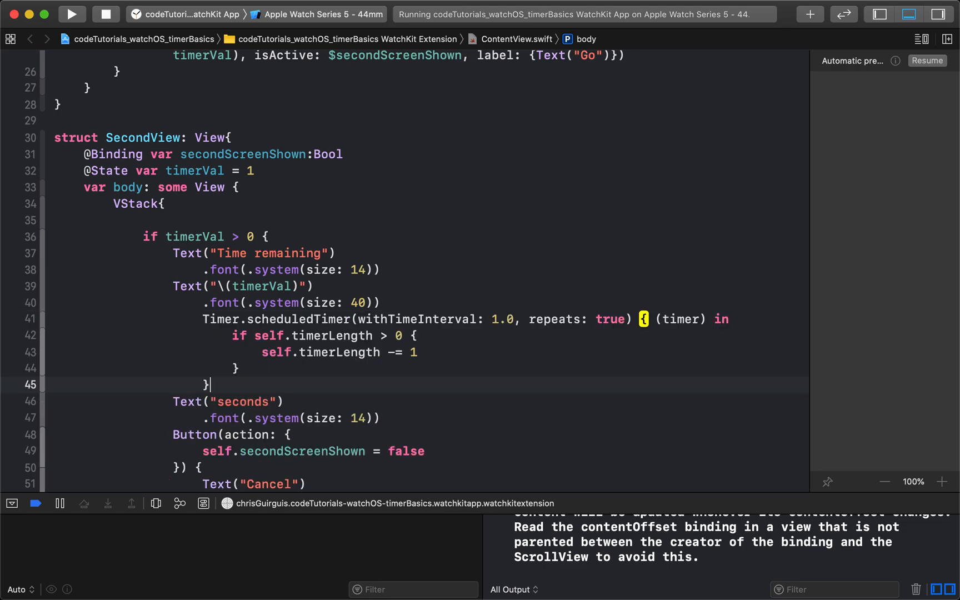
{"action": "type", "text": ".ON"}
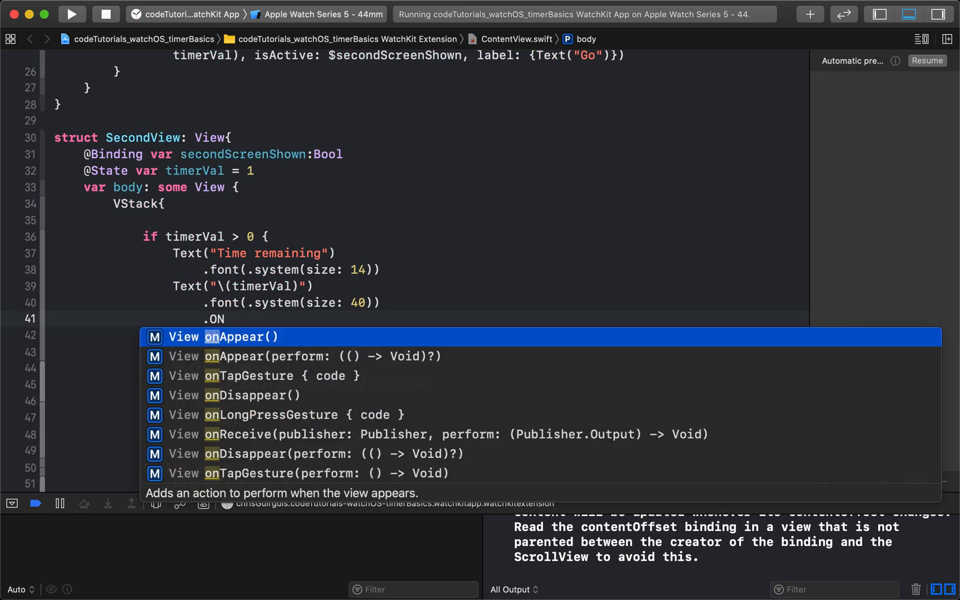
{"action": "type", "text": "appear(){"}
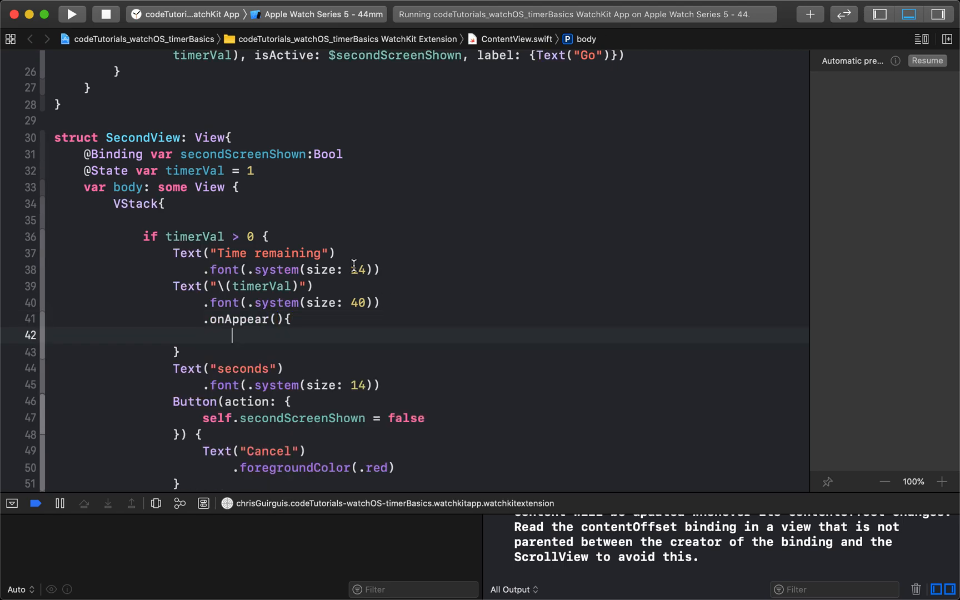
{"action": "key", "text": "cmd+tab"}
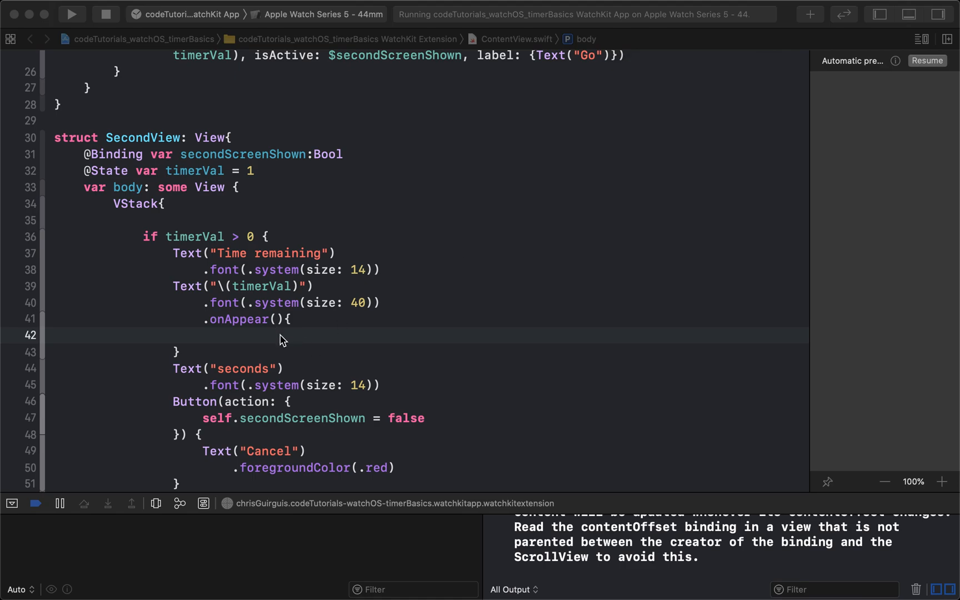
{"action": "type", "text": "Timer.scheduledTimer(withTimeInterval: 1.0, repeats: true) { (timer) in"}
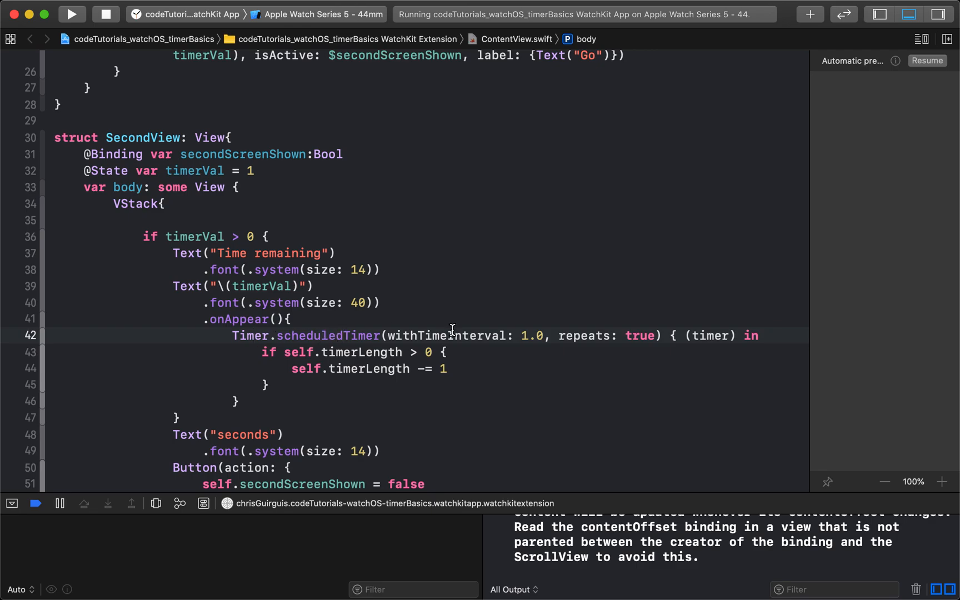
{"action": "double_click", "coordinate": [445, 336]}
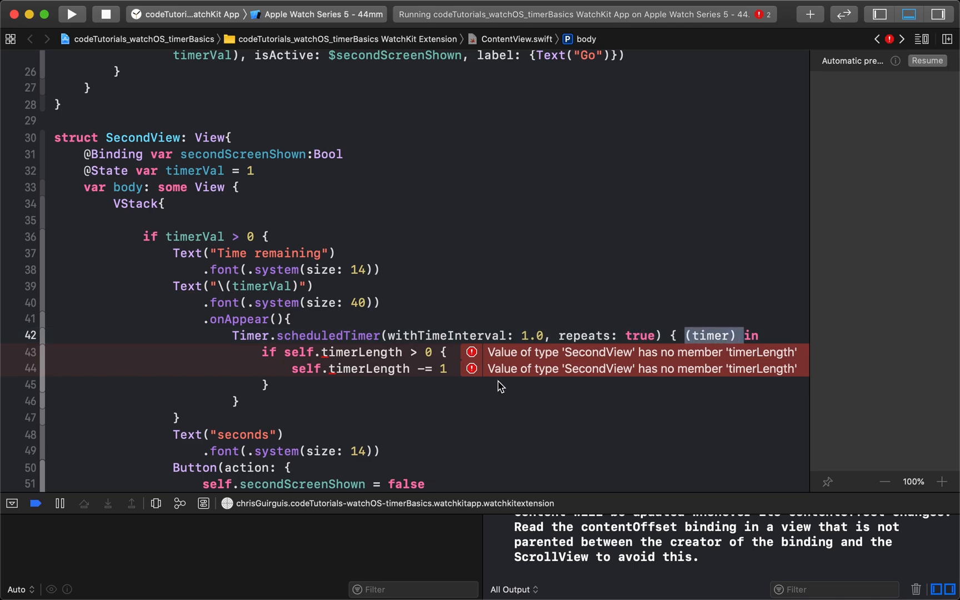
{"action": "mouse_move", "coordinate": [498, 381]}
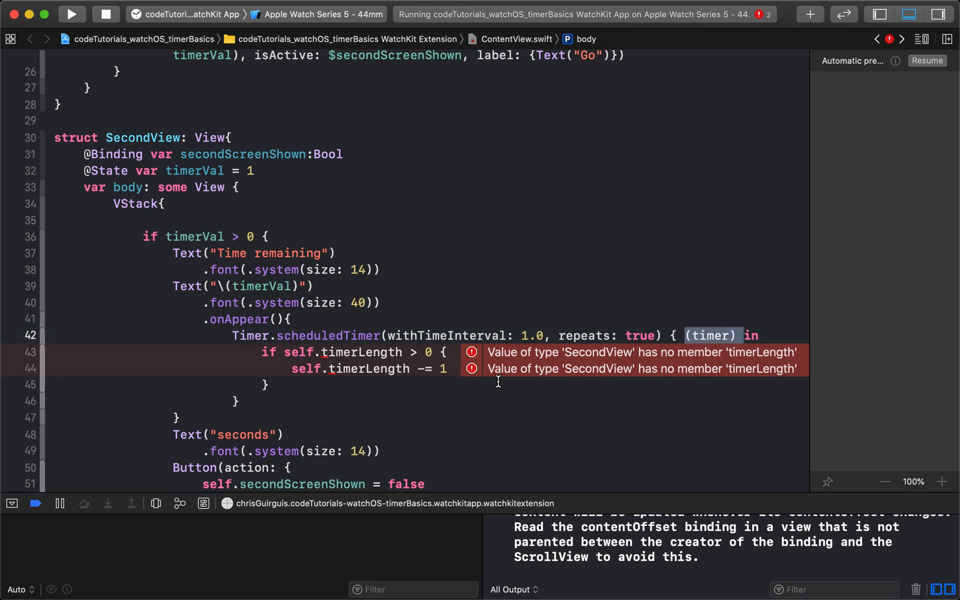
Change the closure parameter to _ and replace timerLength with timerVal in the countdown
{"action": "type", "text": "_"}
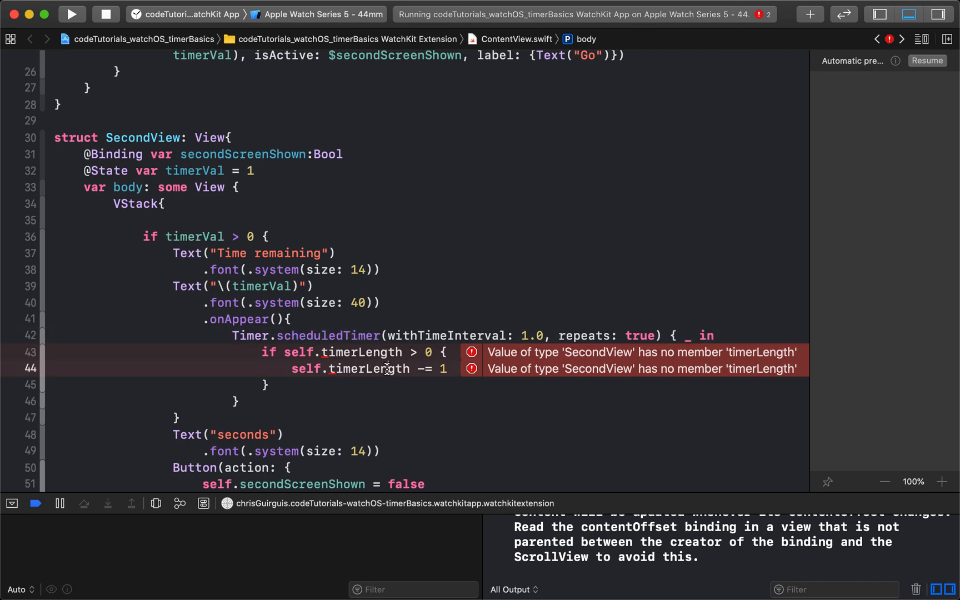
{"action": "double_click", "coordinate": [362, 352]}
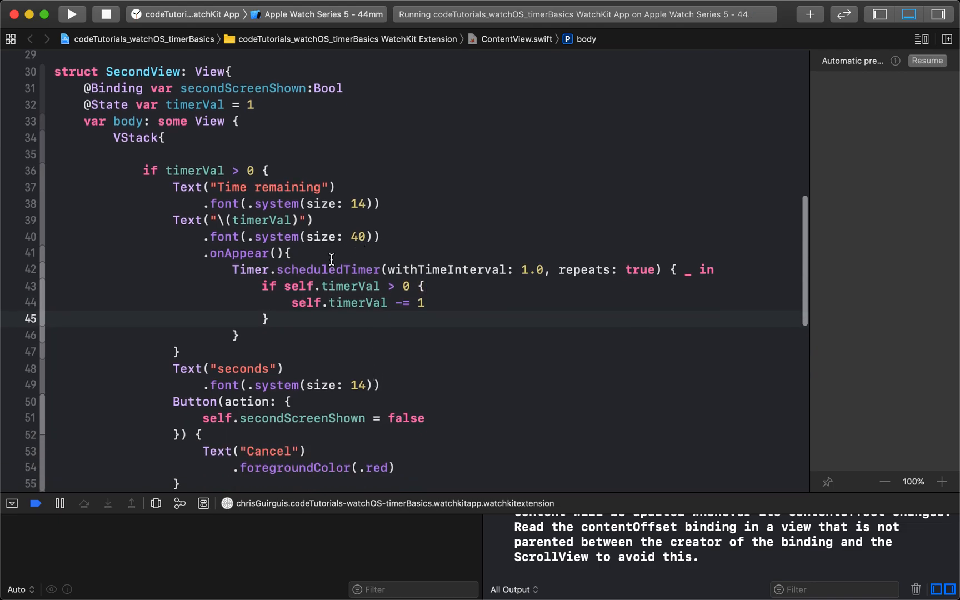
{"action": "mouse_move", "coordinate": [352, 280]}
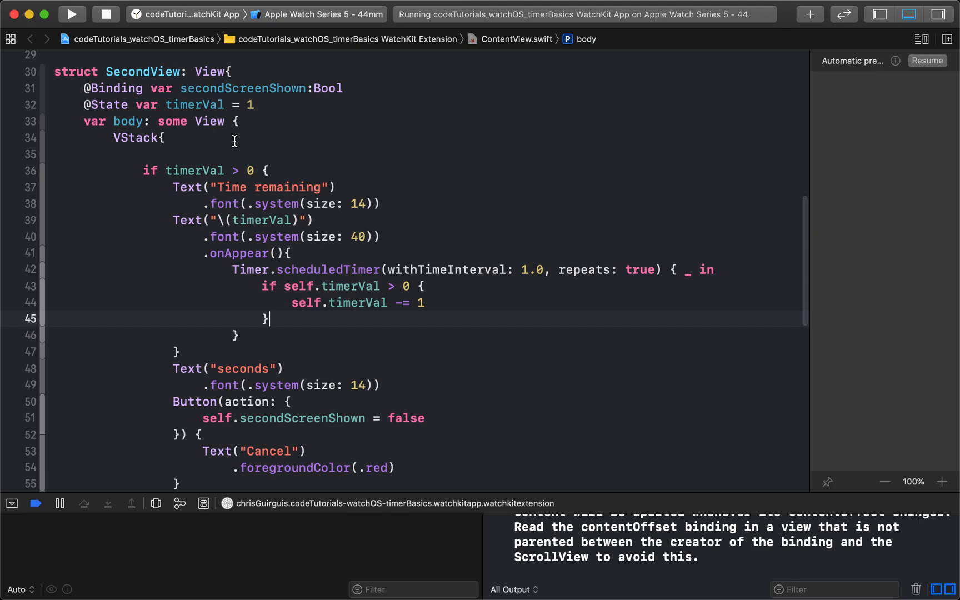
{"action": "scroll", "scroll_direction": "down", "scroll_amount": 3}
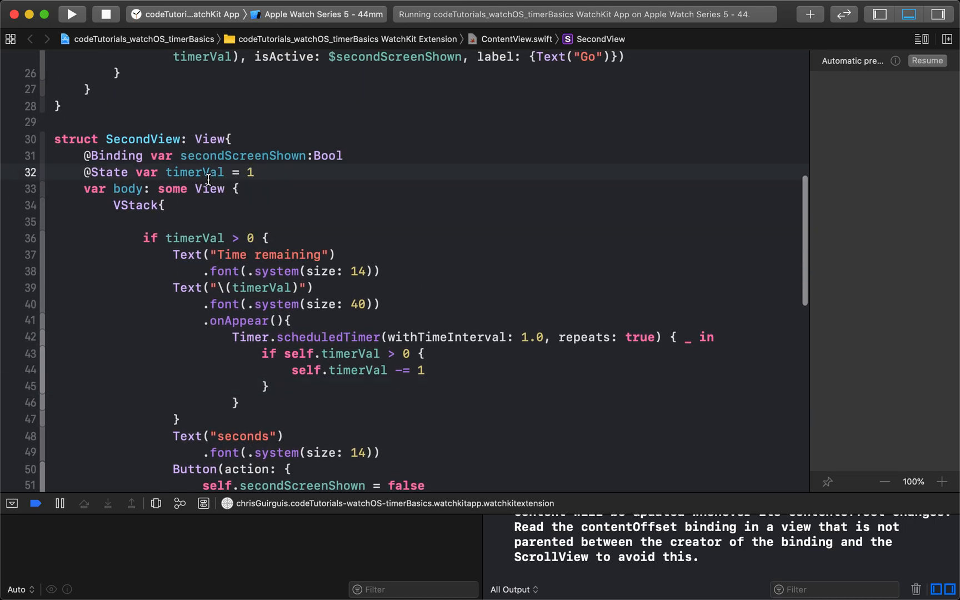
{"action": "left_click", "coordinate": [253, 173]}
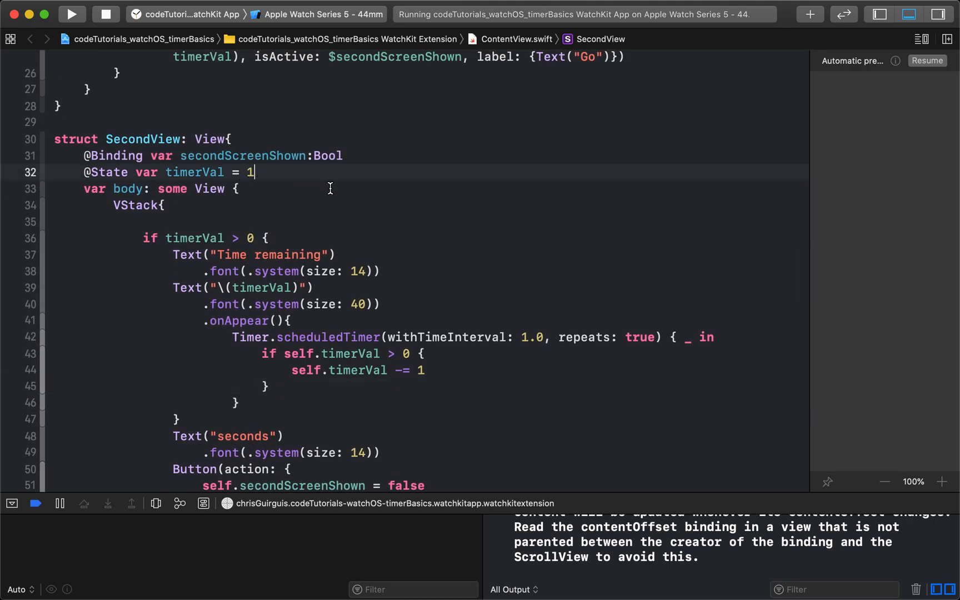
{"action": "key", "text": "Backspace"}
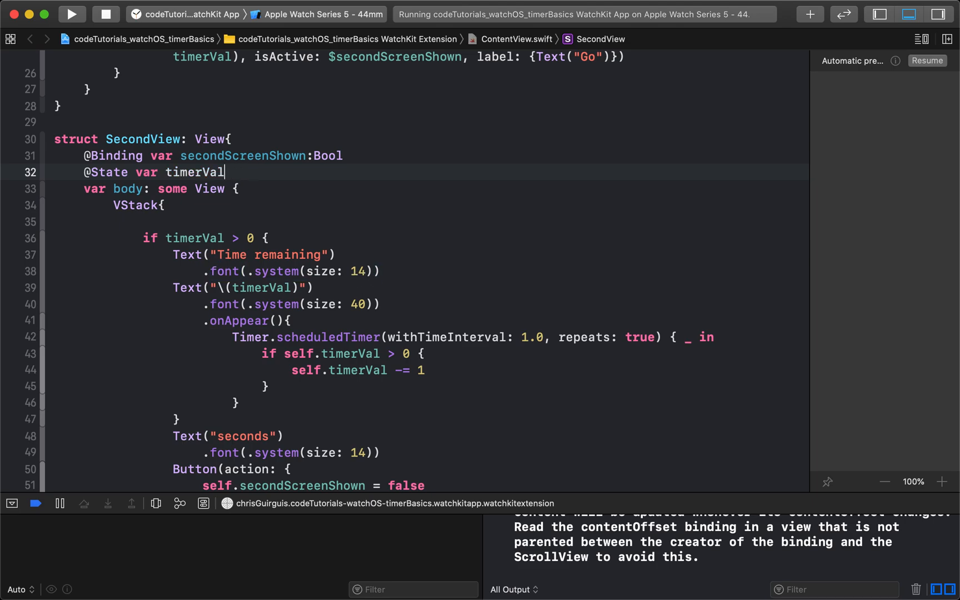
{"action": "type", "text": ":Int"}
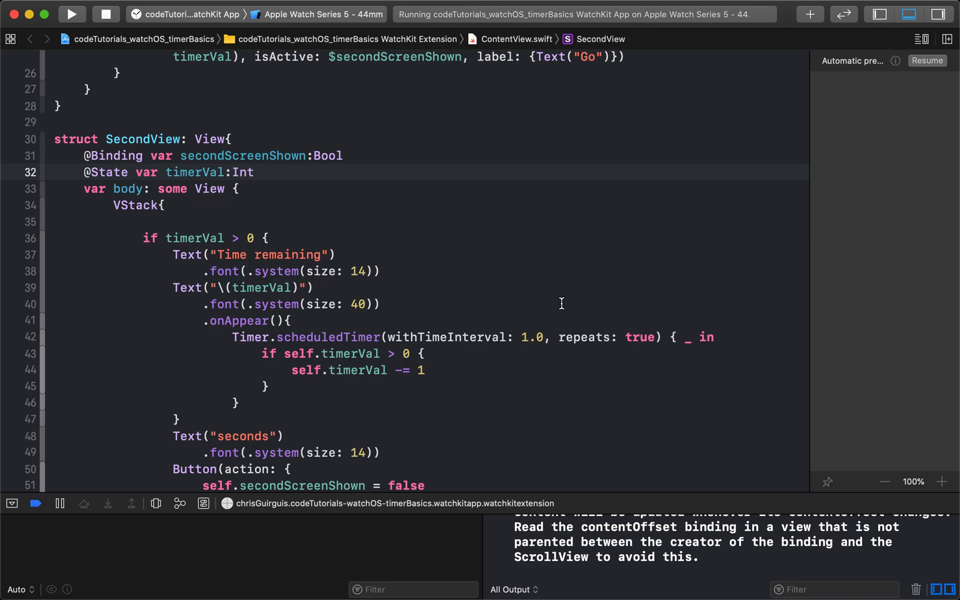
{"action": "mouse_move", "coordinate": [349, 355]}
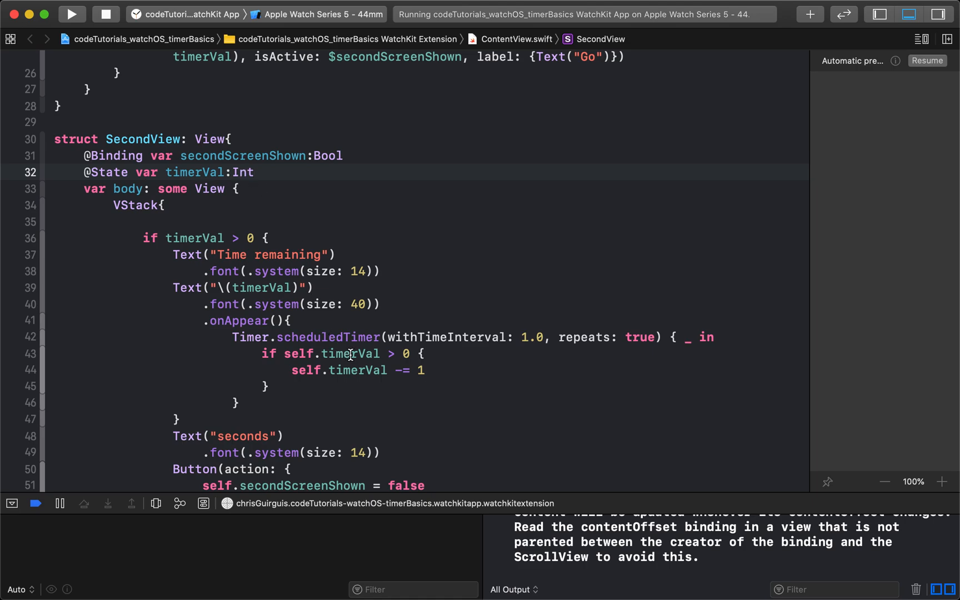
{"action": "mouse_move", "coordinate": [352, 337]}
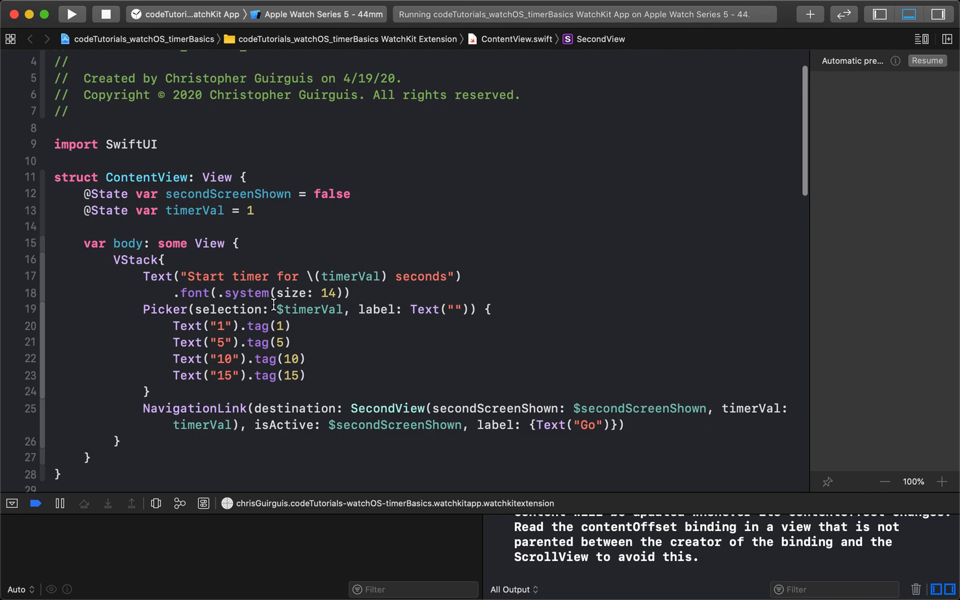
Review SecondView's code and rerun the watch app
{"action": "scroll", "scroll_direction": "down", "scroll_amount": 3}
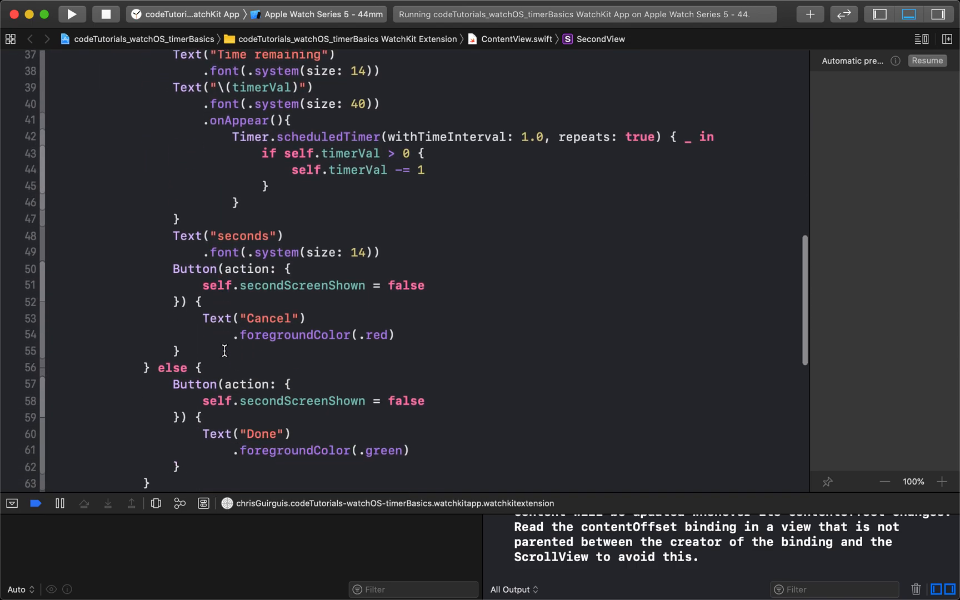
{"action": "double_click", "coordinate": [226, 347]}
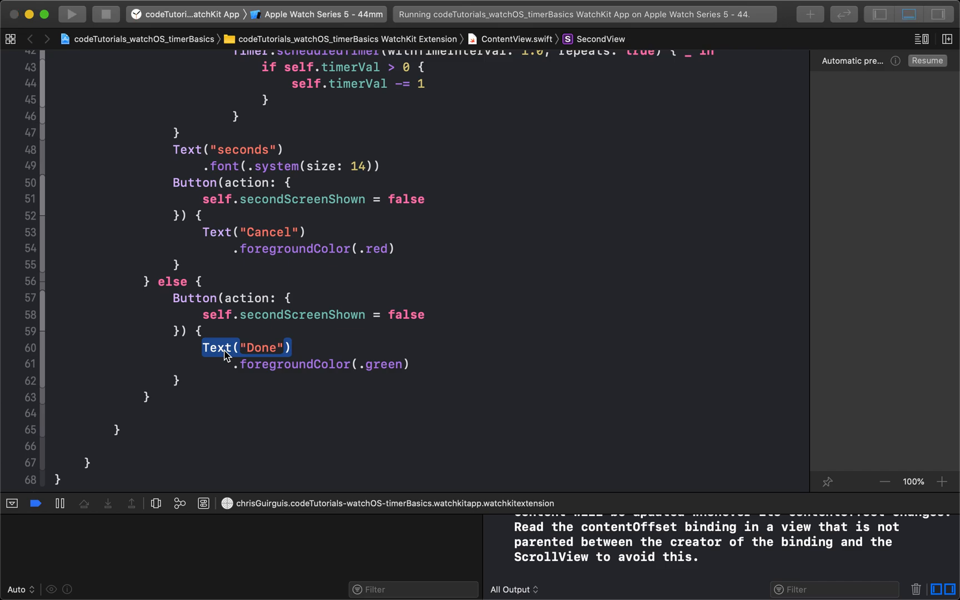
{"action": "left_click", "coordinate": [72, 14]}
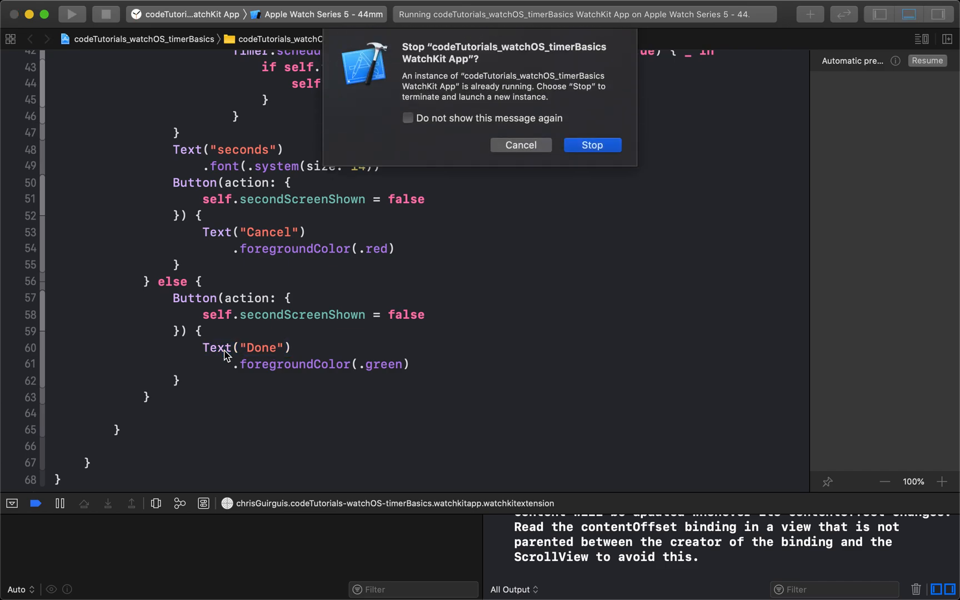
Stop the running instance, relaunch the app in the simulator, and pick 5 seconds
{"action": "left_click", "coordinate": [591, 145]}
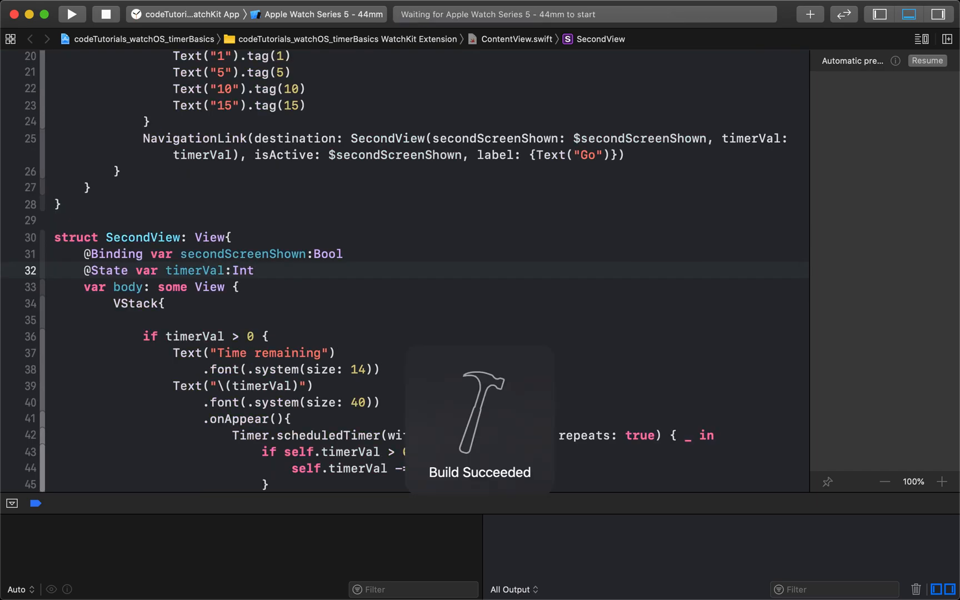
{"action": "left_click", "coordinate": [72, 14]}
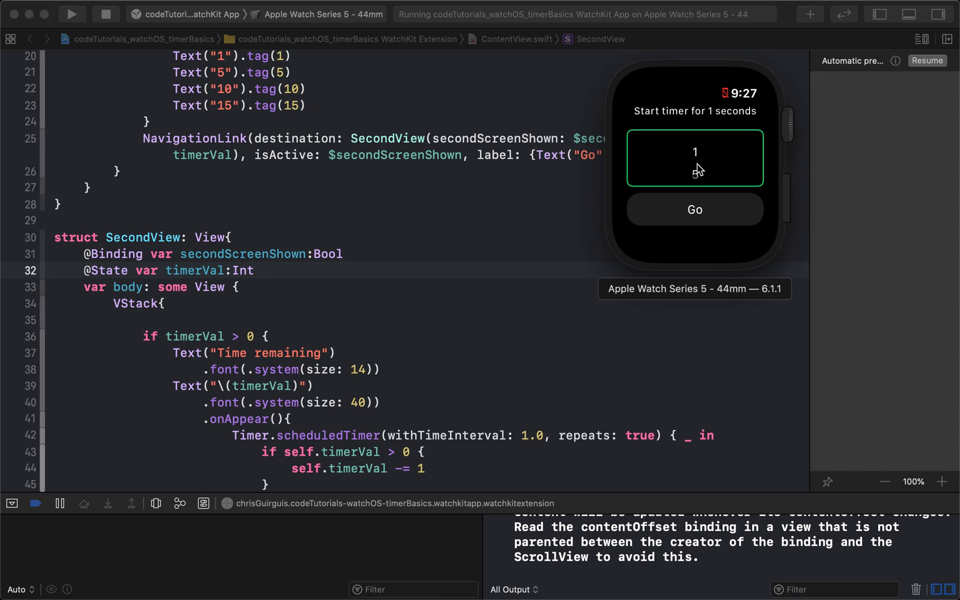
{"action": "left_click", "coordinate": [695, 209]}
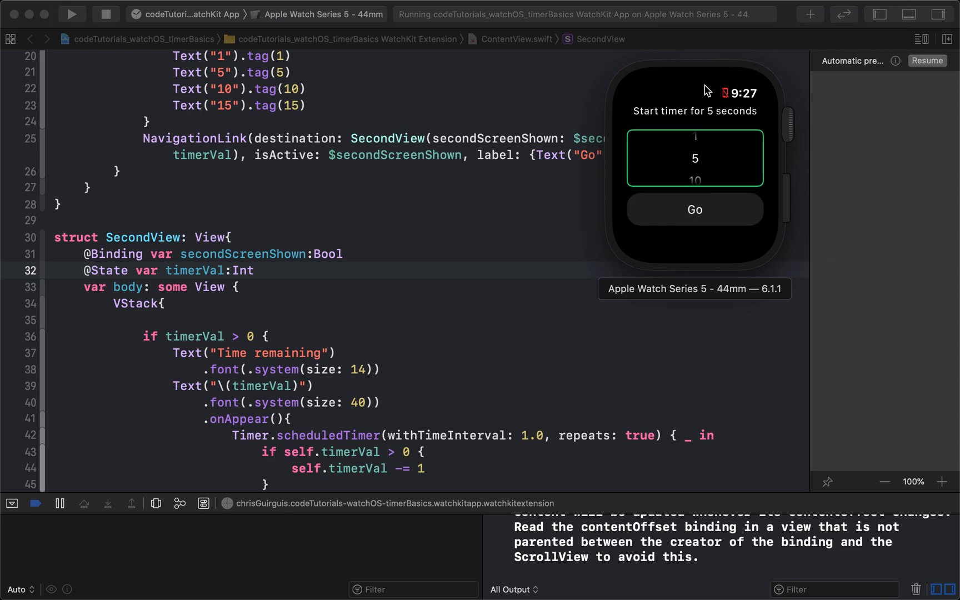
{"action": "mouse_move", "coordinate": [642, 360]}
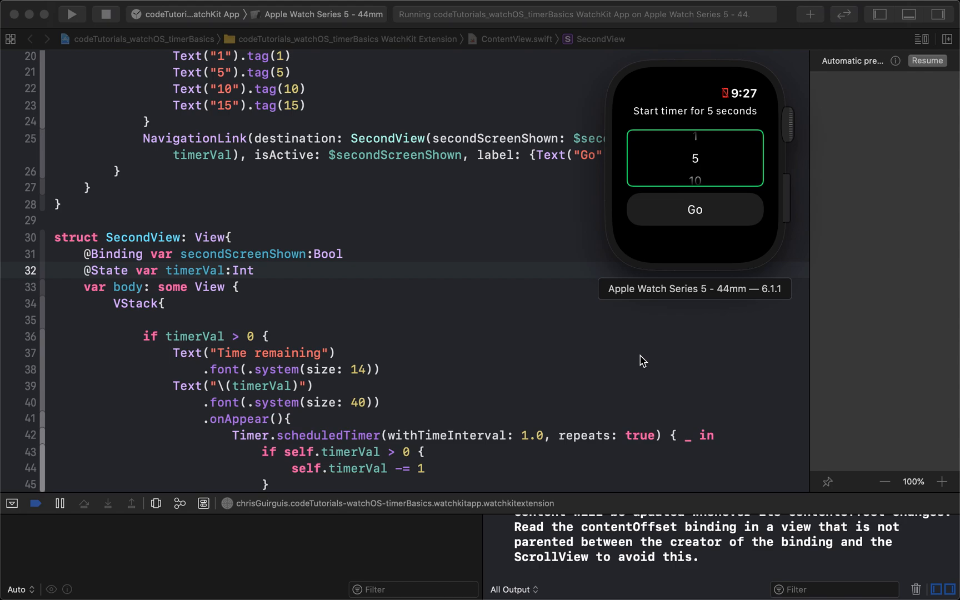